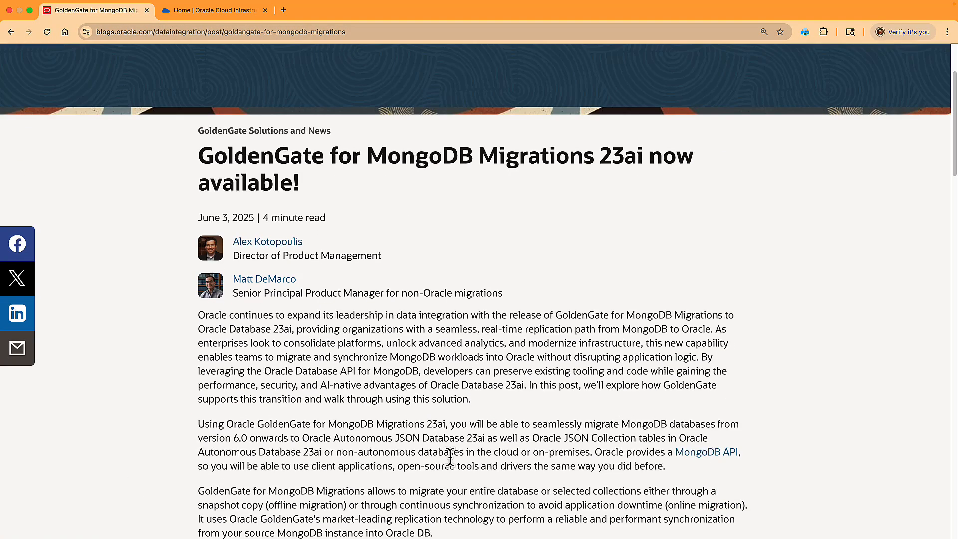
Step: Follow the blog's download link to the GoldenGate registry page, sign in and continue to the license
scroll("down", 3)
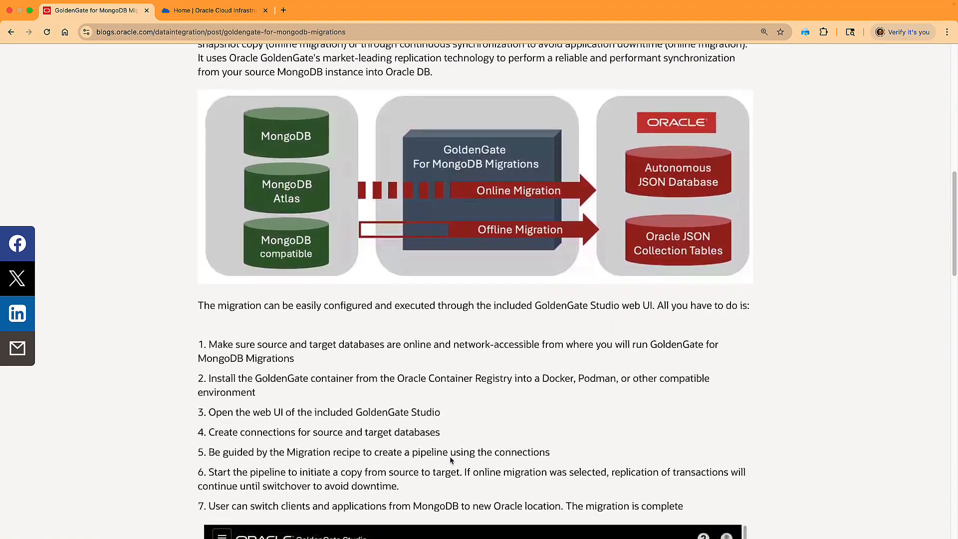
scroll("down", 3)
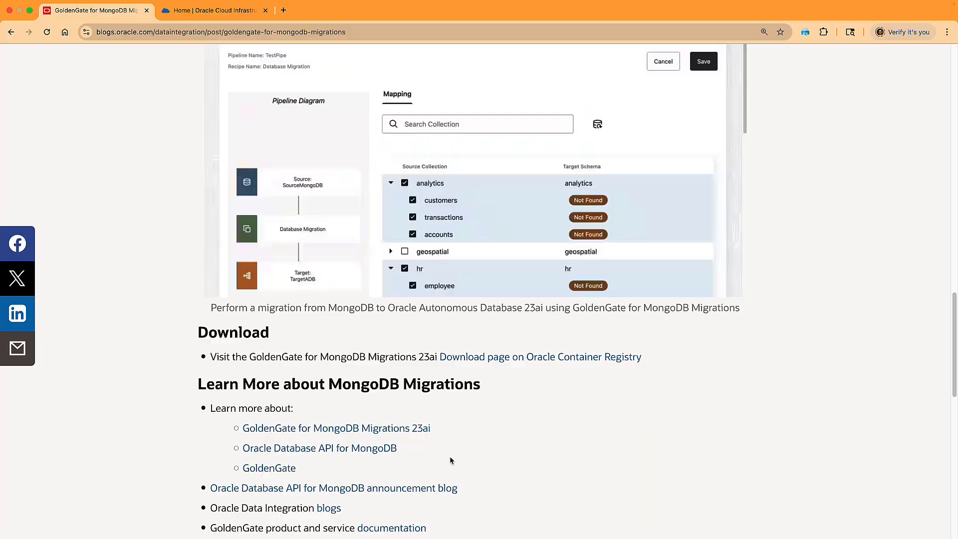
scroll("down", 3)
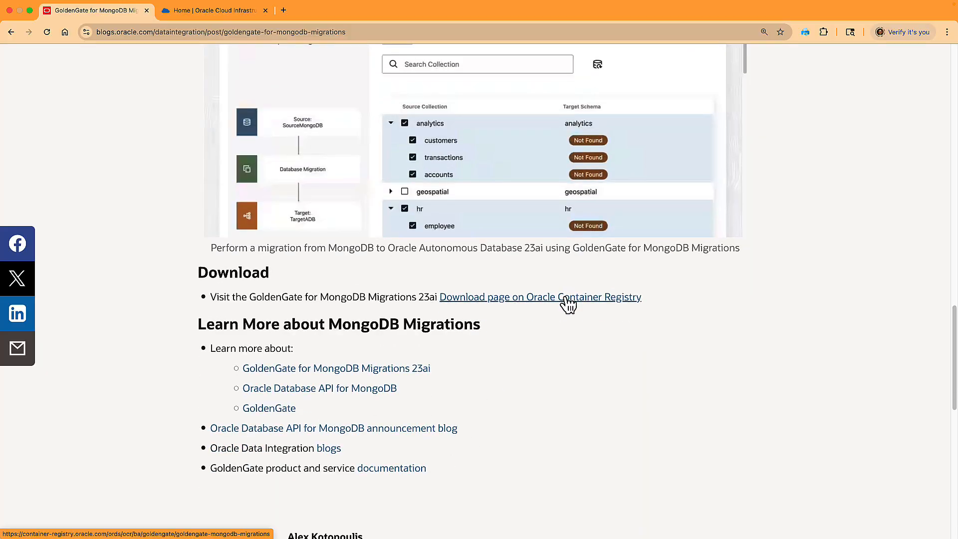
left_click(540, 297)
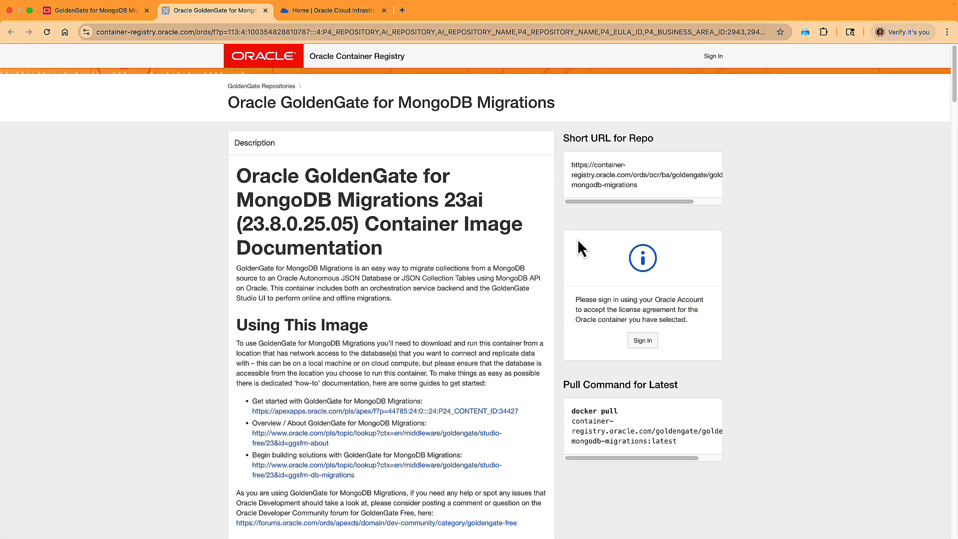
mouse_move(321, 131)
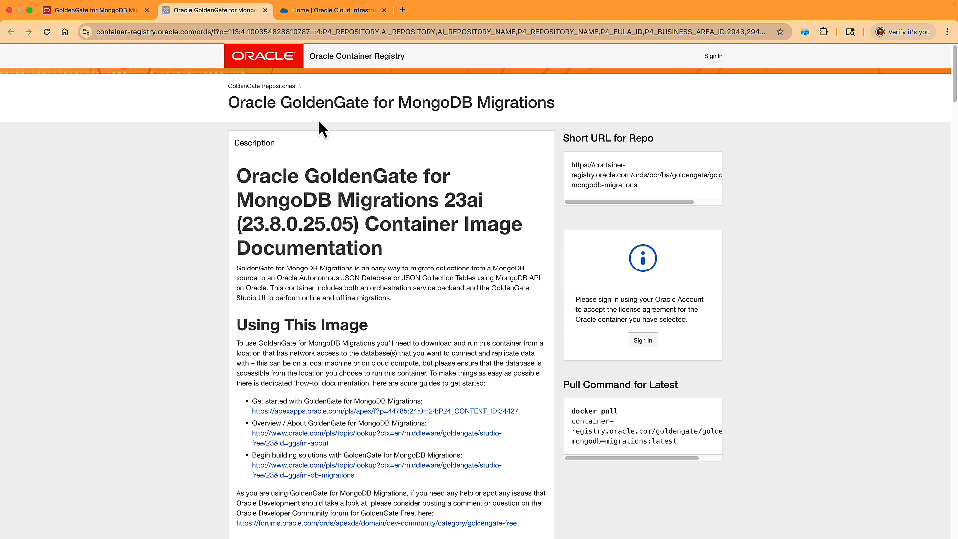
mouse_move(653, 303)
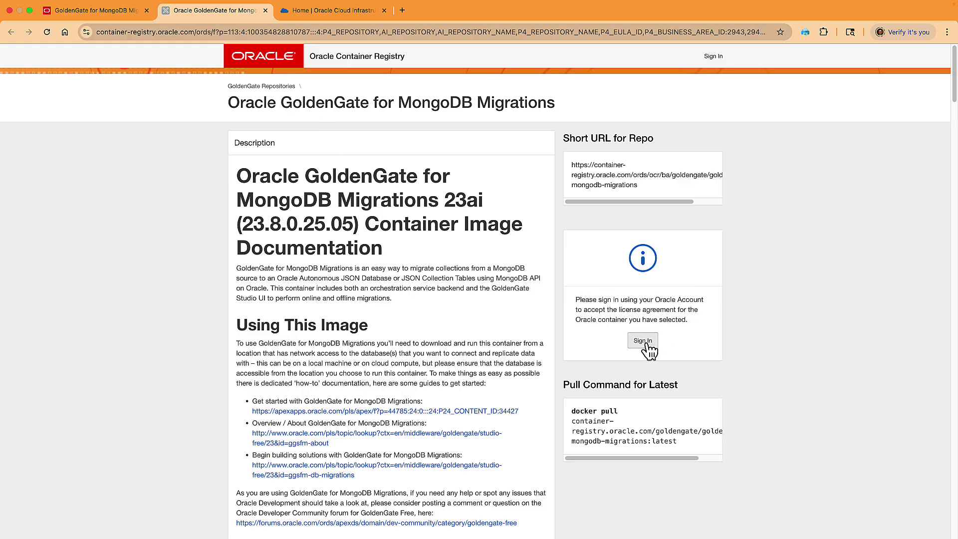
left_click(643, 341)
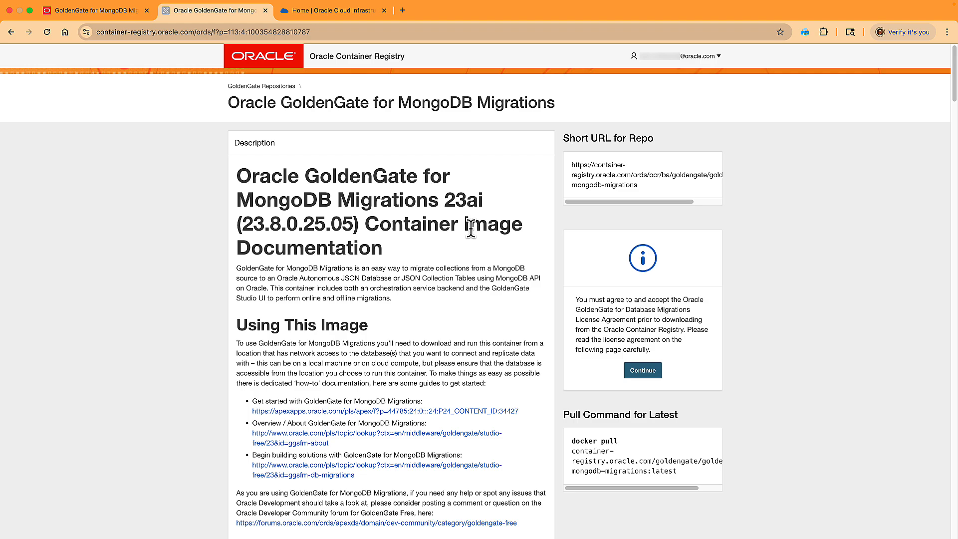
mouse_move(547, 398)
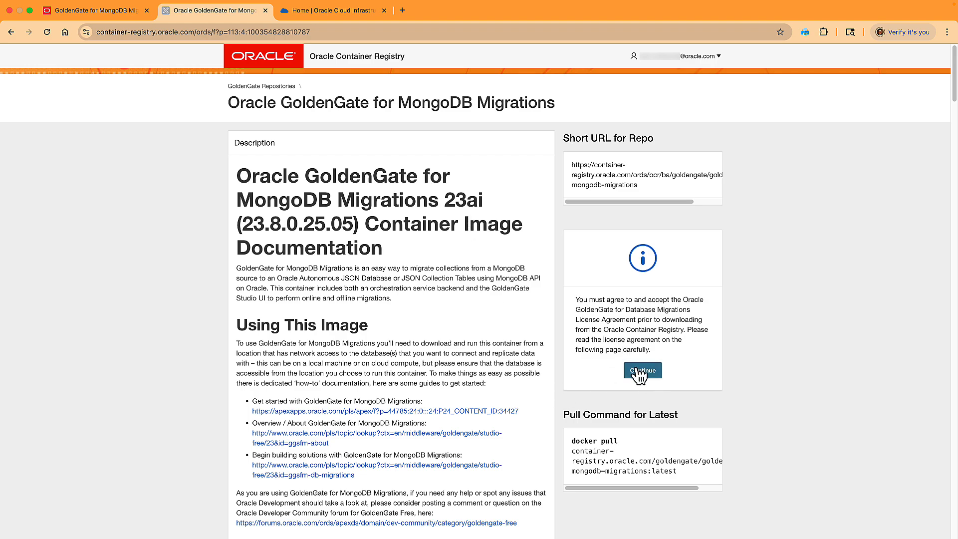
left_click(642, 371)
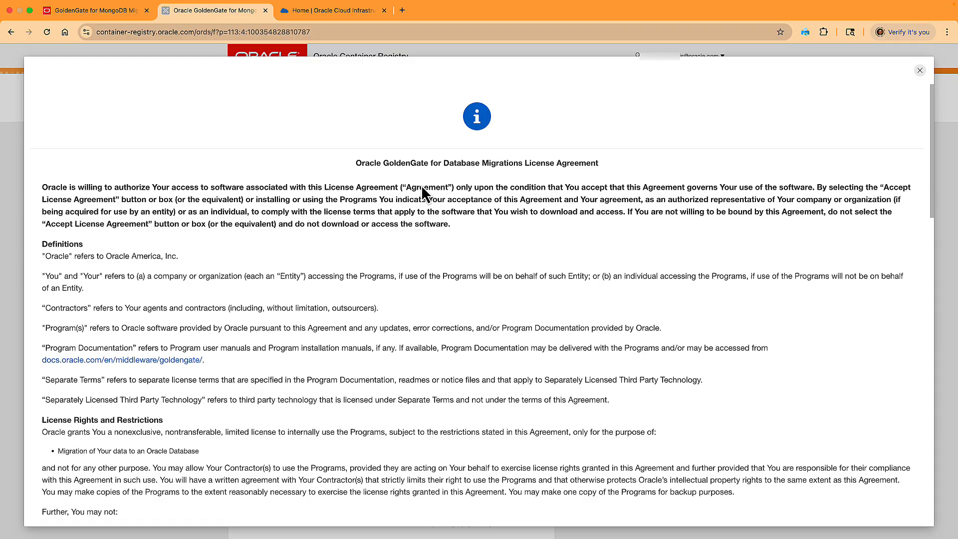
Step: Accept the GoldenGate for MongoDB Migrations license agreement to reveal the run commands
scroll("down", 3)
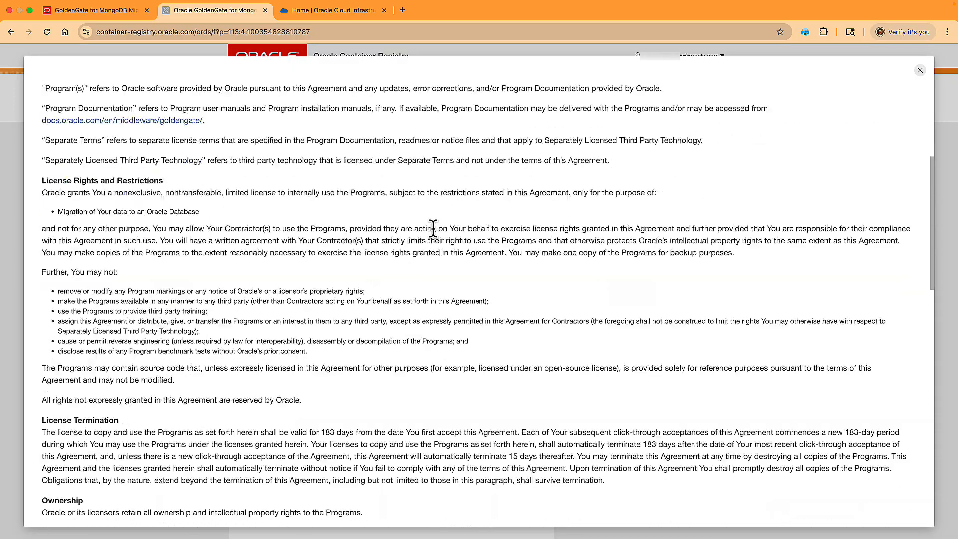
scroll("down", 3)
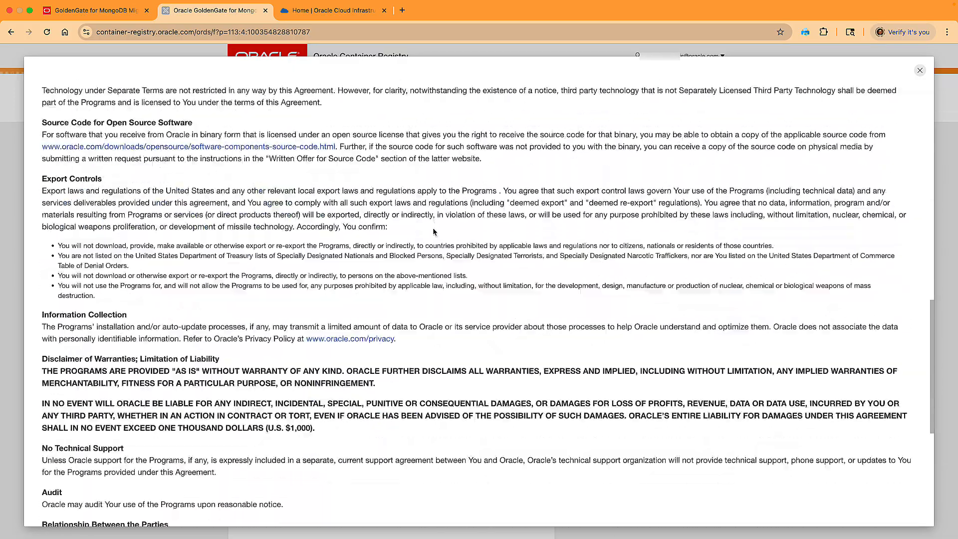
scroll("down", 3)
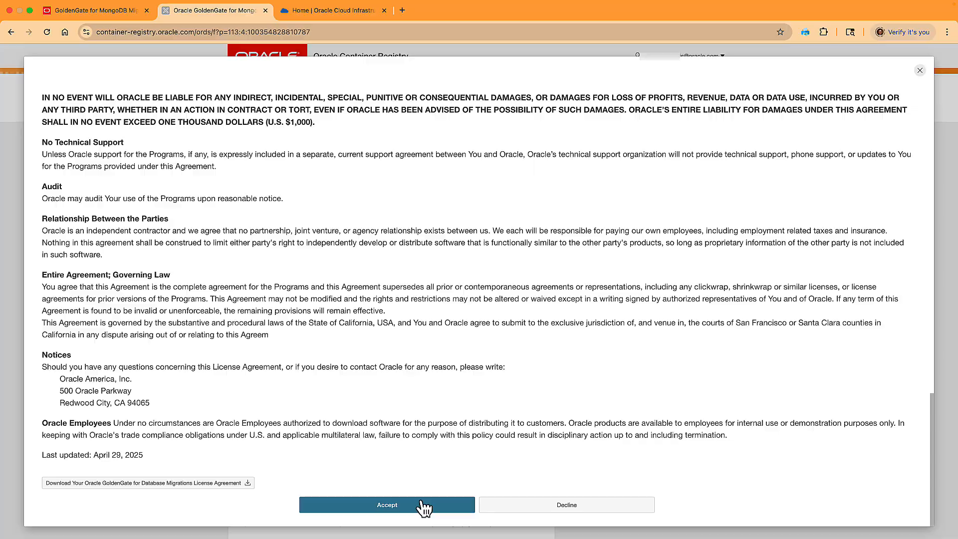
left_click(387, 505)
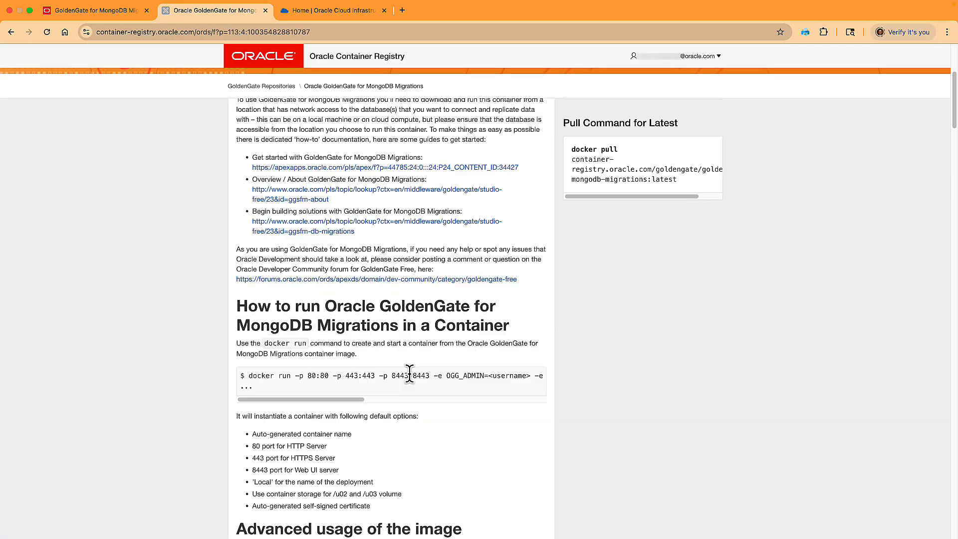
Step: Generate a secret key from the account's Auth Token page for registry login
left_click(692, 56)
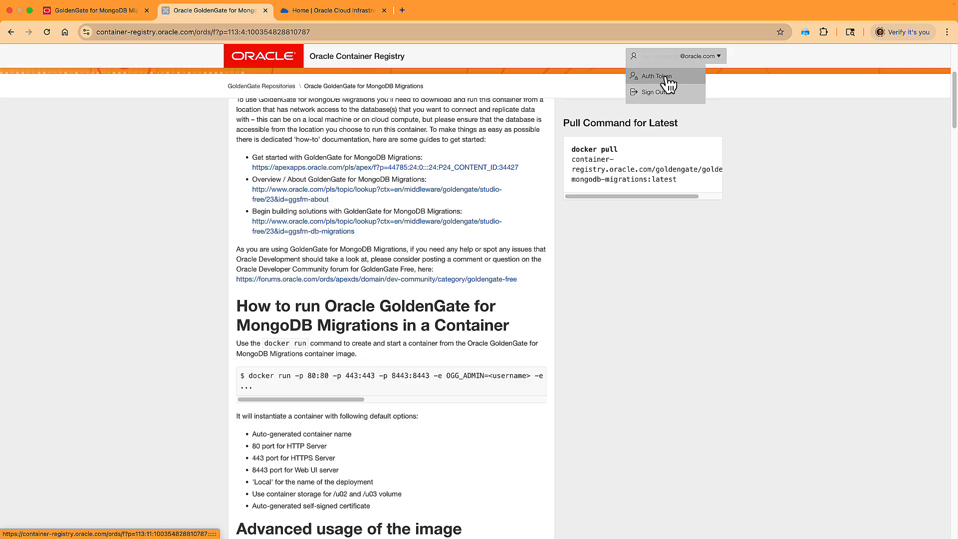
left_click(654, 76)
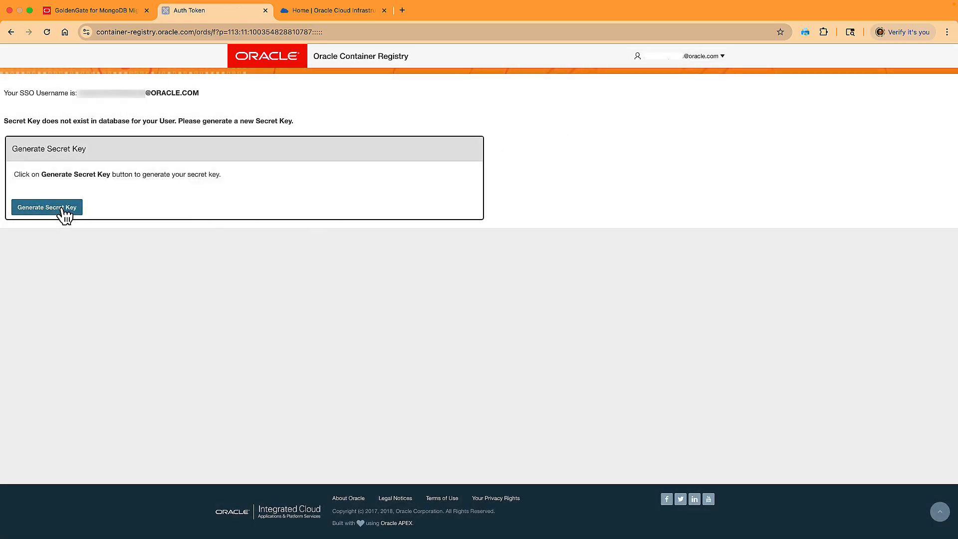
left_click(47, 208)
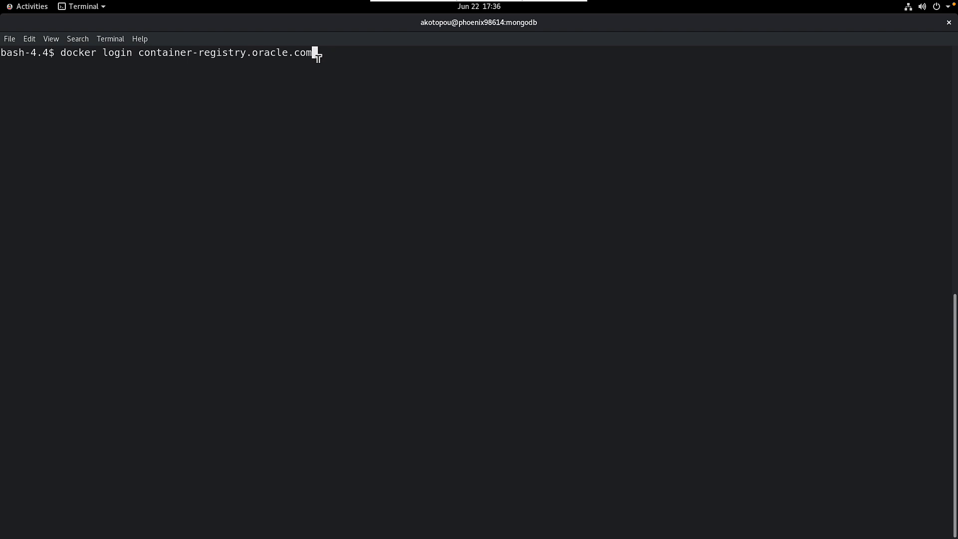
Step: Log in to the registry and run the docker run command with admin user oggadmin
key("Return")
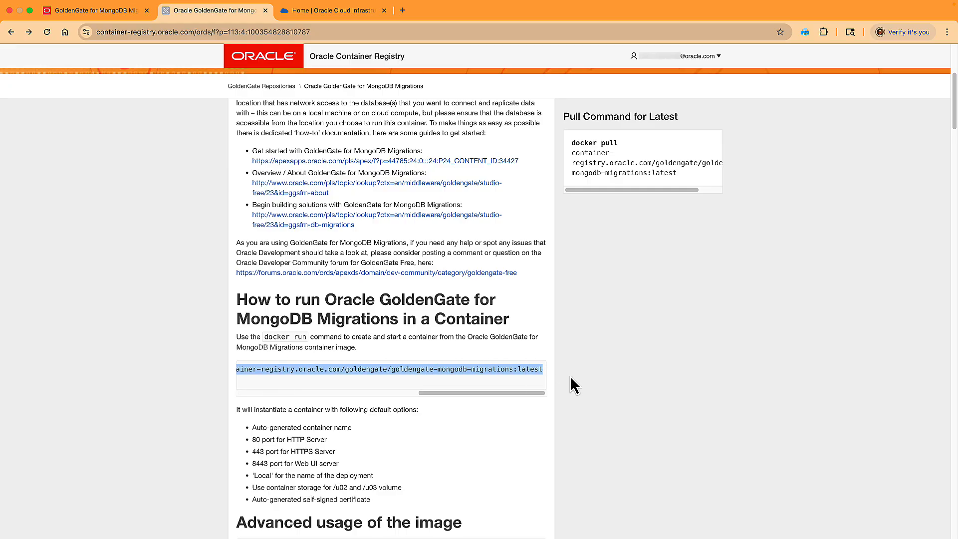
right_click(389, 369)
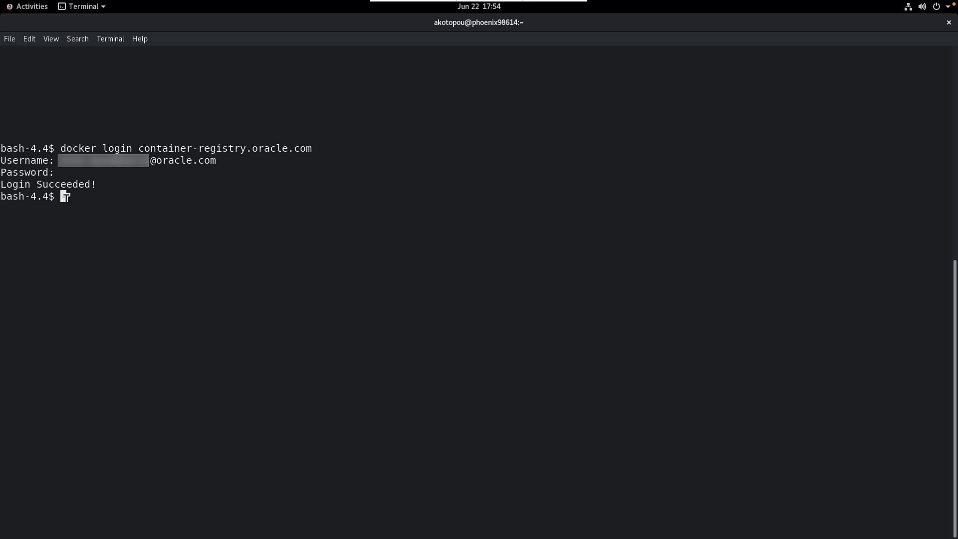
right_click(65, 196)
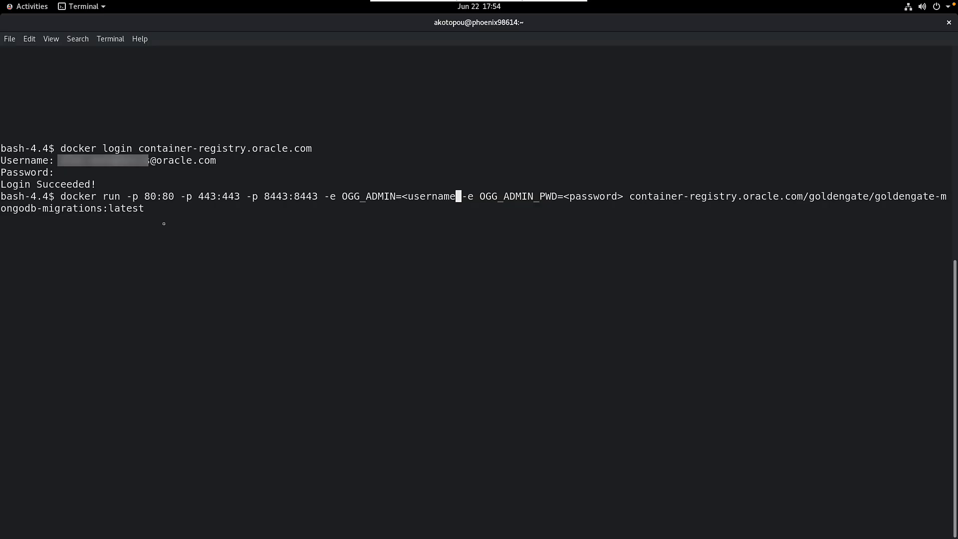
type("ogga")
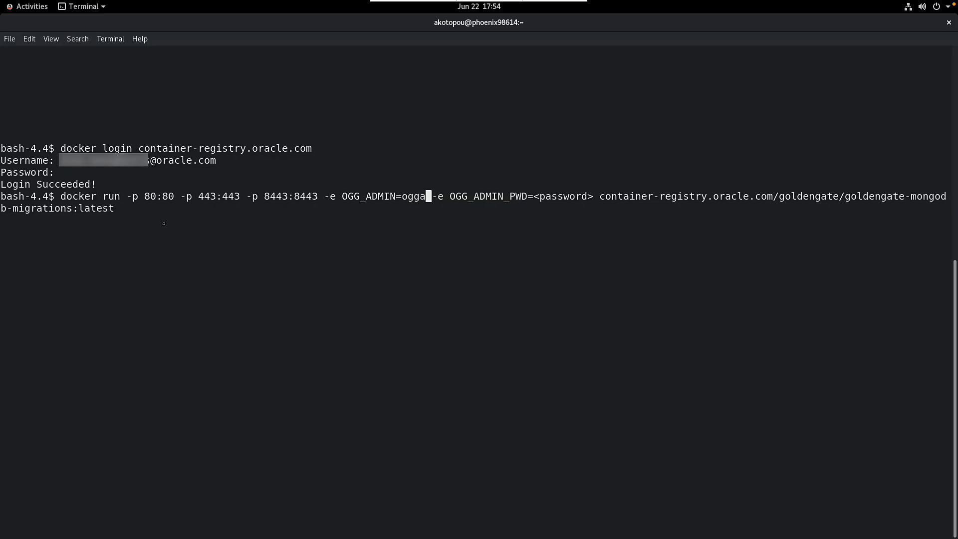
type("dmin")
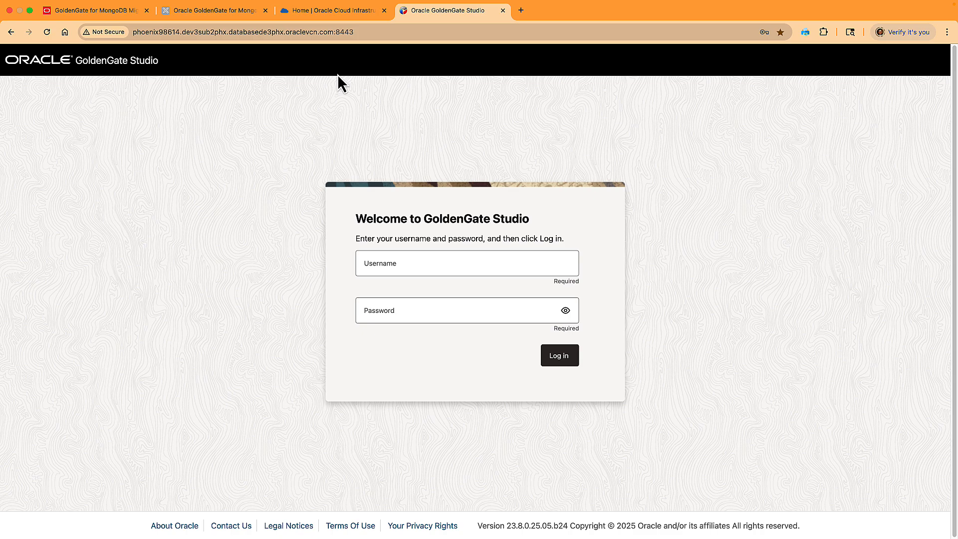
Step: Sign in to GoldenGate Studio as oggadmin, landing on the empty Home page
left_click(467, 263)
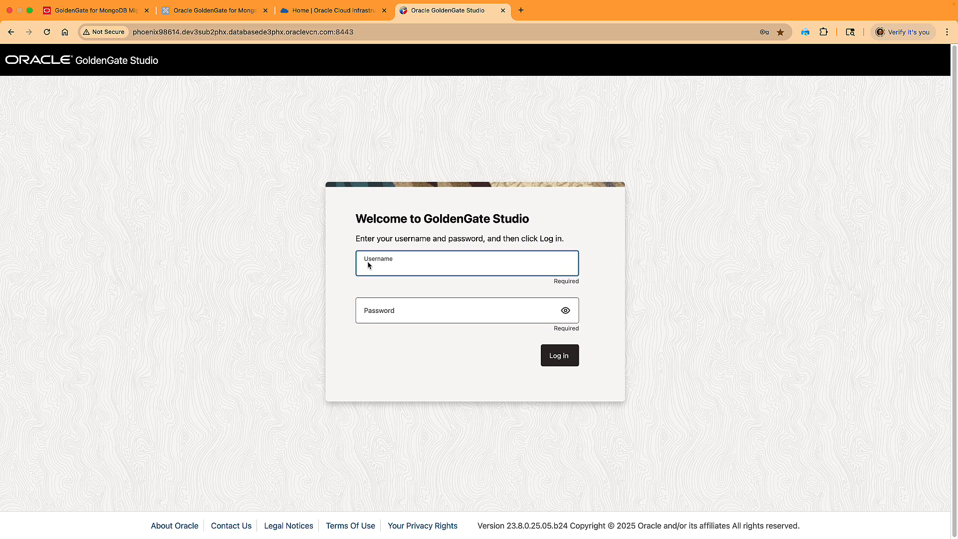
type("oggadmin")
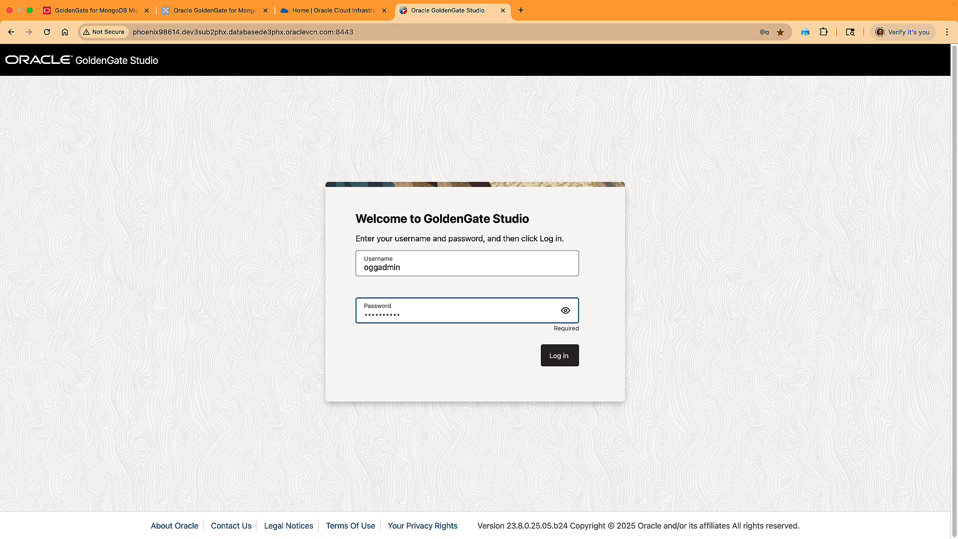
left_click(559, 355)
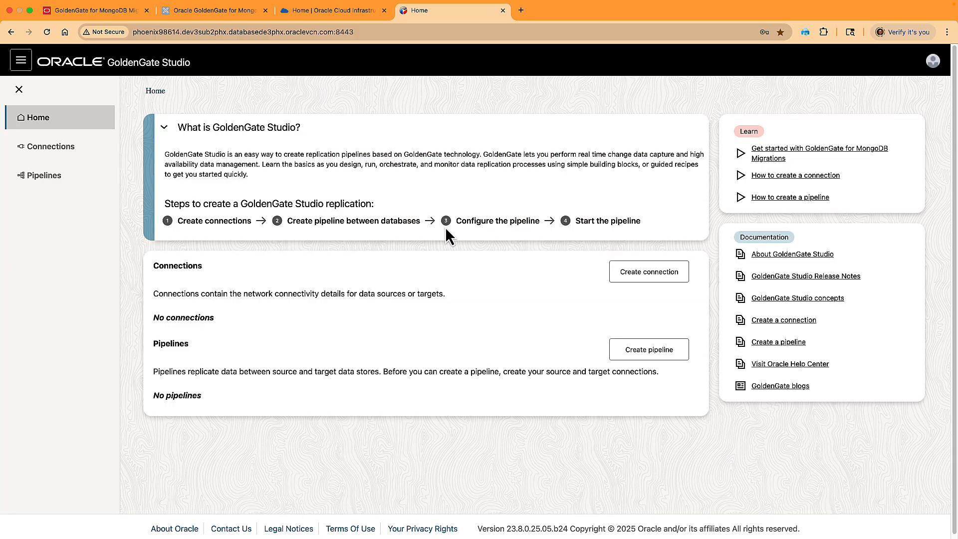
mouse_move(420, 272)
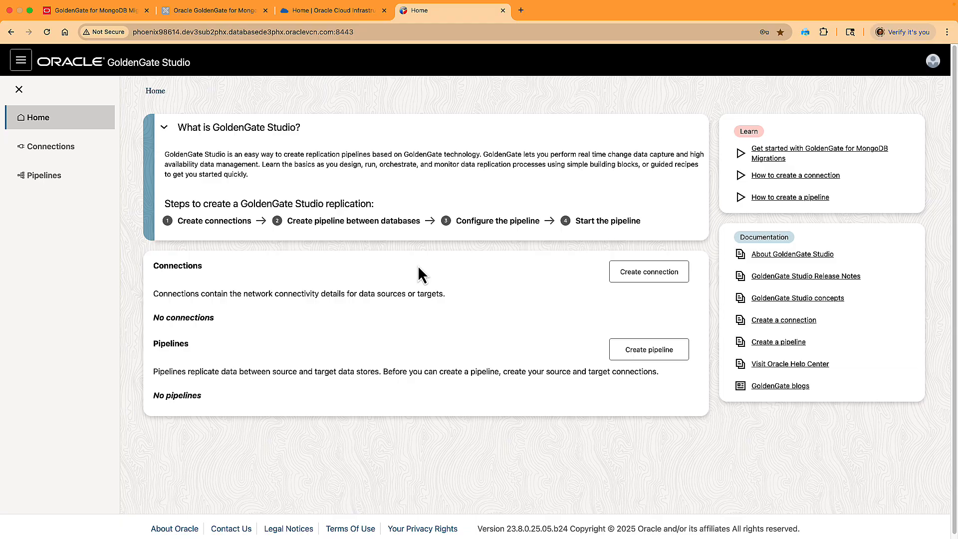
Step: Start creating a new Autonomous Database from the Oracle Cloud console
left_click(330, 10)
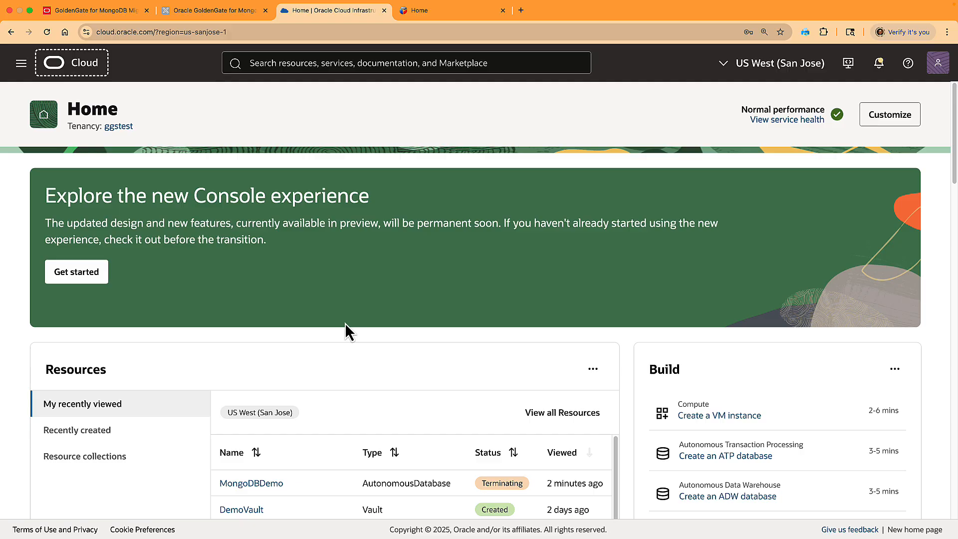
mouse_move(20, 61)
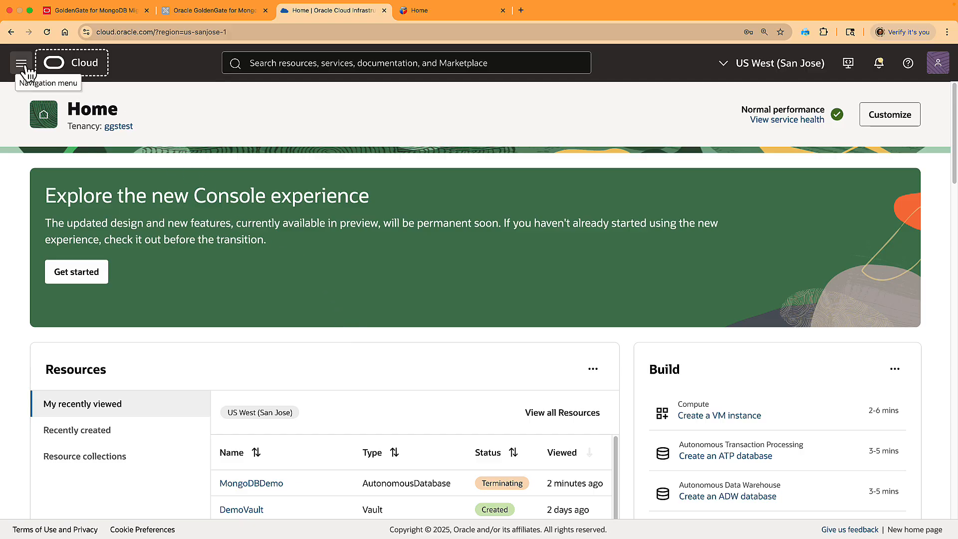
left_click(20, 62)
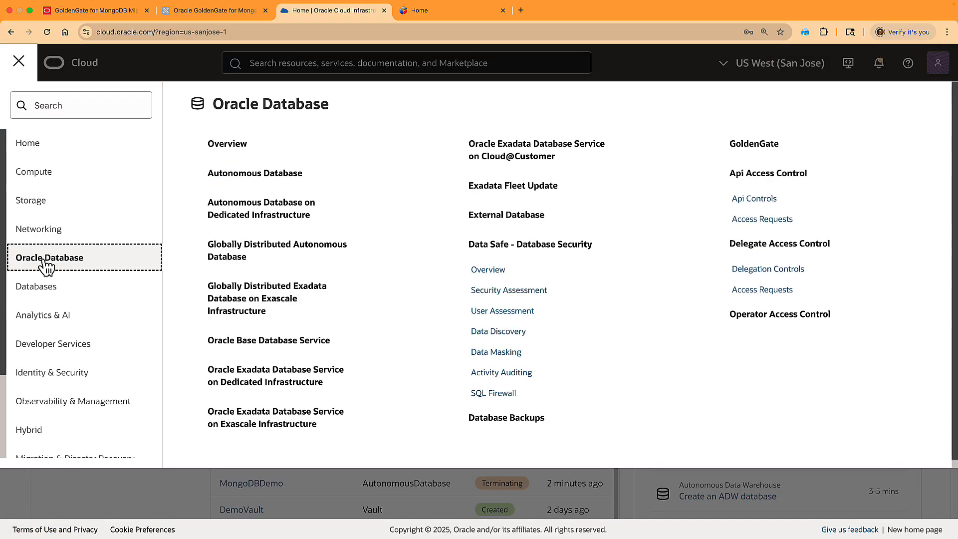
left_click(255, 173)
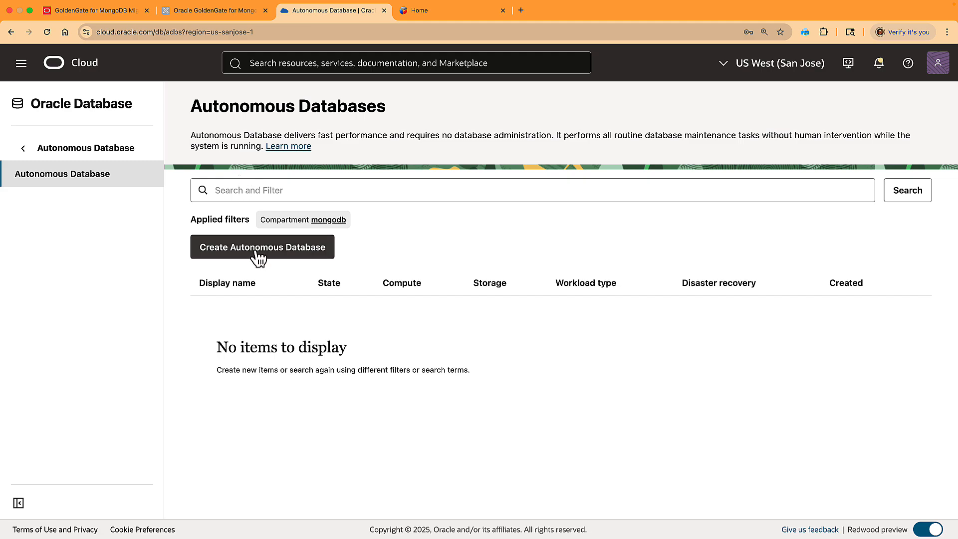
left_click(262, 248)
type("MongoDBDemo")
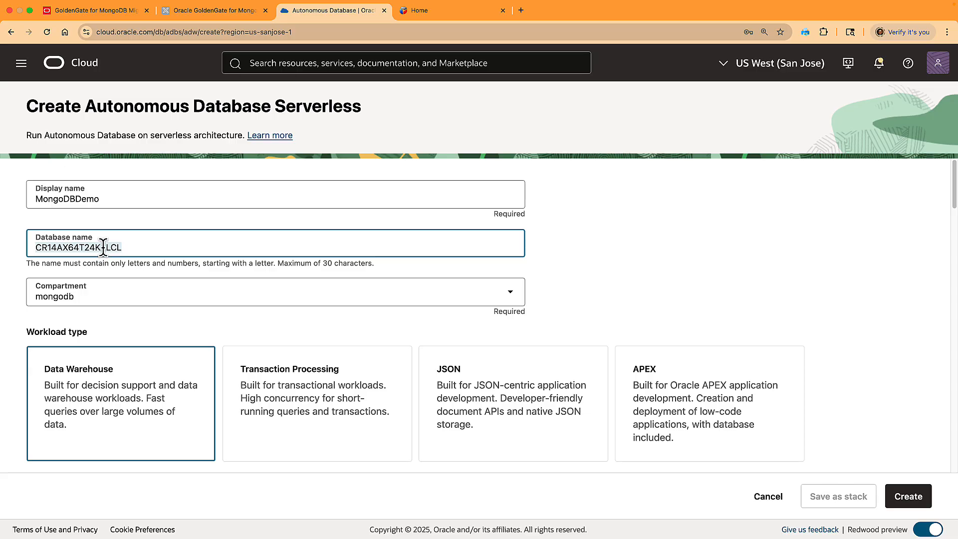
Step: Submit the MongoDBDemo database with Data Warehouse workload, 23ai and access from everywhere
scroll("down", 3)
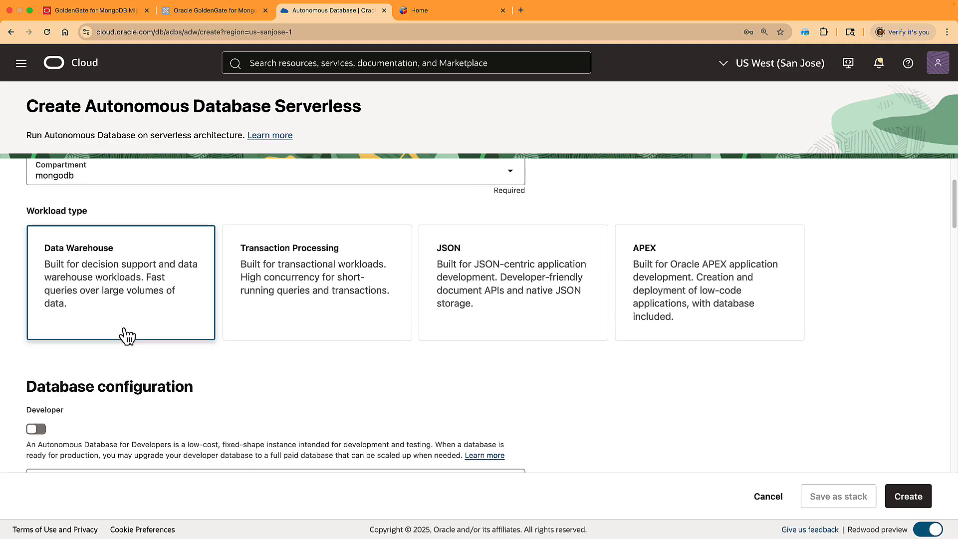
scroll("down", 3)
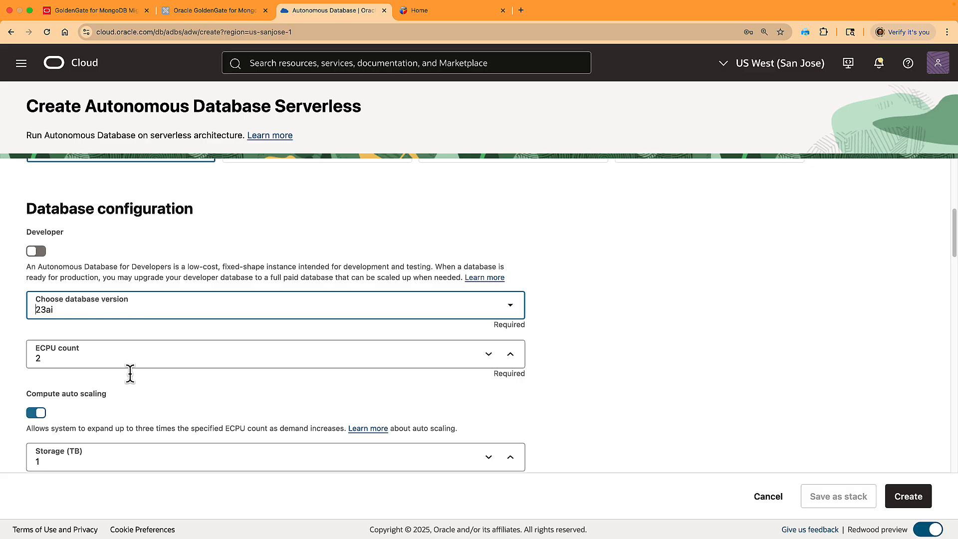
scroll("down", 3)
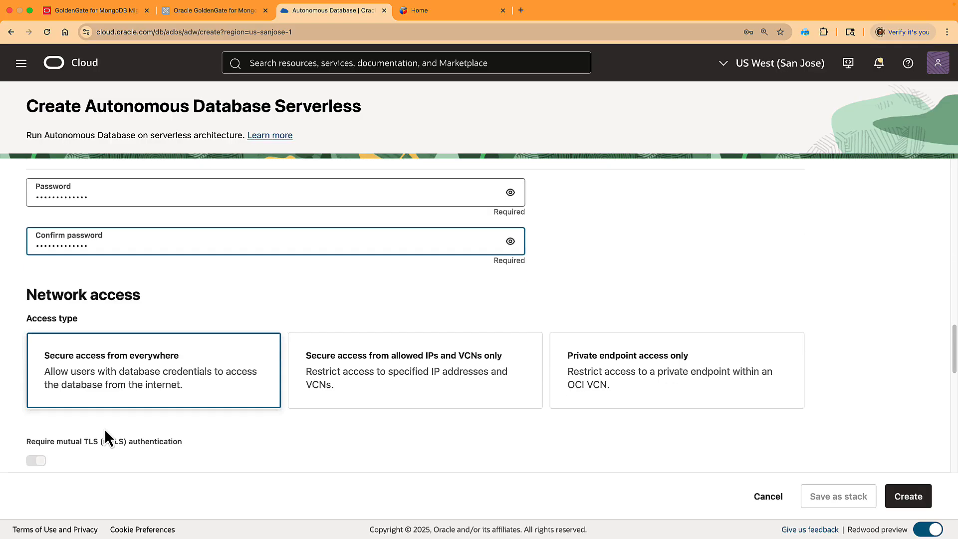
scroll("down", 3)
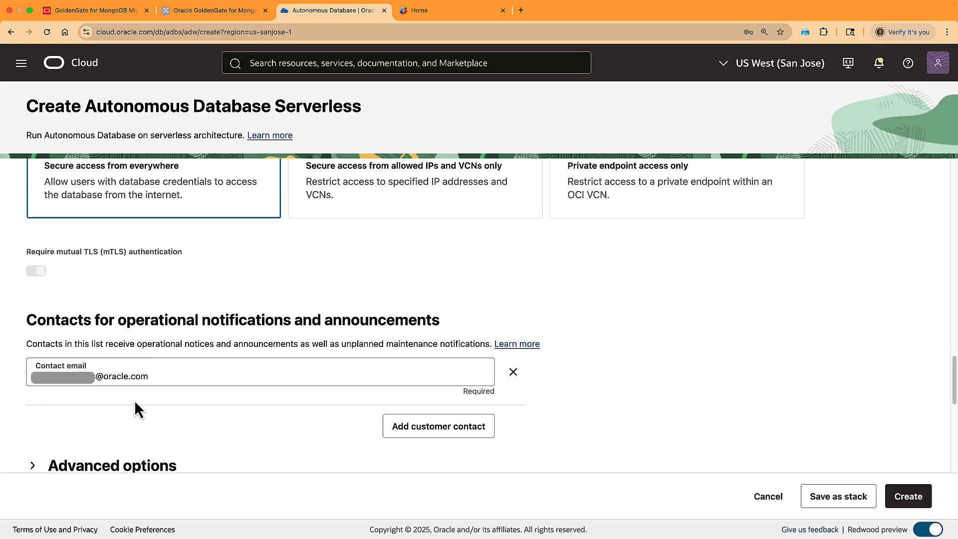
scroll("down", 3)
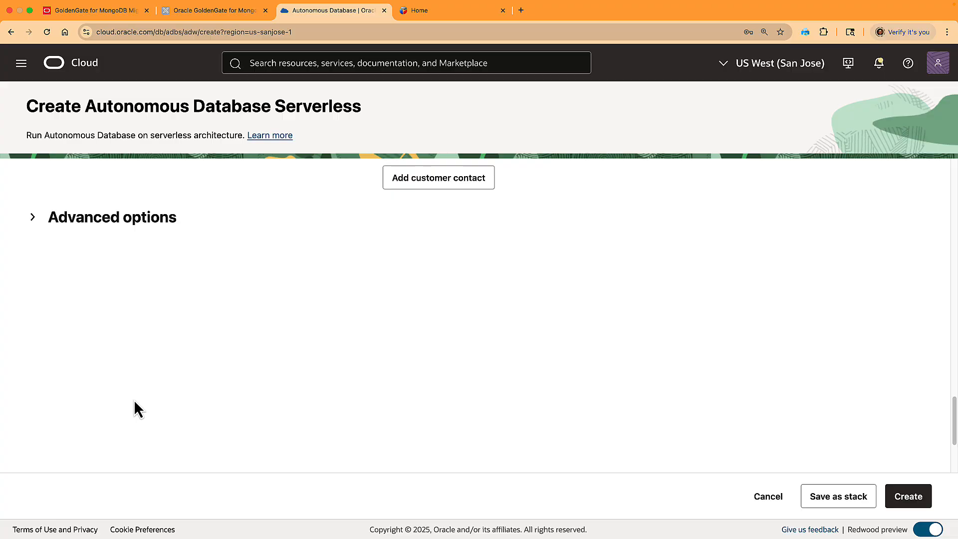
left_click(908, 496)
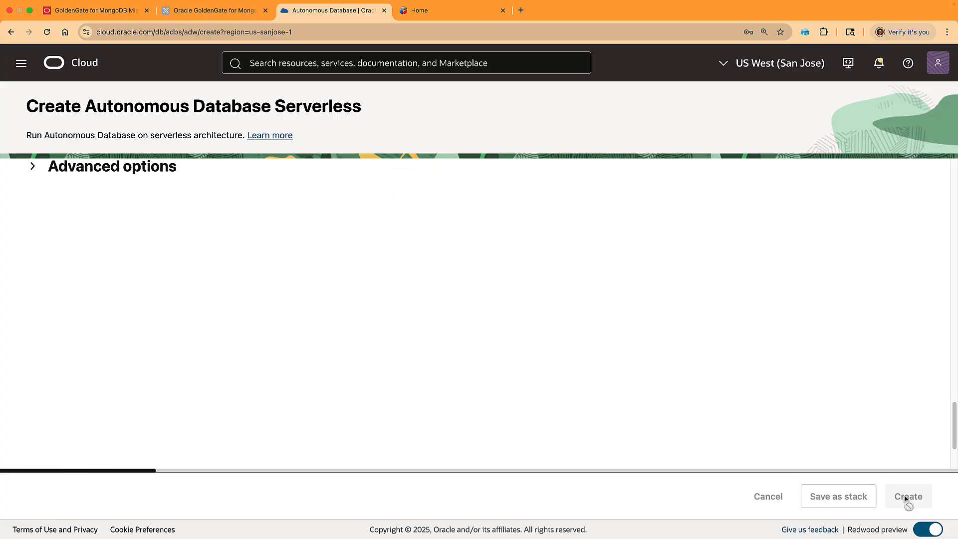
Step: Skip the guided tour of the newly created MongoDBDemo database
left_click(908, 496)
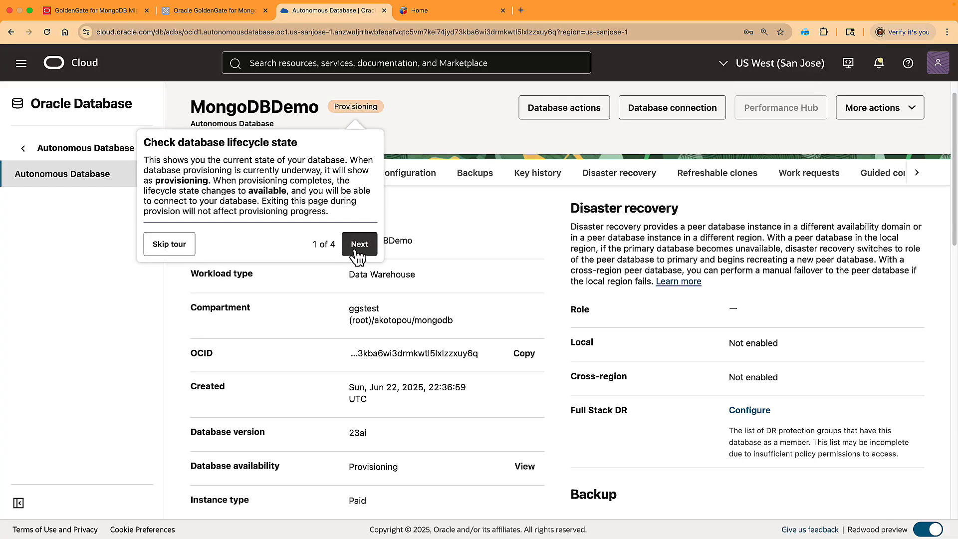
left_click(169, 244)
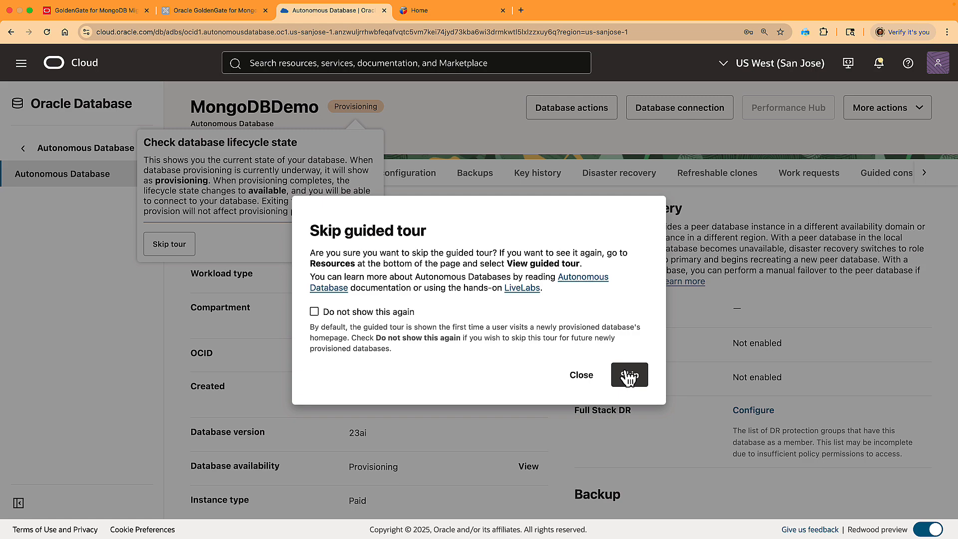
left_click(629, 374)
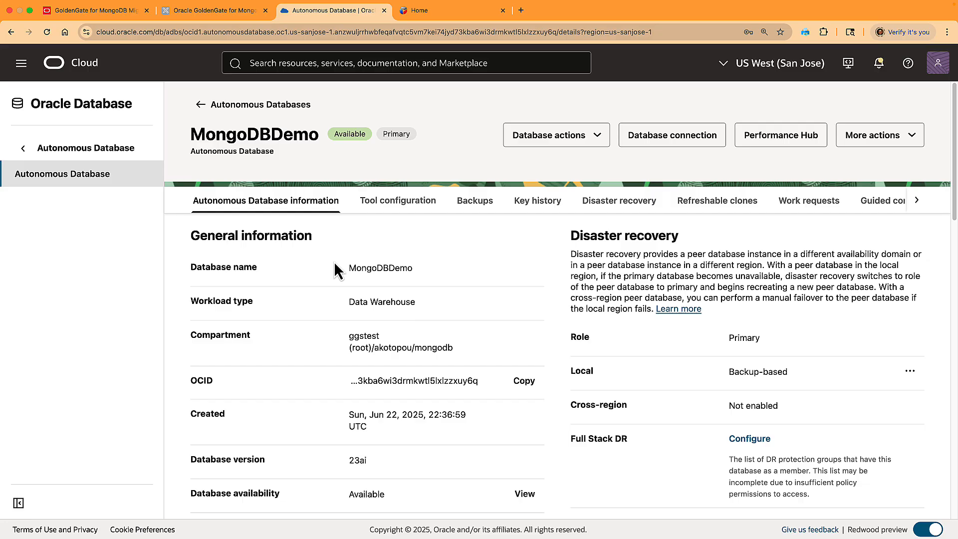
mouse_move(616, 361)
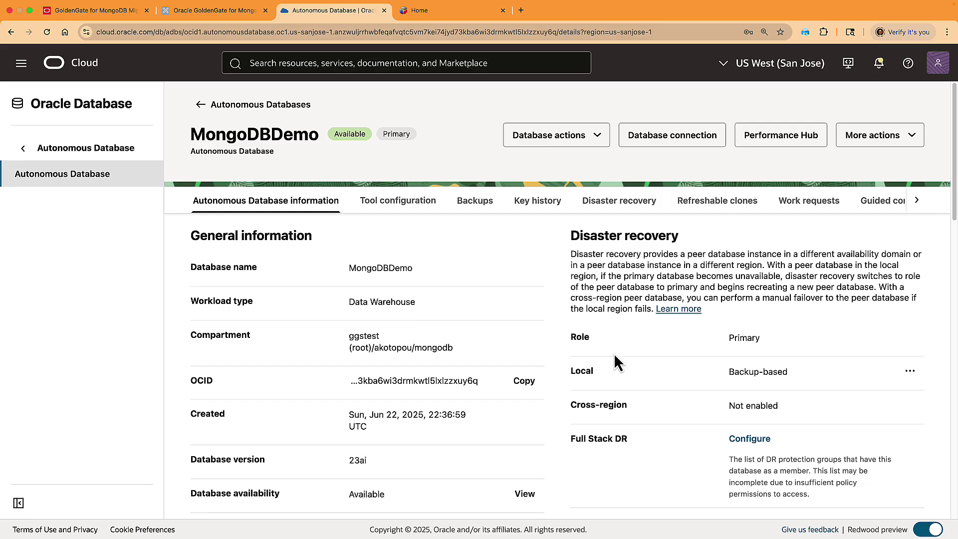
Step: Add an access control rule for IP address 148.87.23.12 in the network settings
scroll("down", 3)
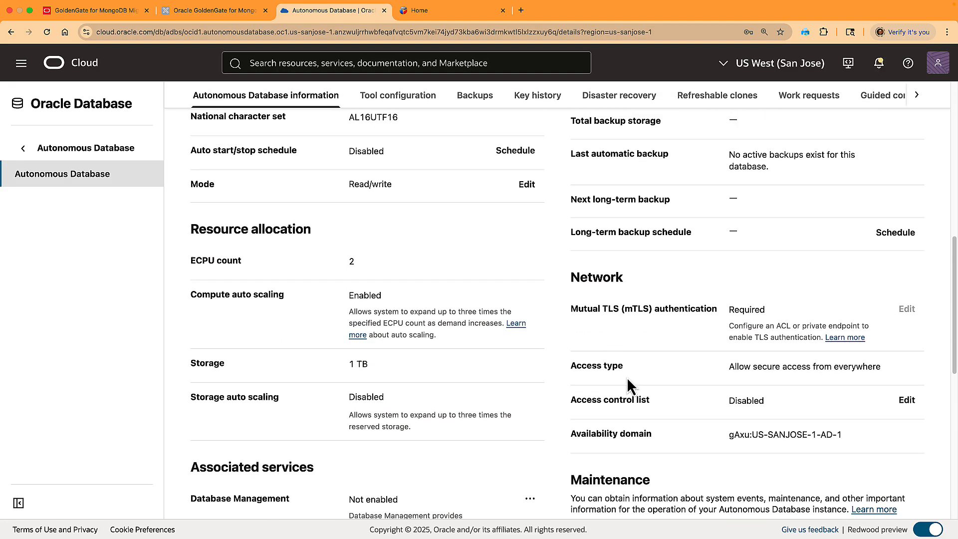
mouse_move(866, 411)
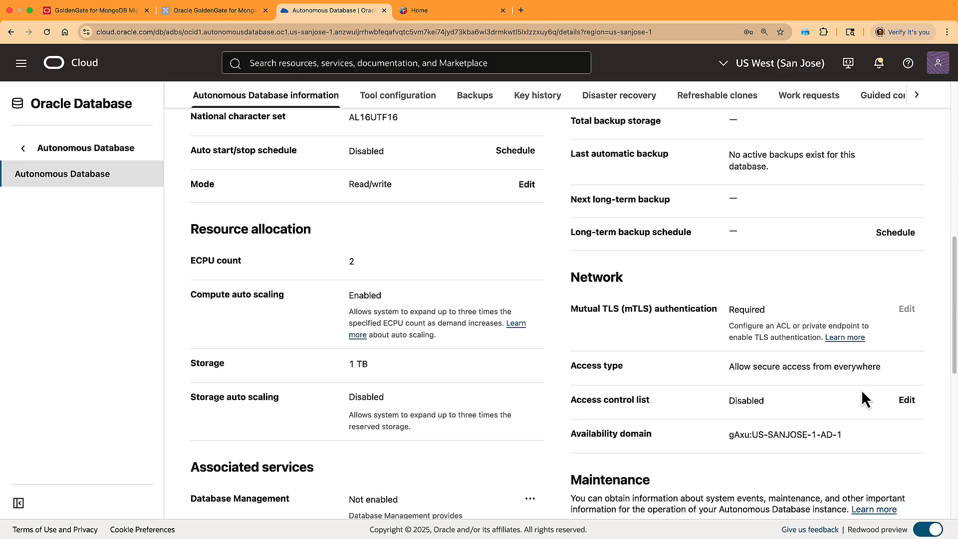
left_click(906, 399)
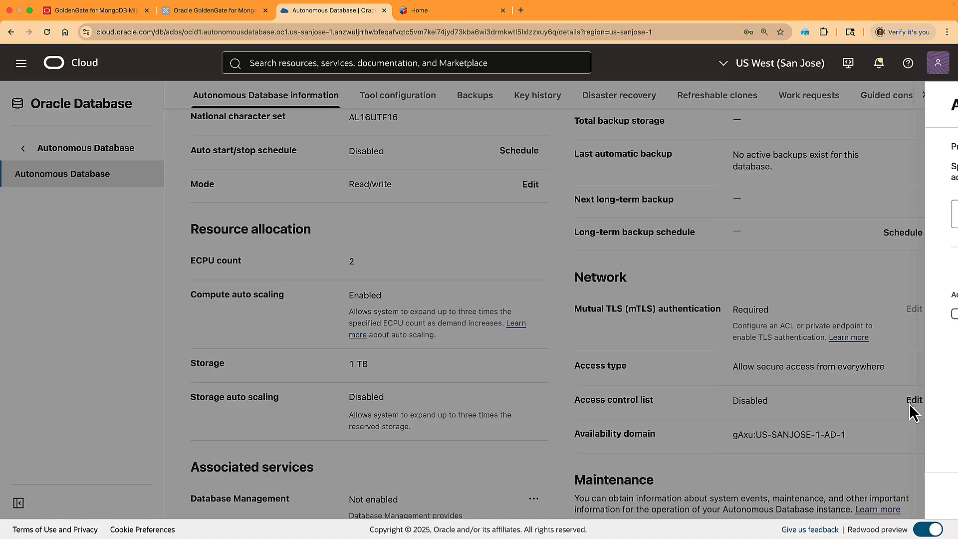
left_click(914, 399)
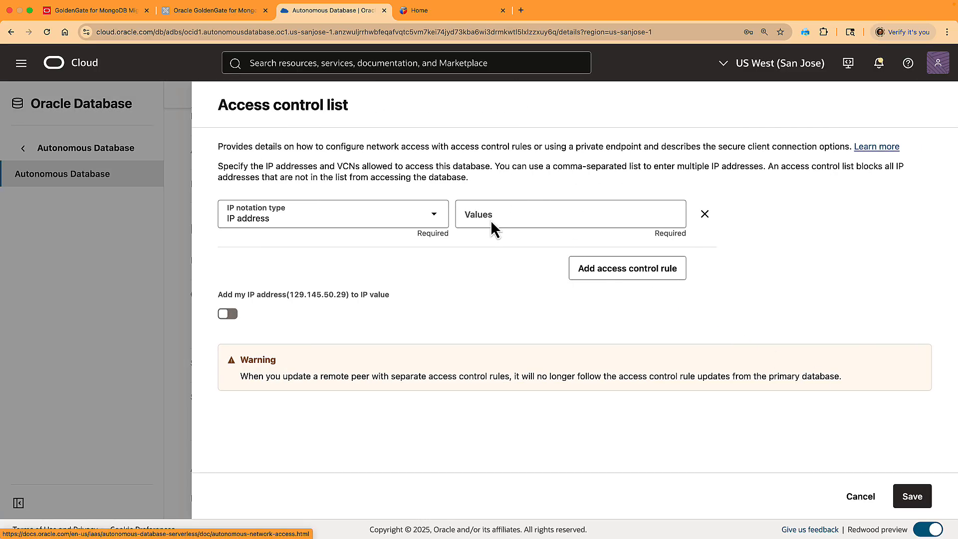
type("148.87.23.12")
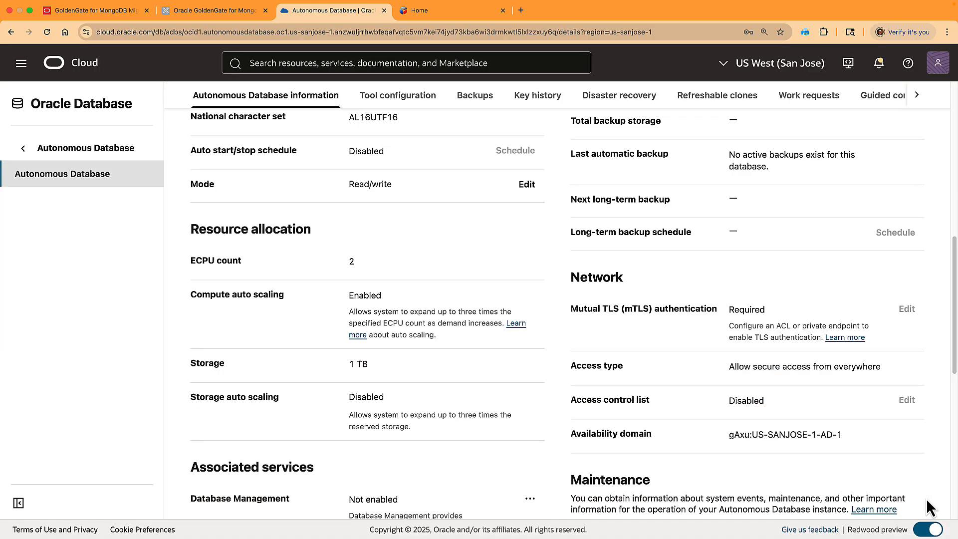
Step: Enable the MongoDB API in the database's tool configuration
scroll("up", 3)
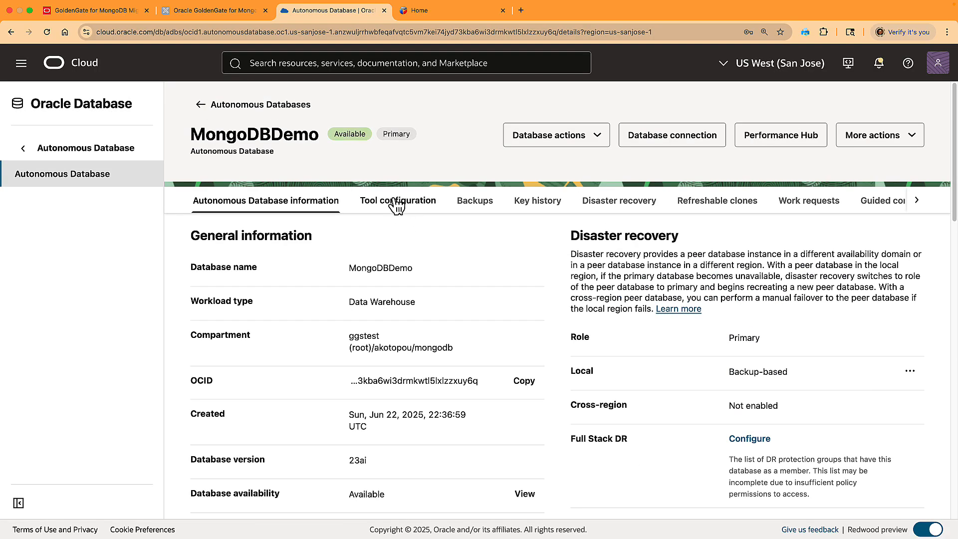
left_click(397, 200)
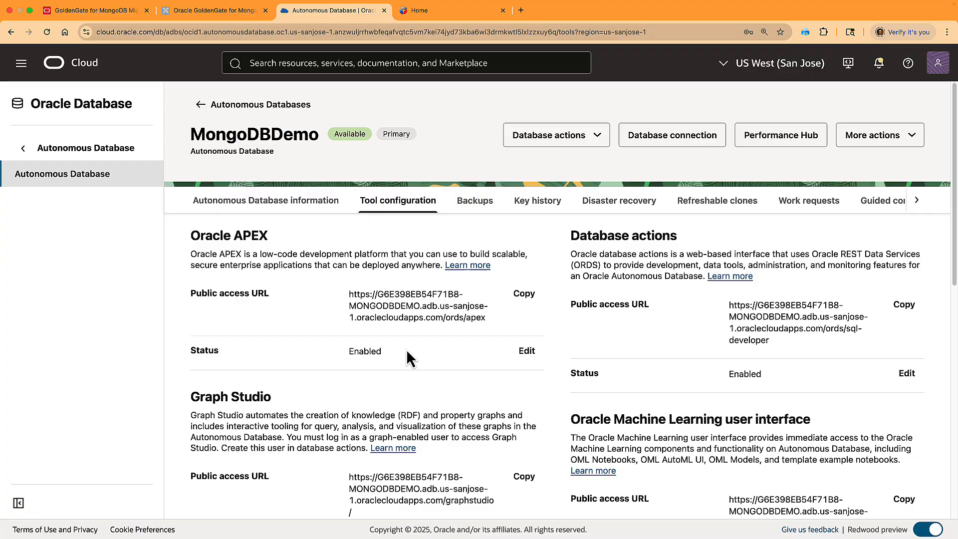
scroll("down", 3)
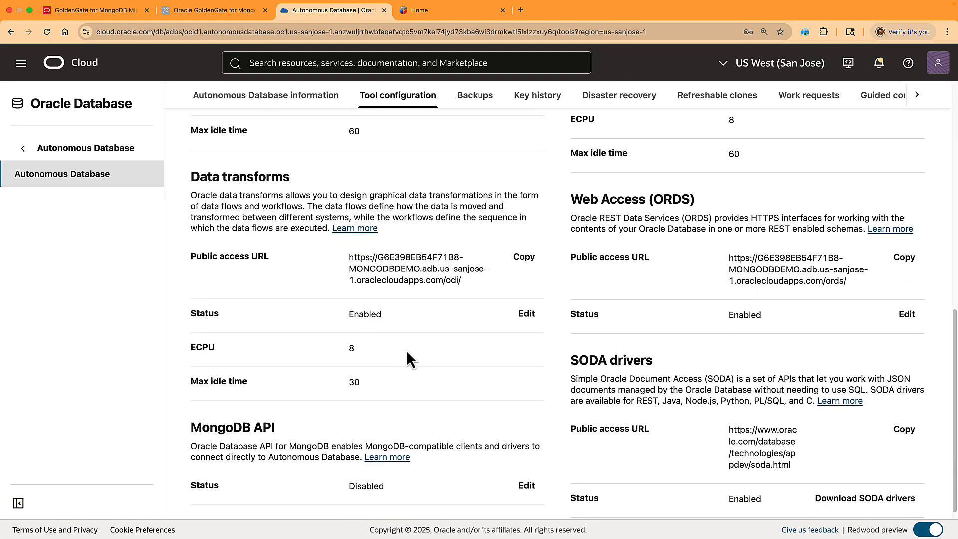
left_click(527, 485)
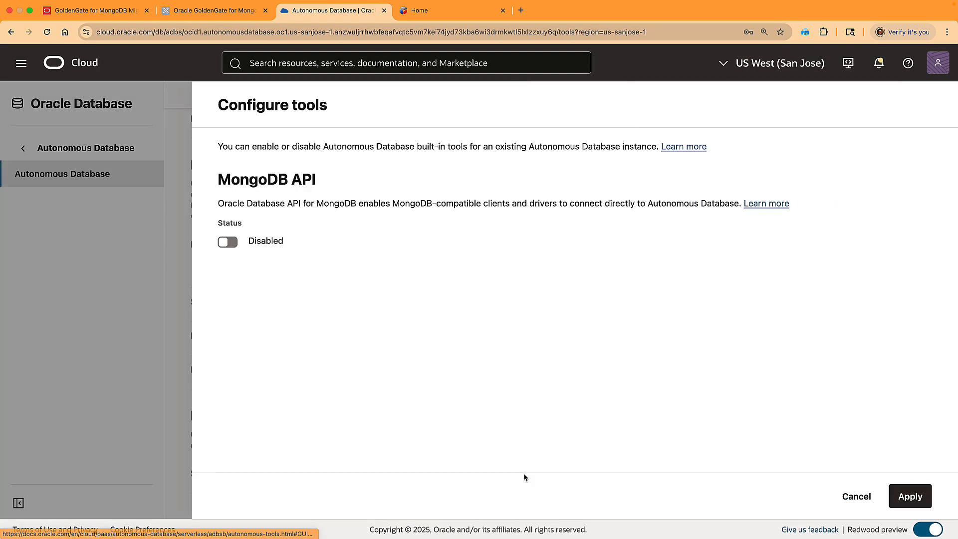
left_click(227, 241)
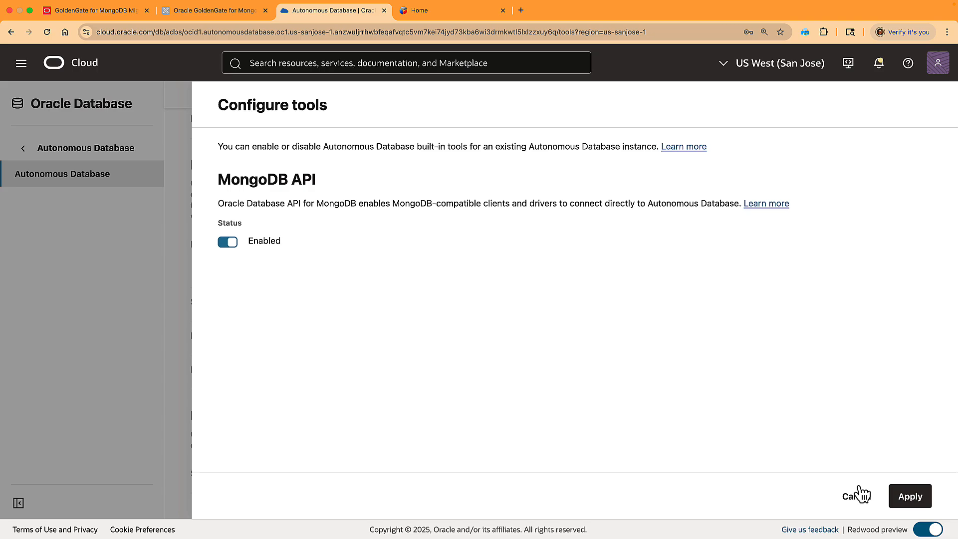
left_click(910, 496)
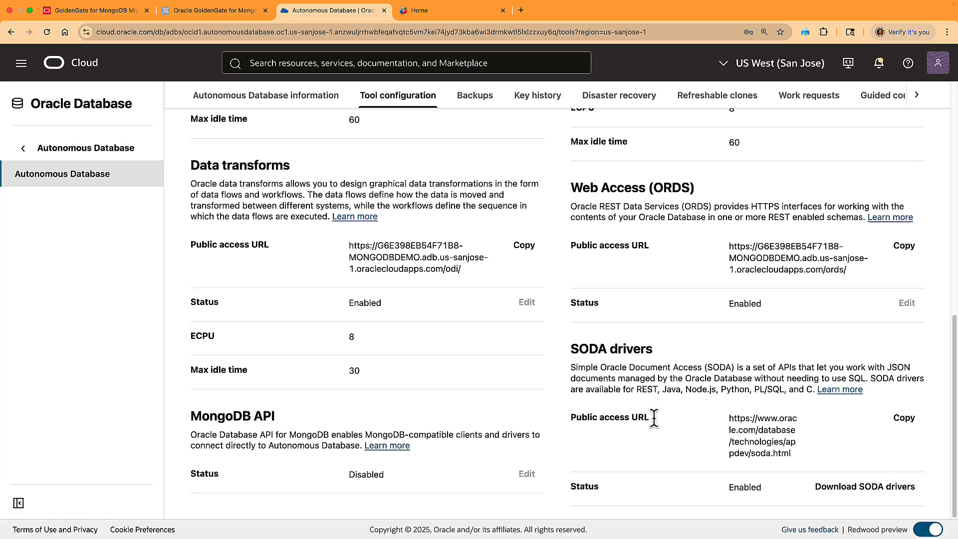
Step: Copy the mongodb:// connection URL and bring up the Database actions list
scroll("up", 3)
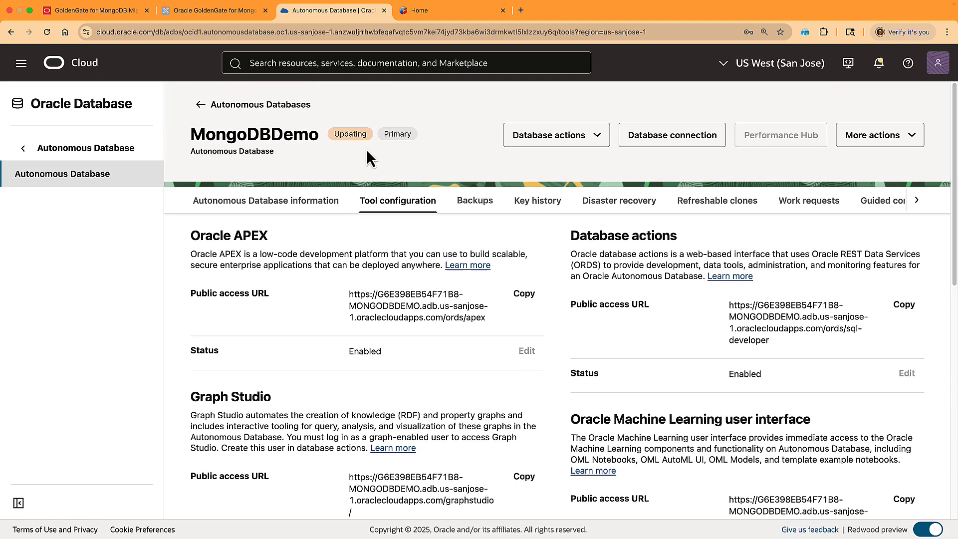
scroll("down", 3)
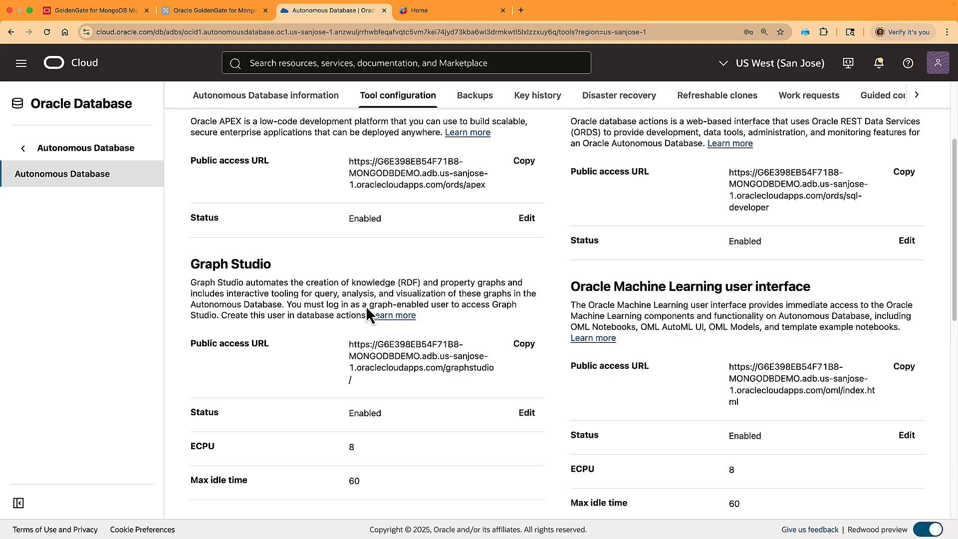
scroll("down", 3)
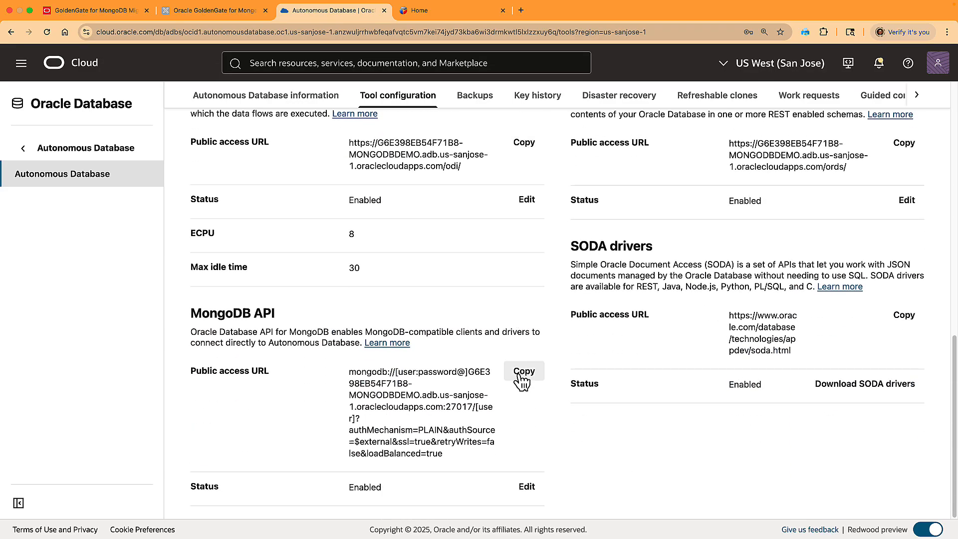
left_click(524, 372)
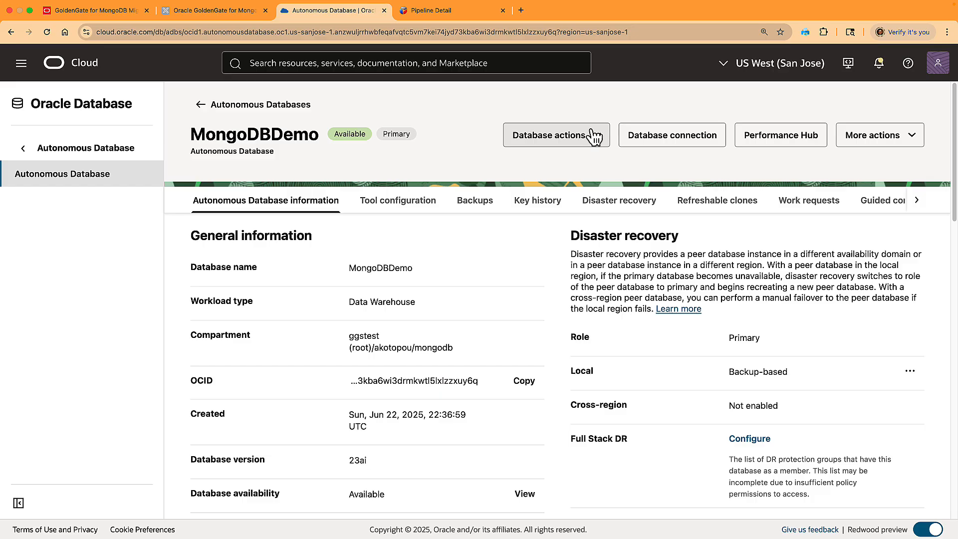
left_click(555, 135)
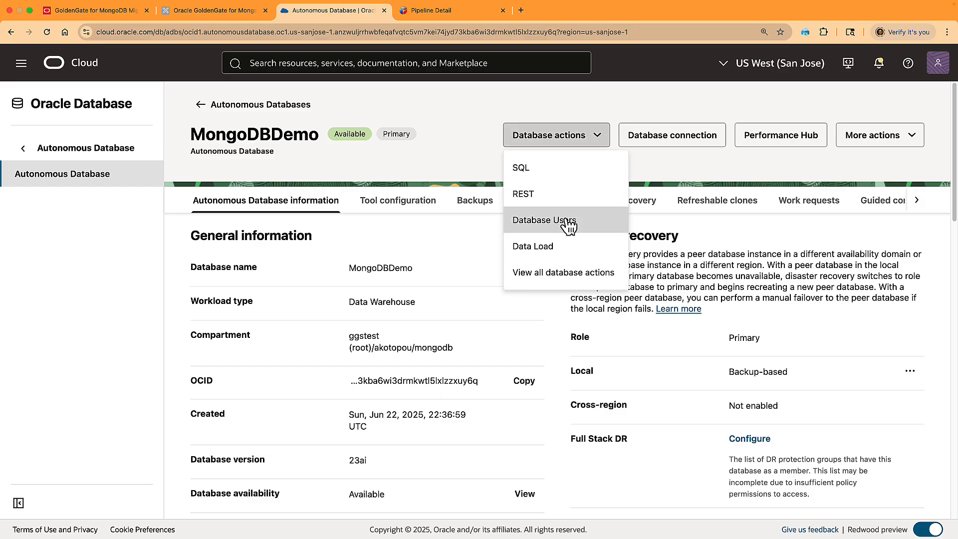
Step: Create a database user named MONGOADMIN with a password in Database Actions
left_click(545, 219)
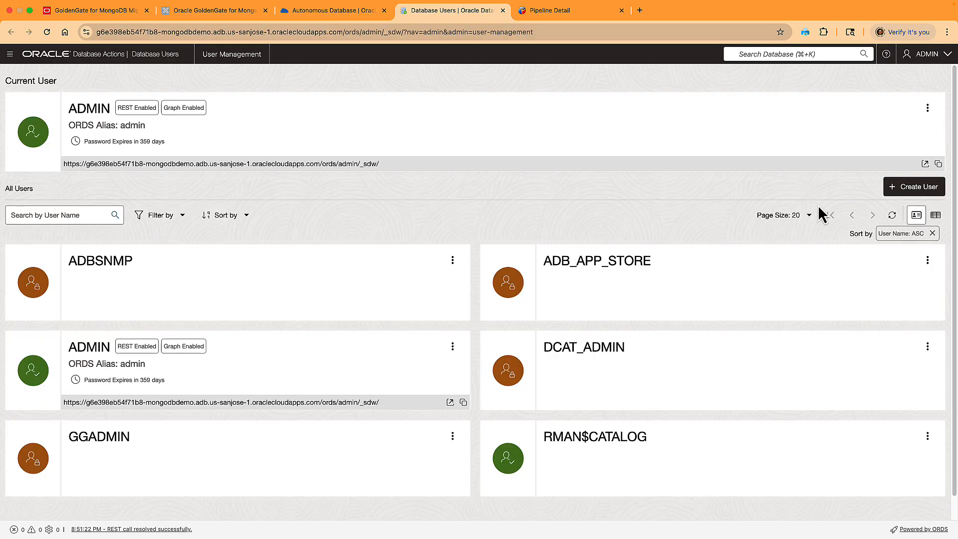
left_click(914, 187)
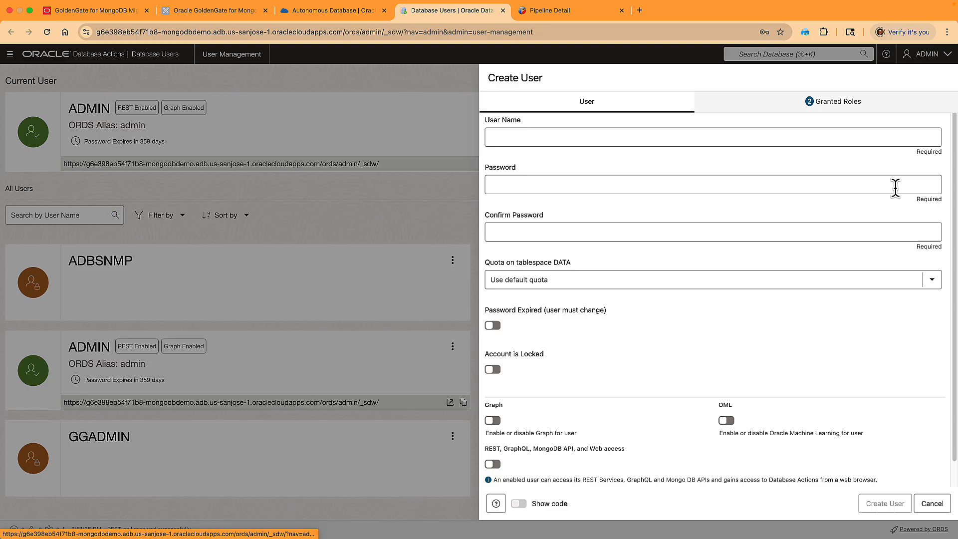
type("MONGOADMIN")
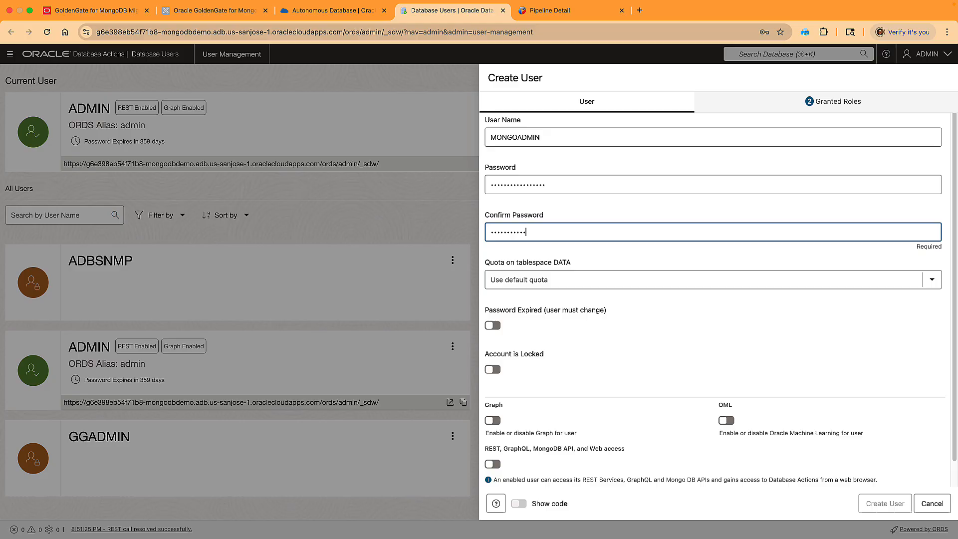
left_click(838, 102)
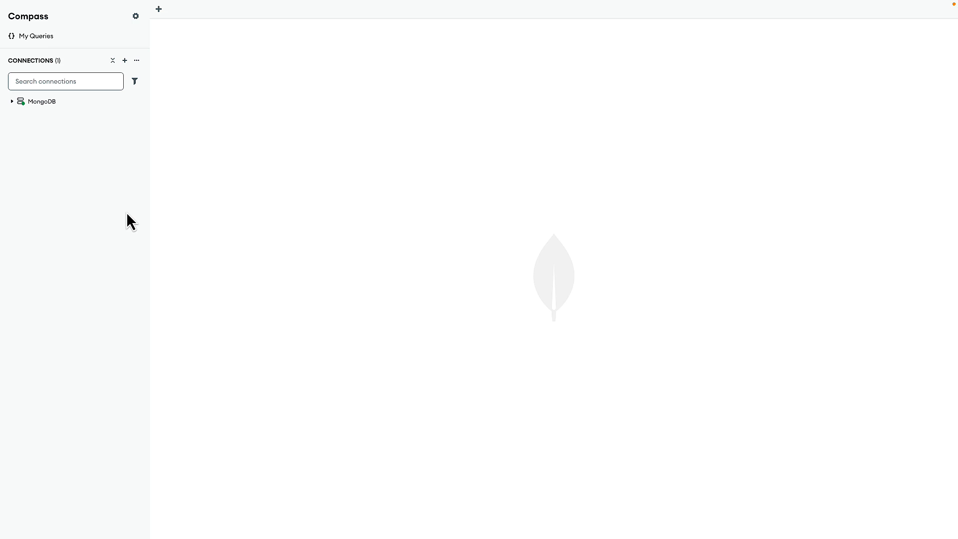
mouse_move(125, 60)
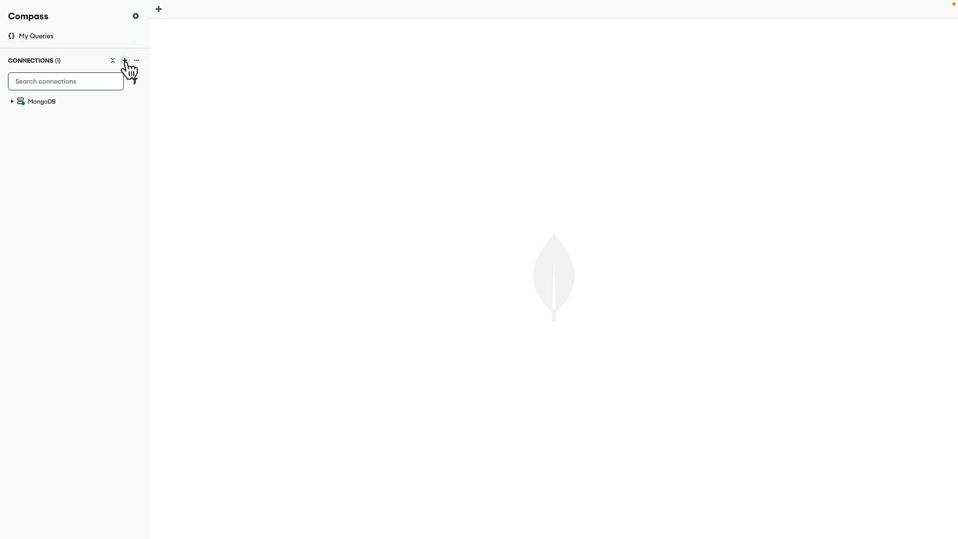
Step: Save and connect a Compass connection named ADB using the URI with user MONGOADMIN
left_click(125, 60)
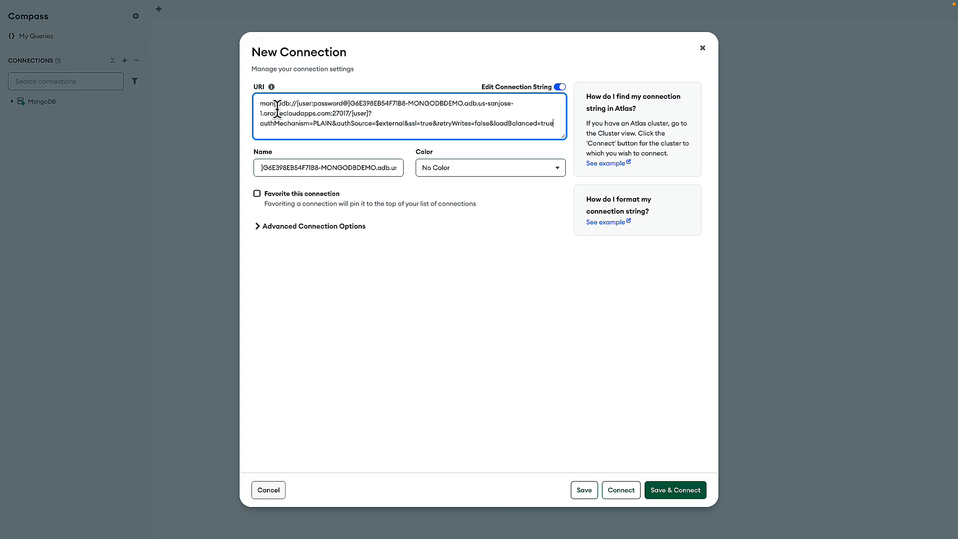
type("ADB")
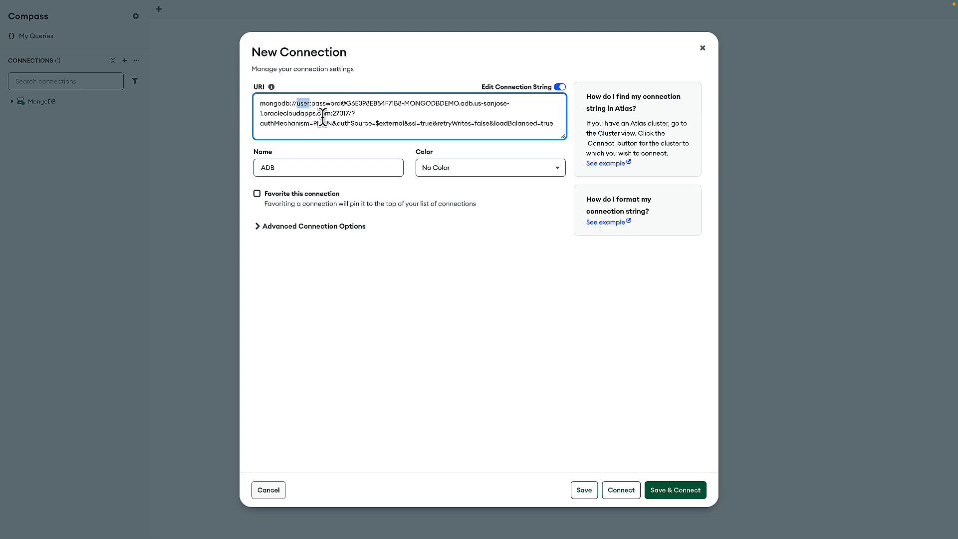
type("MONGOADMIN:")
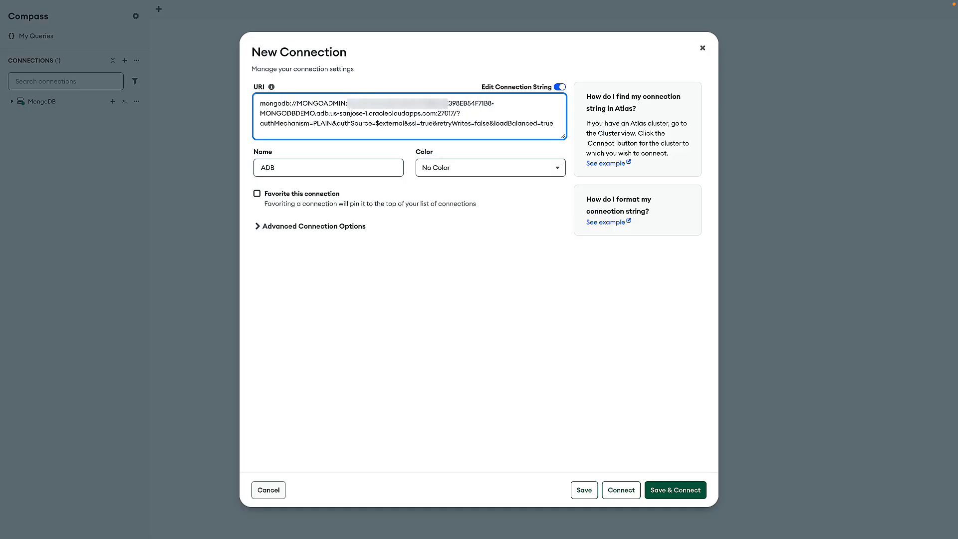
left_click(674, 489)
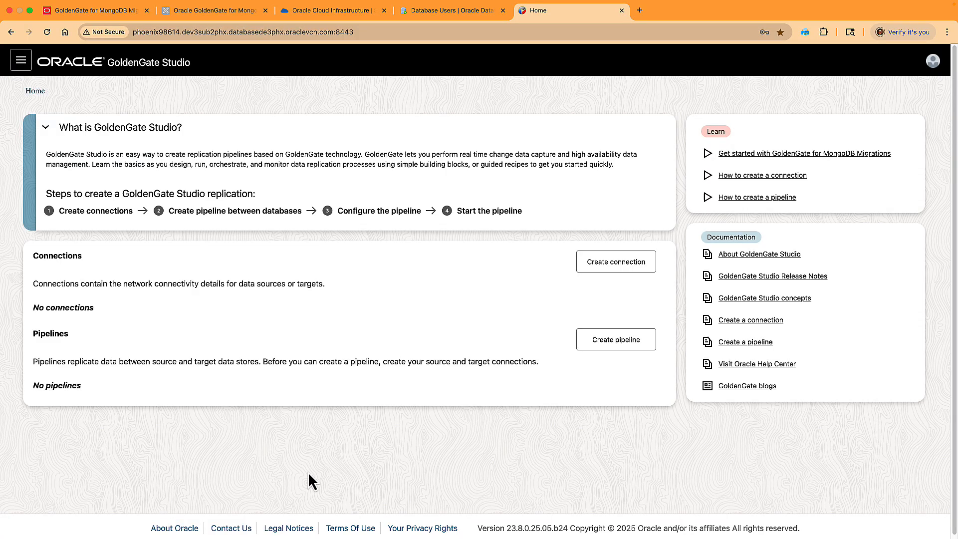
mouse_move(145, 270)
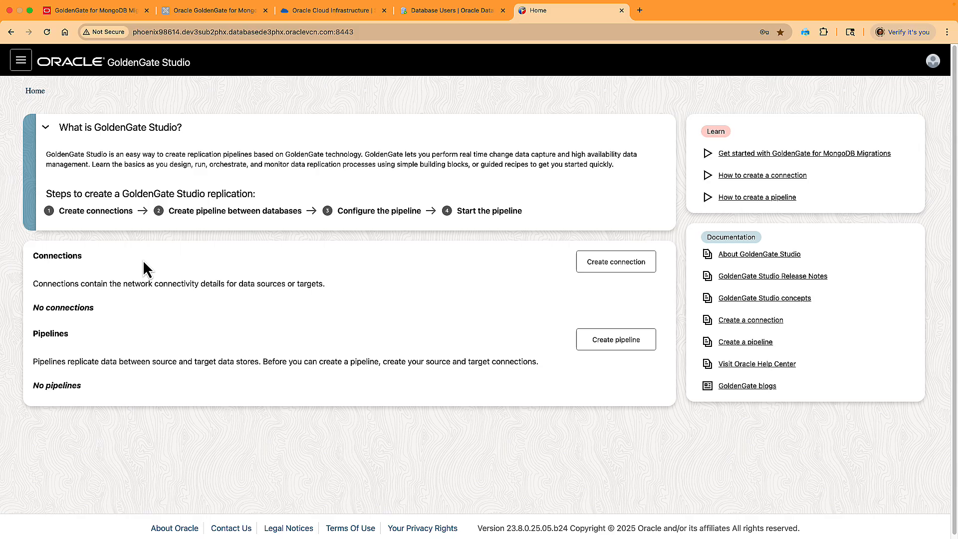
mouse_move(212, 231)
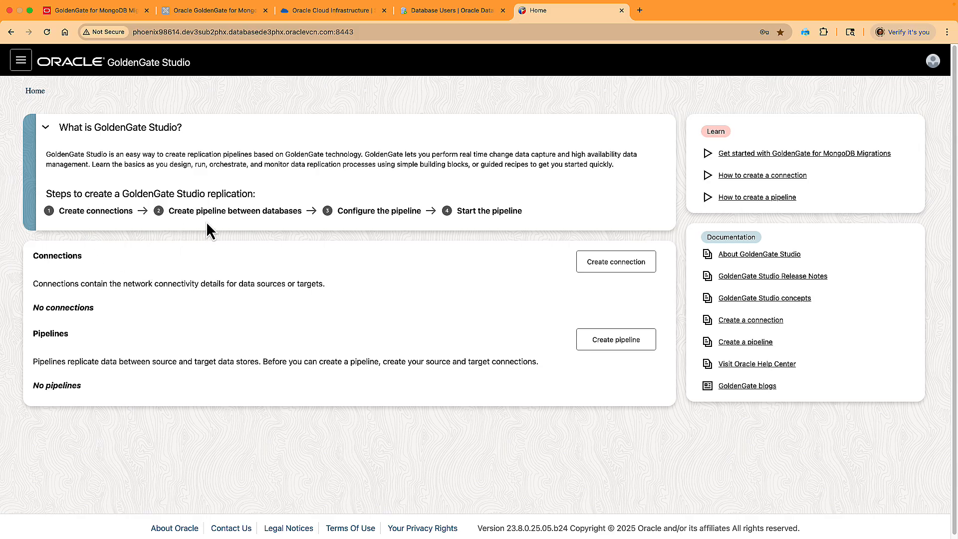
mouse_move(358, 230)
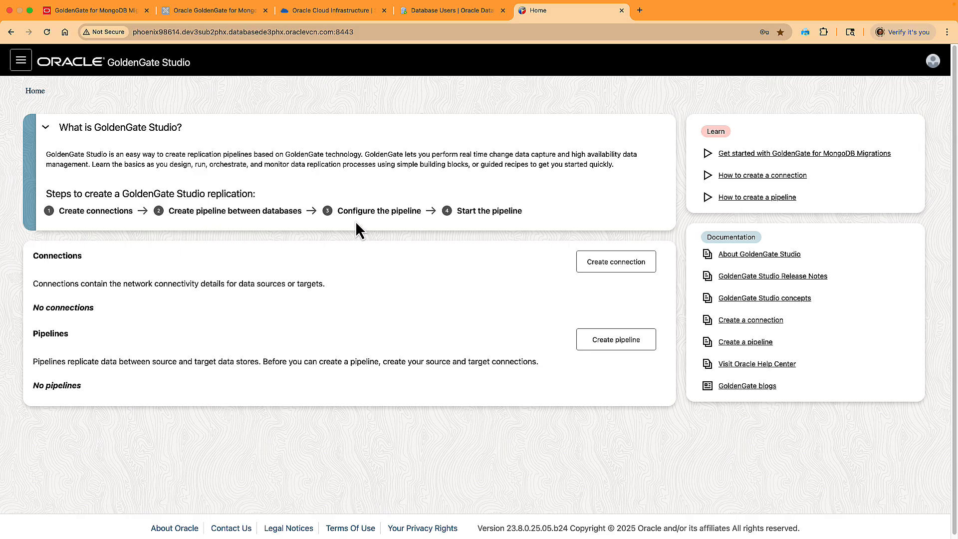
mouse_move(477, 232)
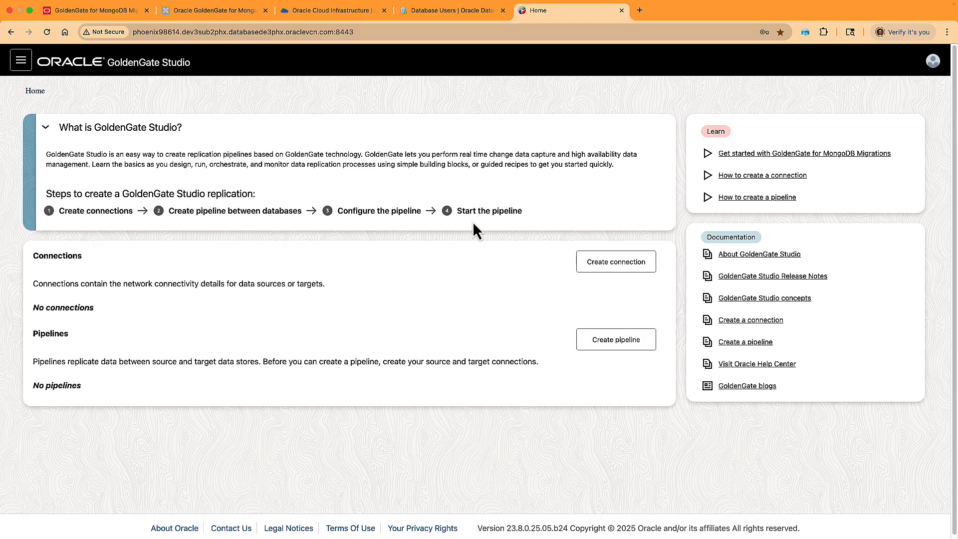
mouse_move(486, 237)
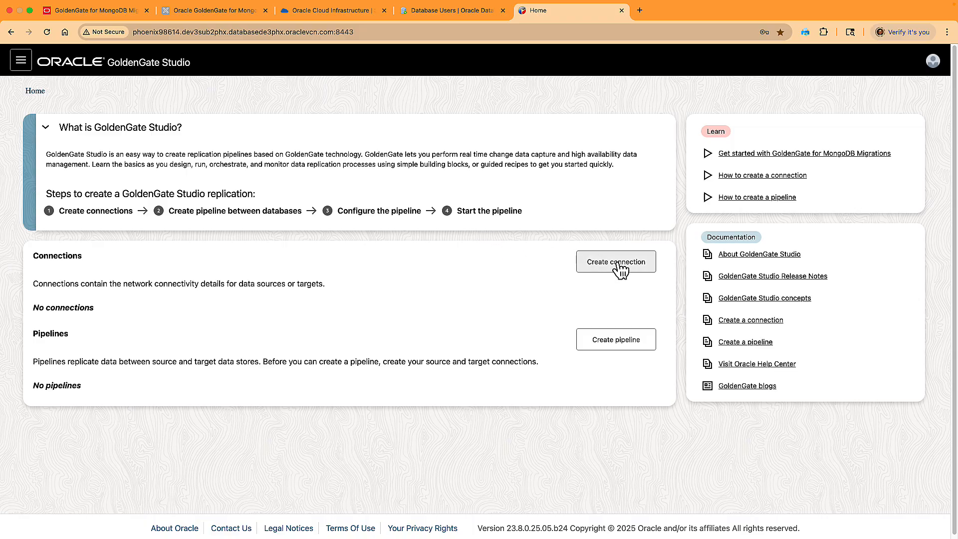
Step: Name a new GoldenGate connection MongoDBSource with MongoDB technology type
left_click(616, 262)
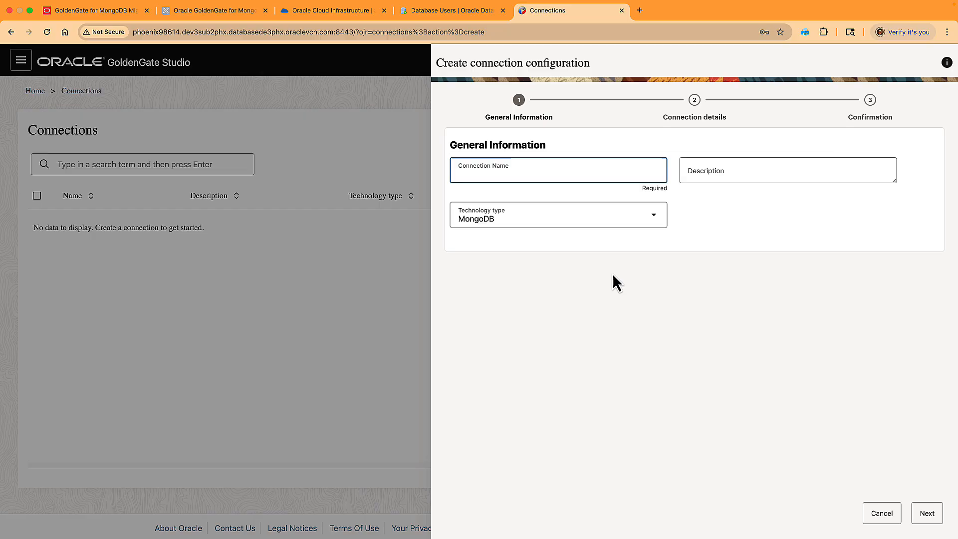
type("MongoDBSource")
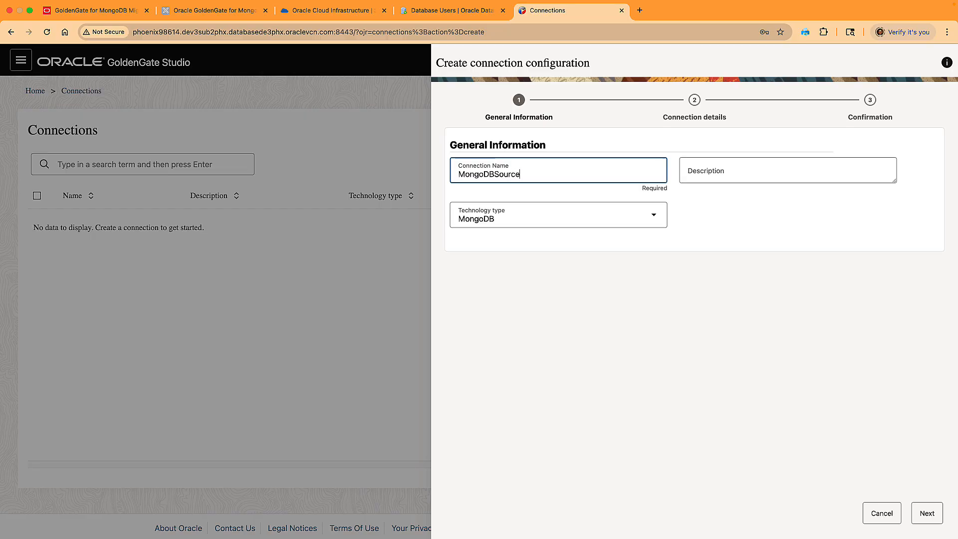
left_click(559, 215)
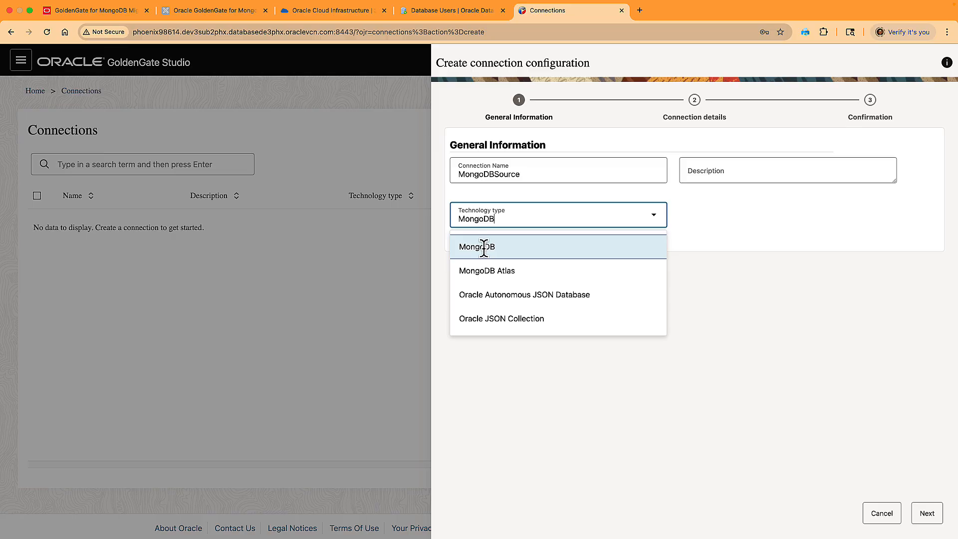
left_click(477, 246)
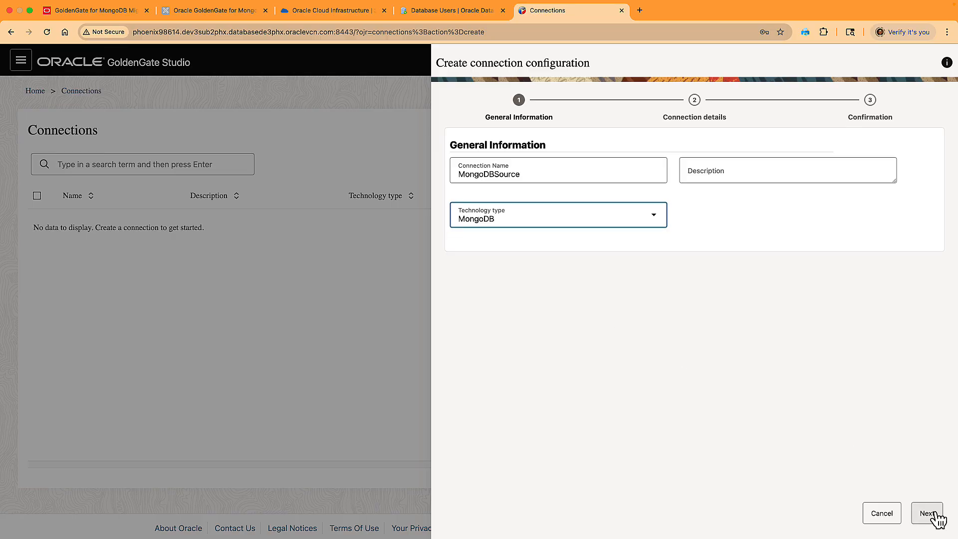
left_click(927, 513)
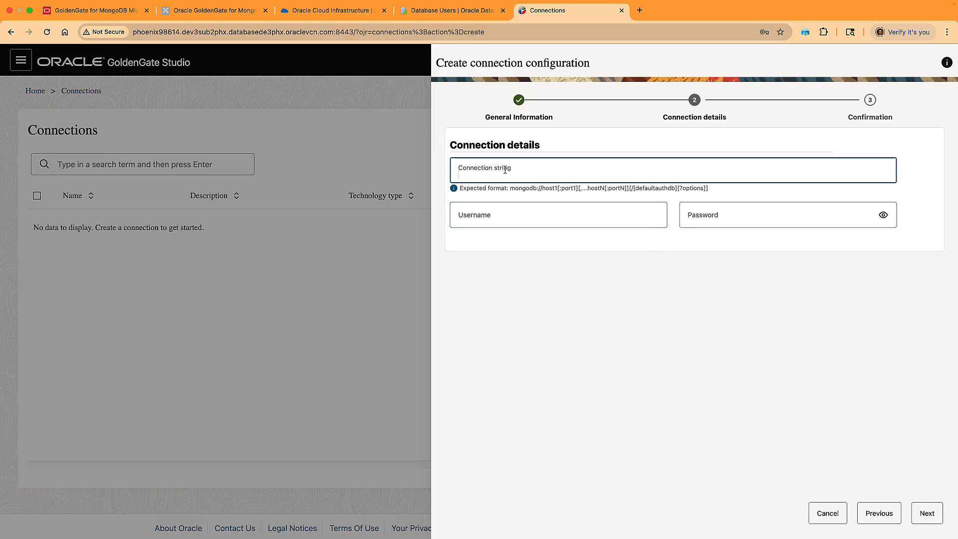
Step: Enter the mongodb:// connection string, user dbuser and password, and create the connection
type("mongodb://phoenix98614.dev3sub2phx.databasede3phx.oraclevcn.com/?directConnection=true")
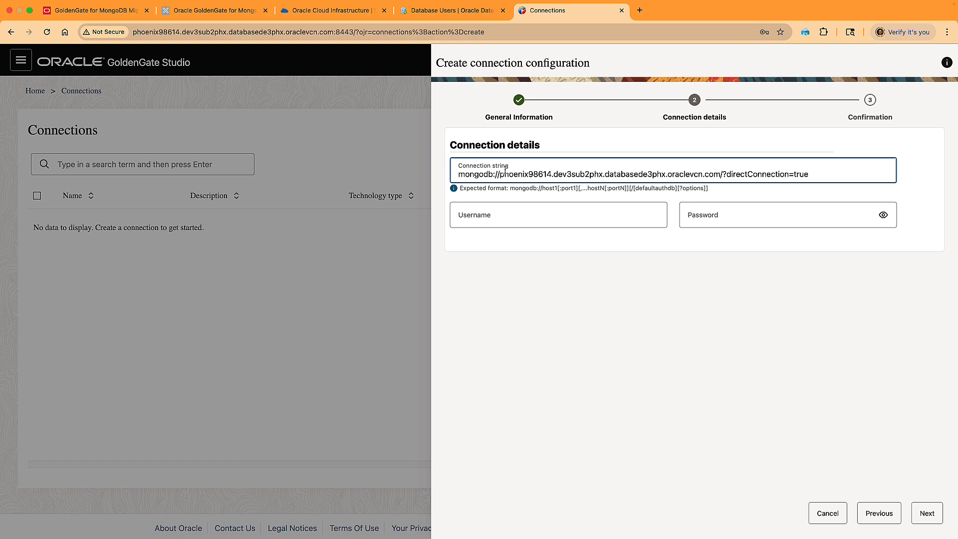
type("dbuser")
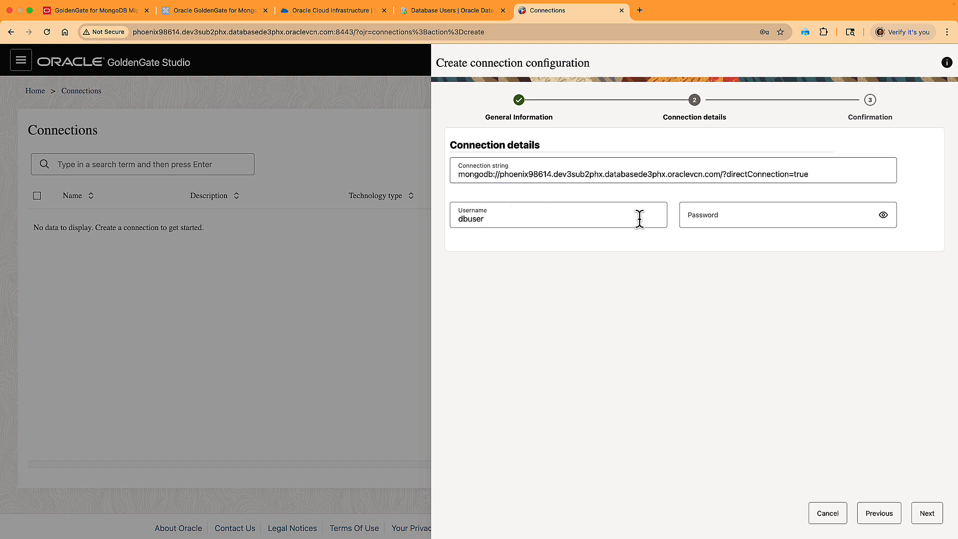
left_click(756, 216)
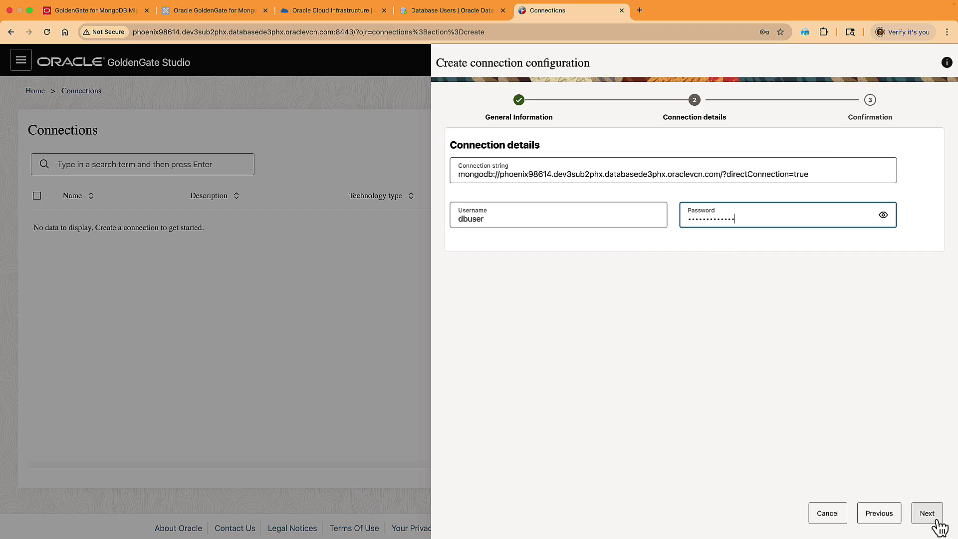
left_click(927, 513)
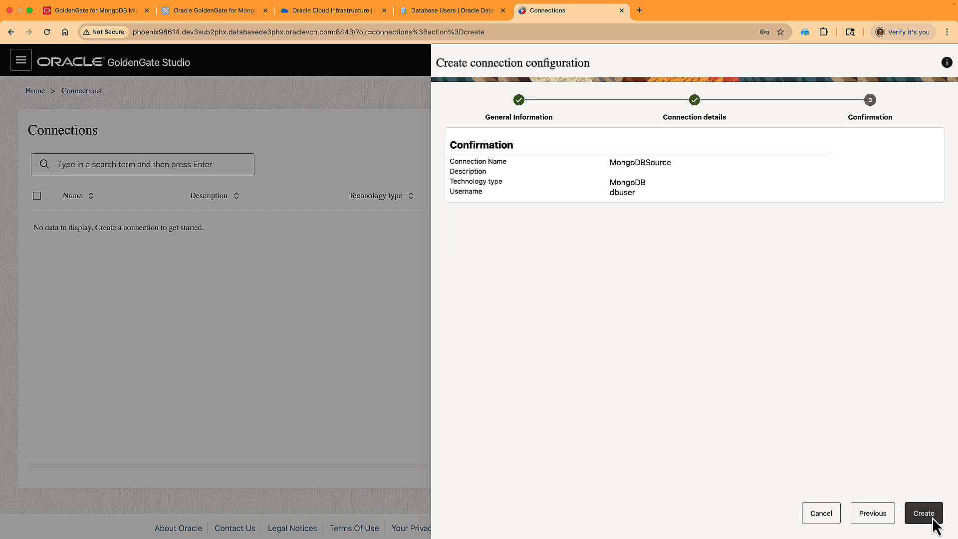
left_click(923, 513)
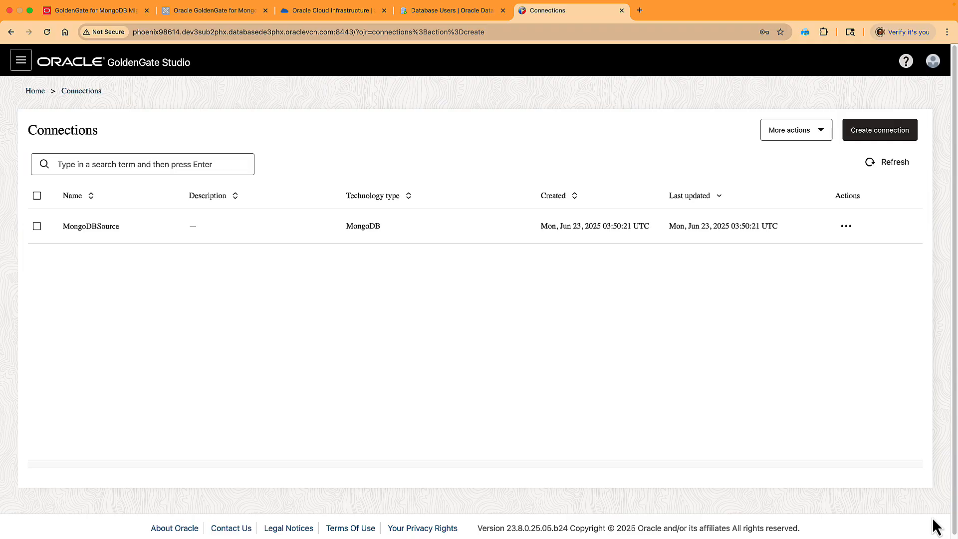
mouse_move(893, 140)
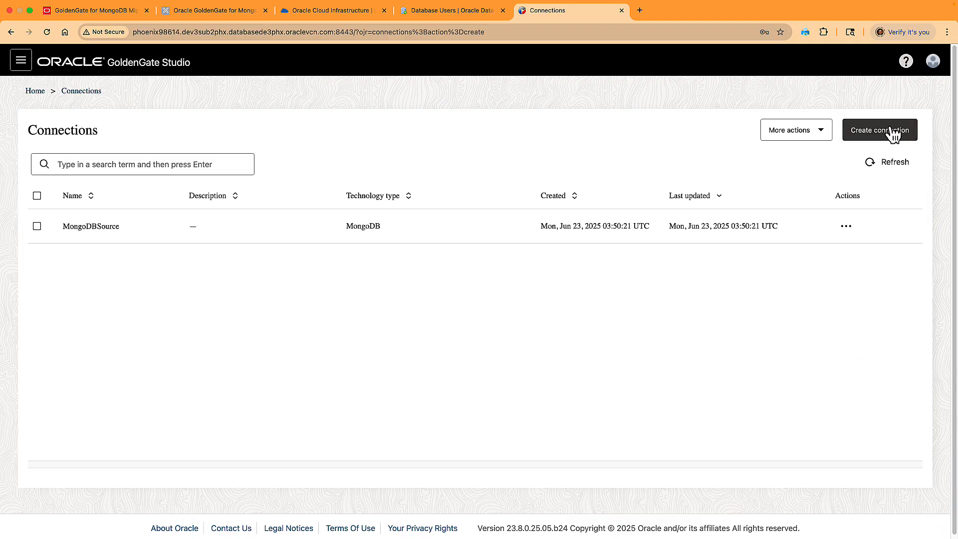
Step: Create a new connection named ADBTarget of type Oracle JSON Collection
left_click(880, 130)
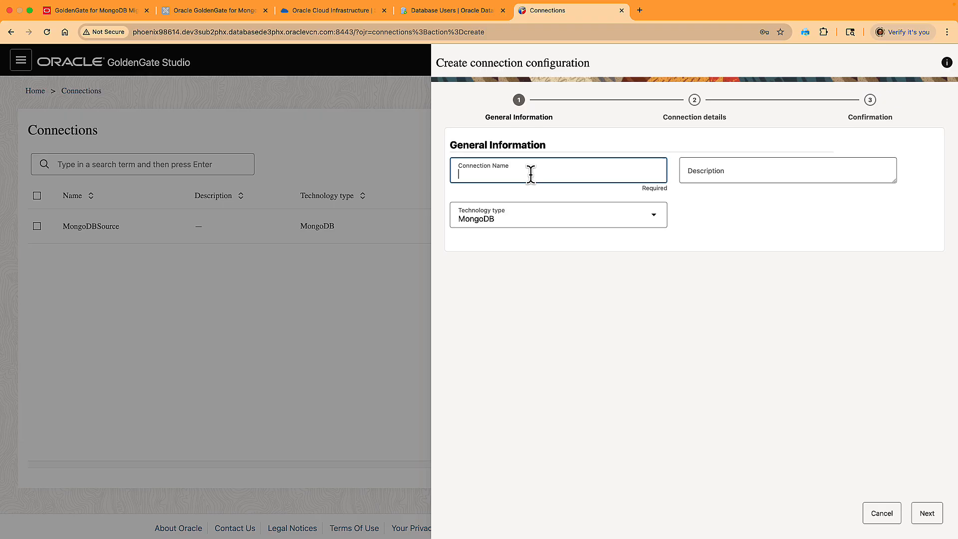
type("ADBTarget")
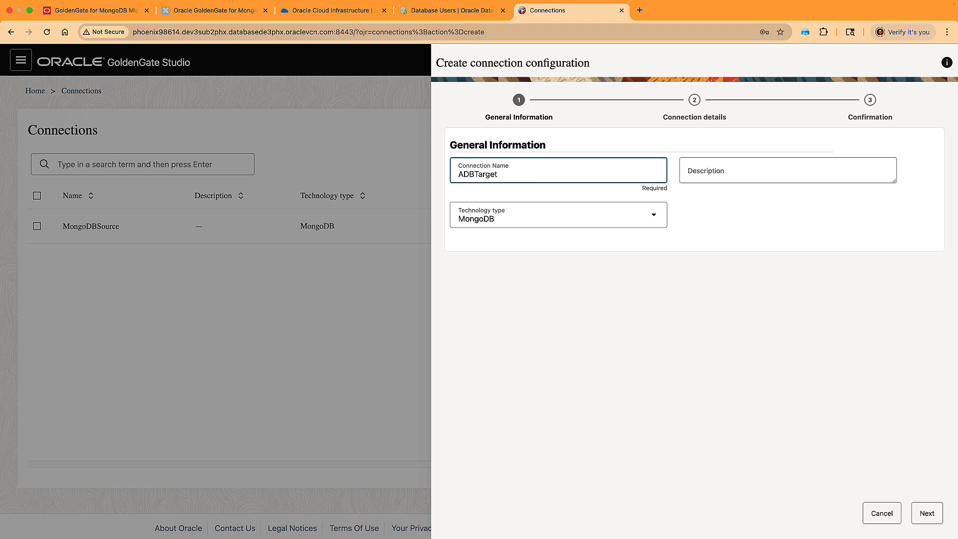
left_click(559, 214)
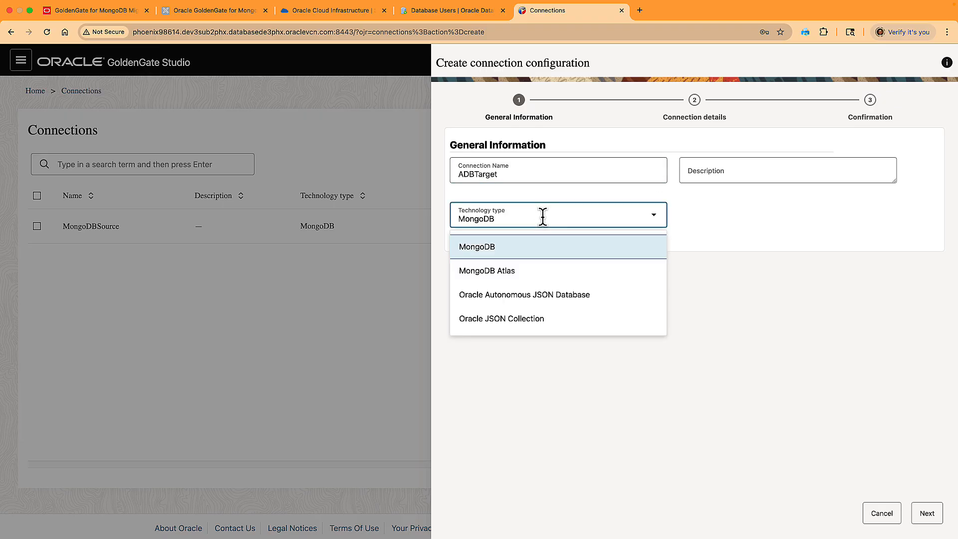
left_click(501, 318)
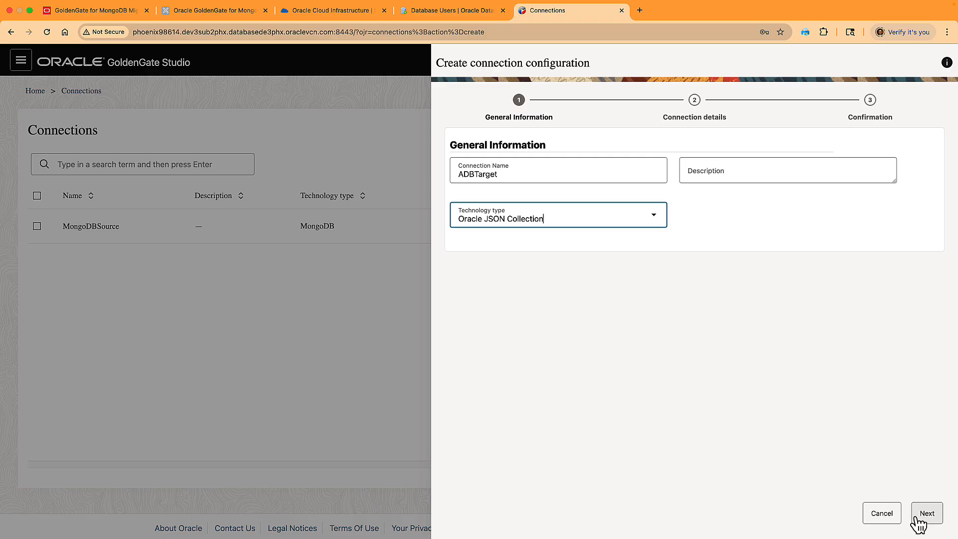
left_click(927, 513)
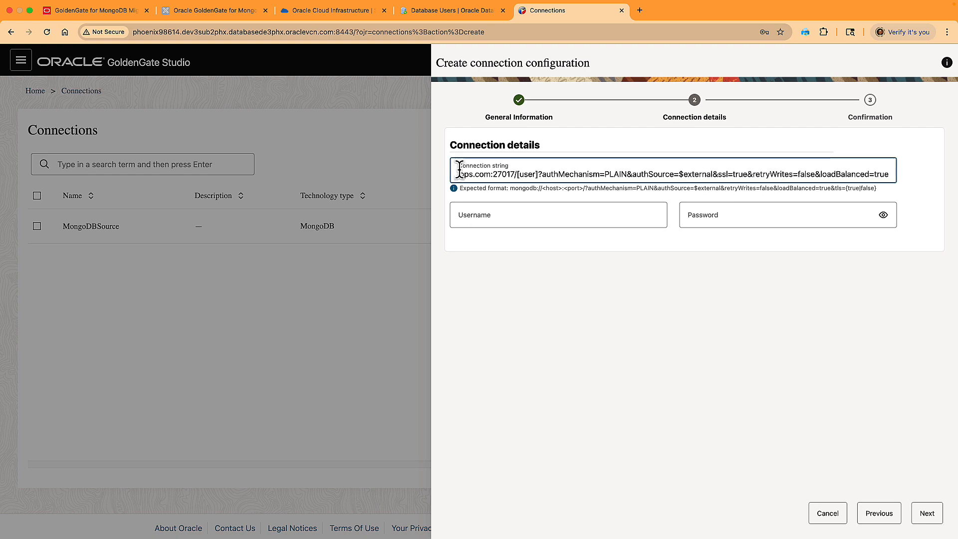
mouse_move(545, 174)
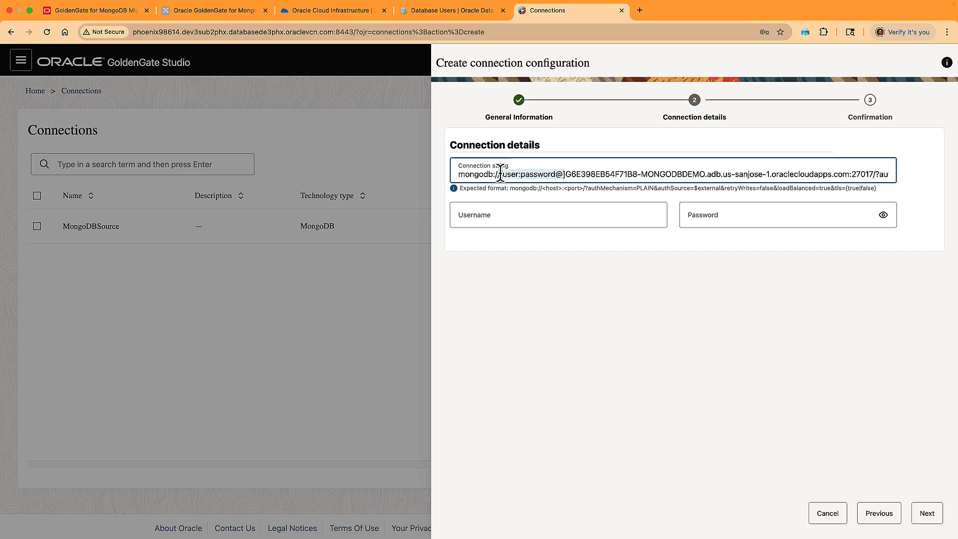
Step: Enter the mongoadmin credentials, finish creating ADBTarget, and return Home
type("mongoadmin")
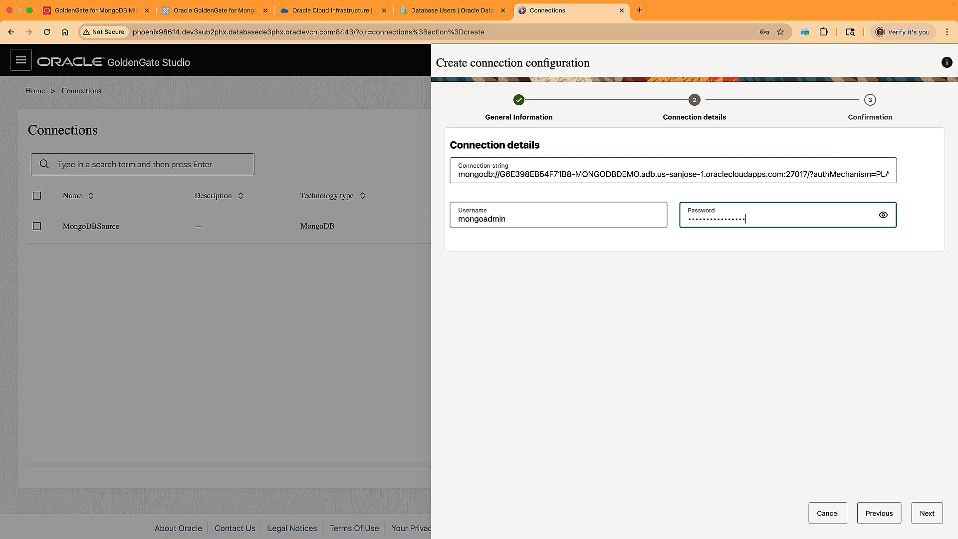
mouse_move(927, 513)
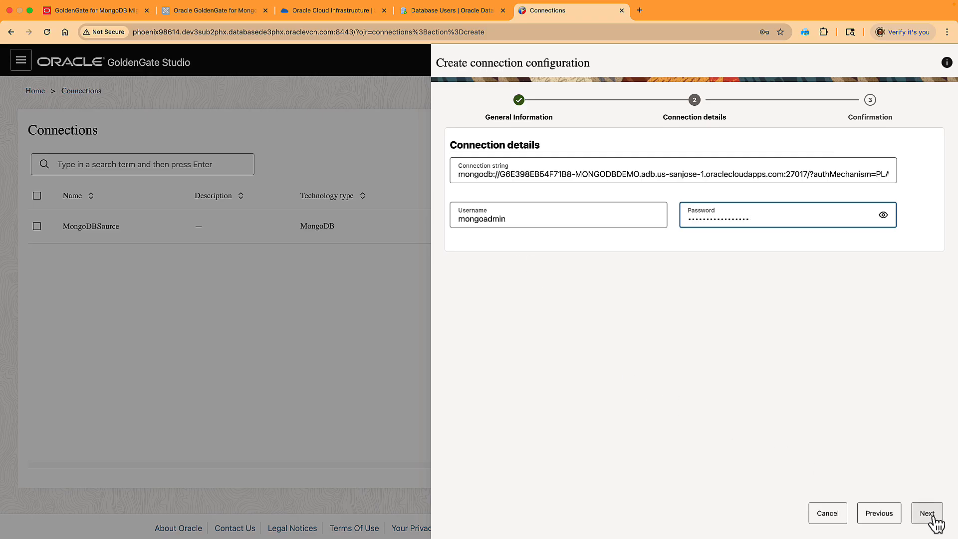
left_click(926, 513)
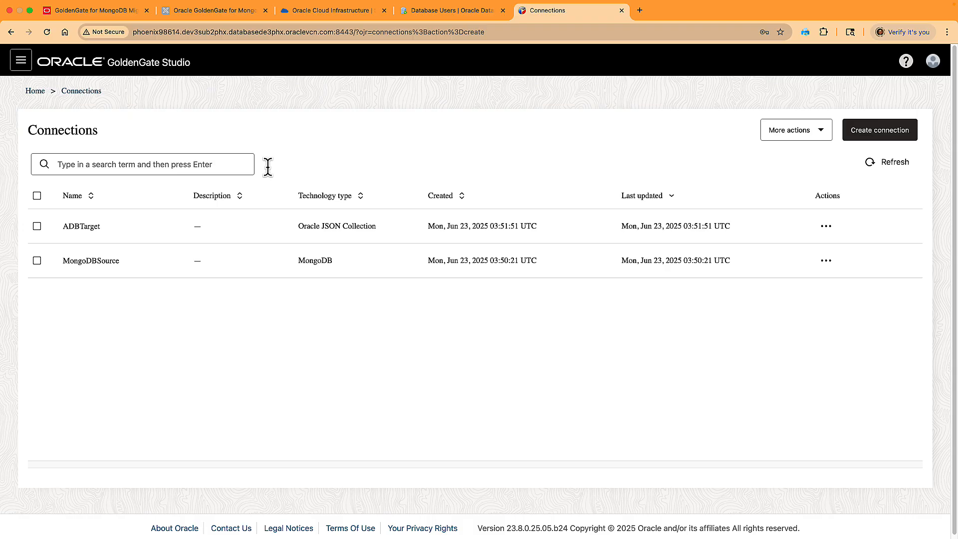
left_click(35, 90)
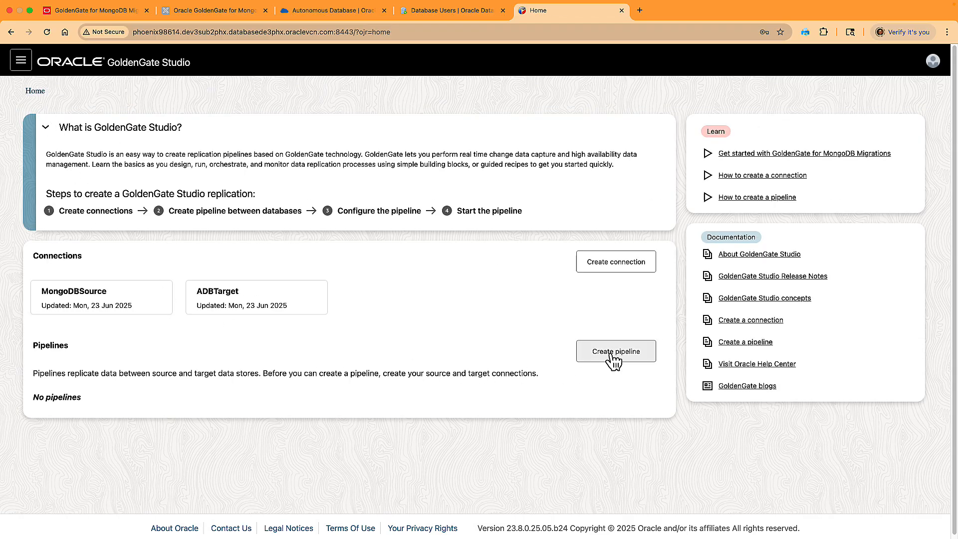
Step: Create a Database Migration pipeline named MigrateMongo with Online migration type
left_click(615, 351)
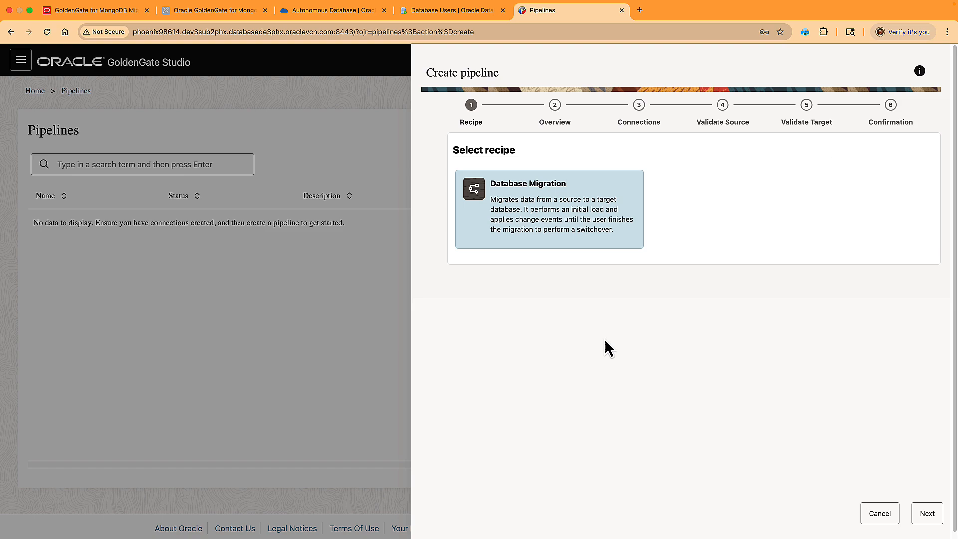
mouse_move(555, 215)
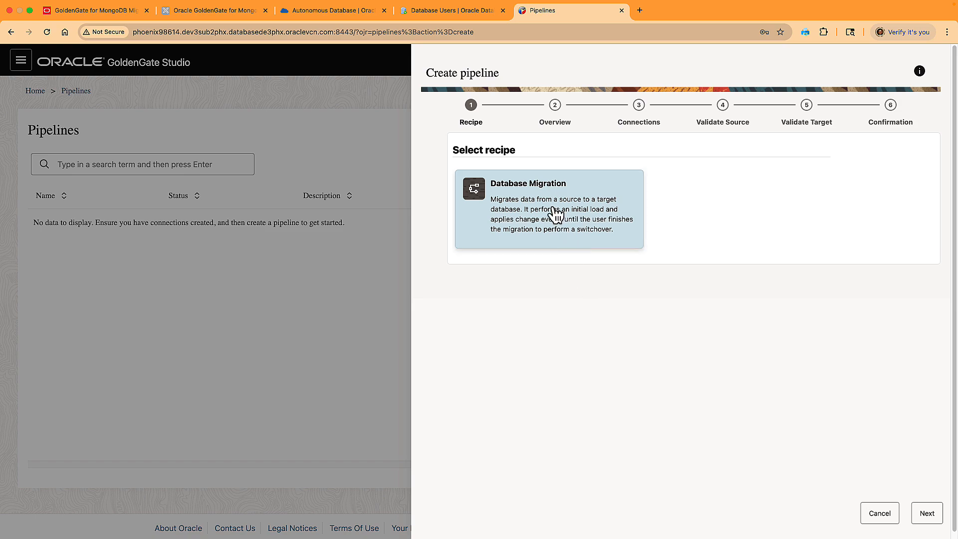
mouse_move(547, 209)
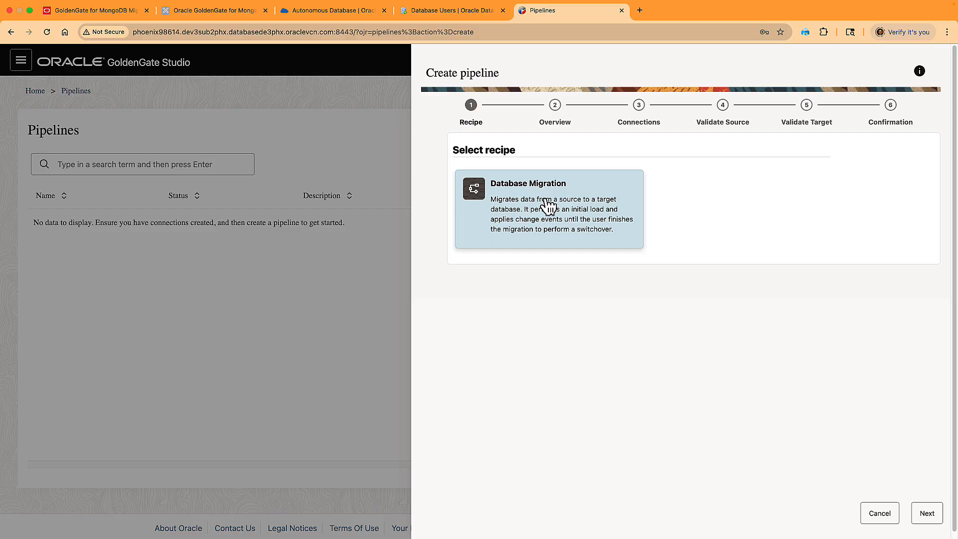
mouse_move(871, 503)
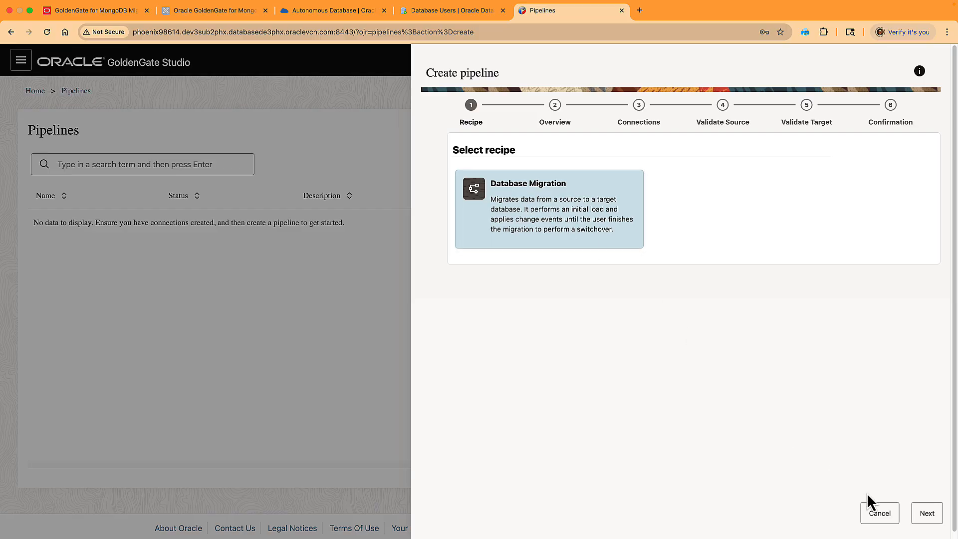
left_click(927, 513)
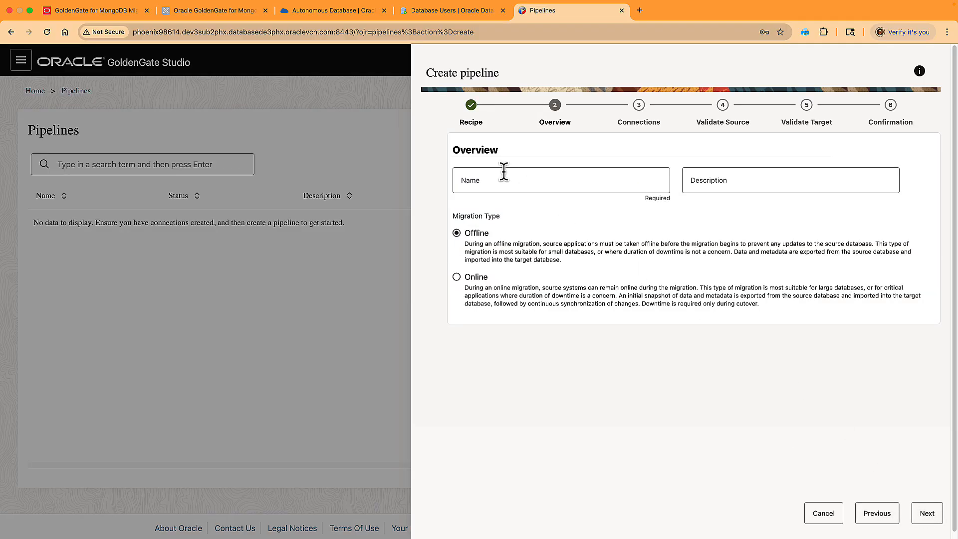
type("MigrateMongo")
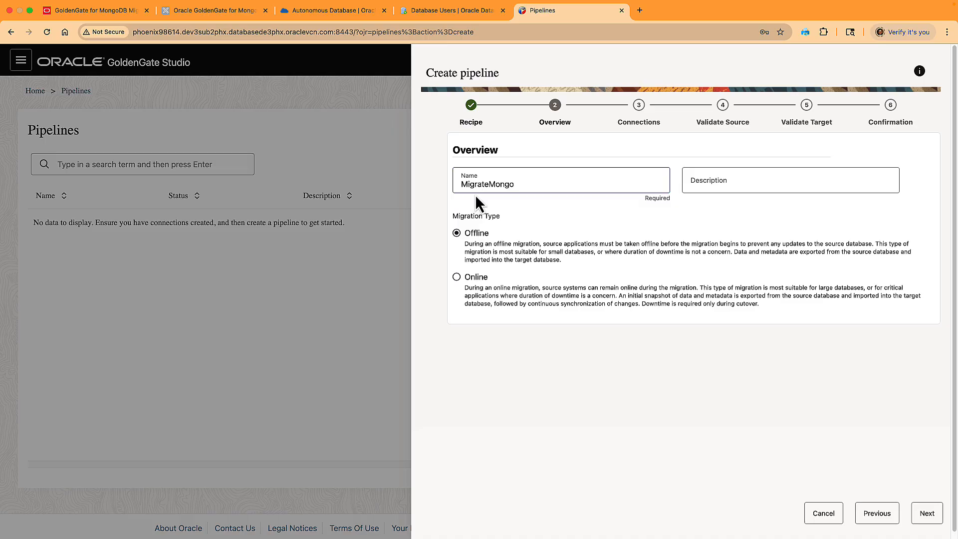
left_click(560, 184)
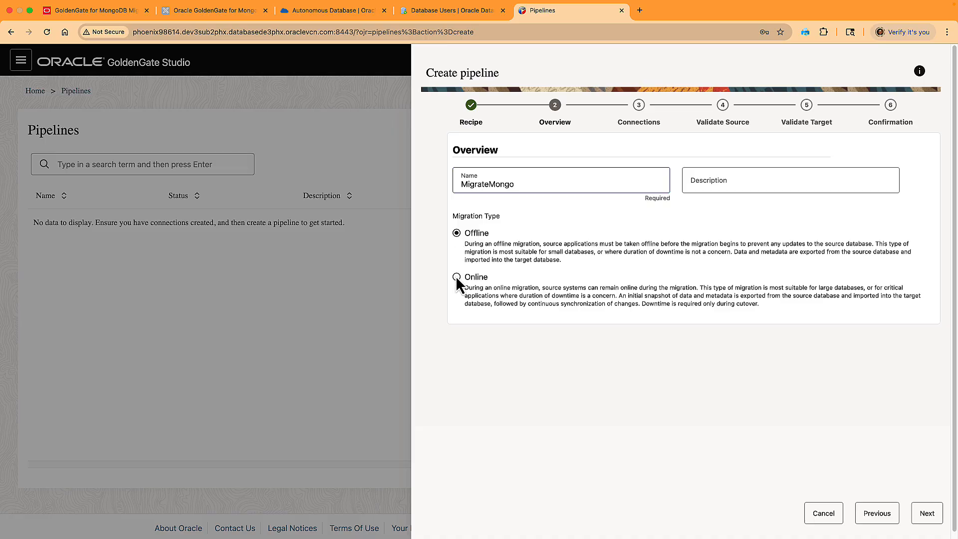
left_click(457, 277)
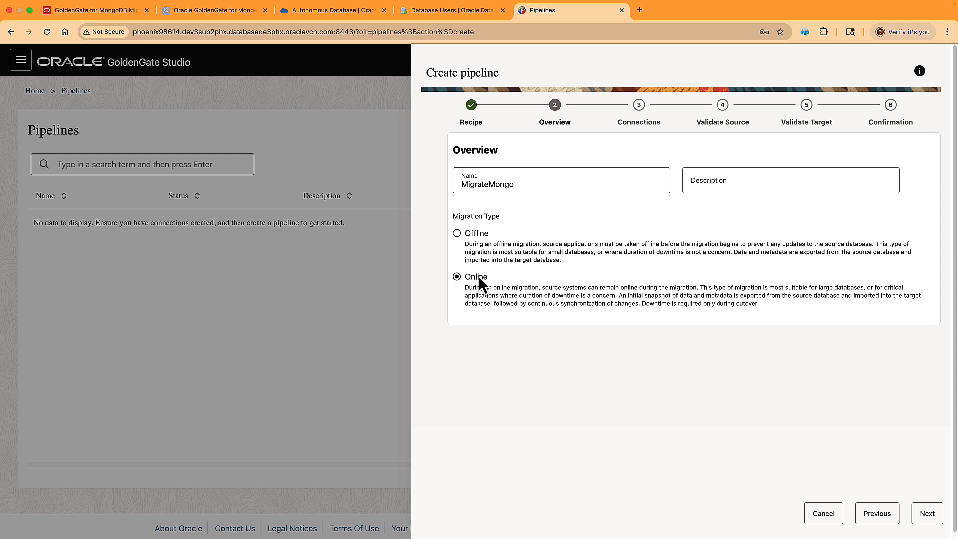
mouse_move(491, 287)
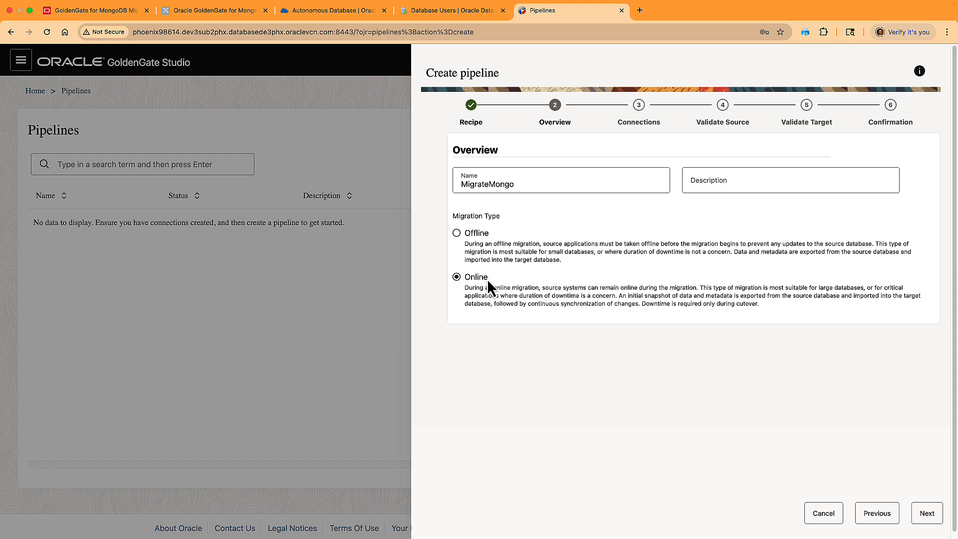
mouse_move(884, 490)
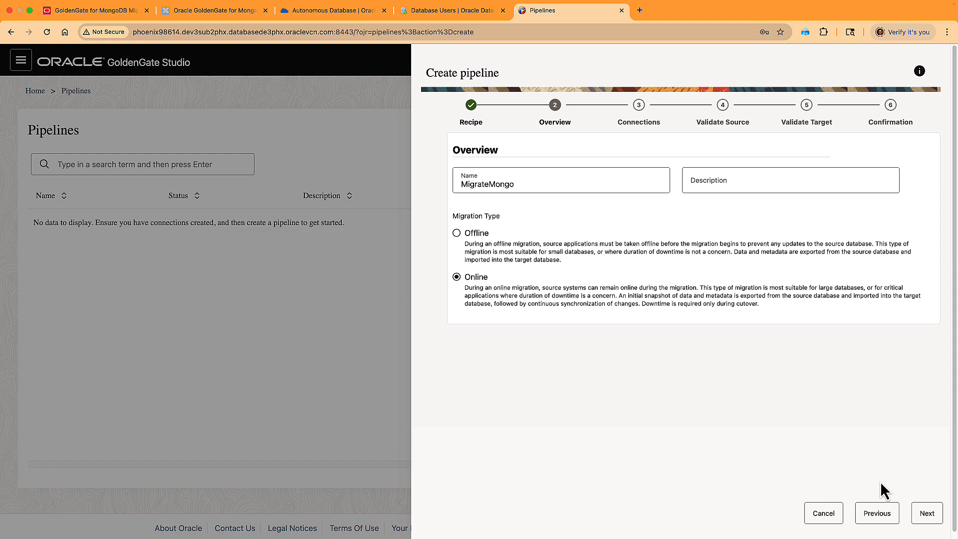
left_click(927, 513)
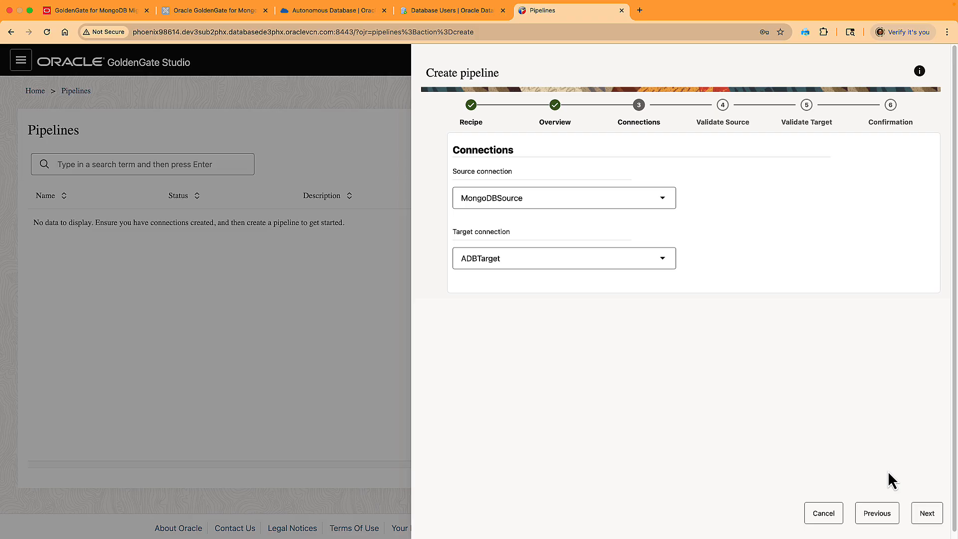
Step: Pair MongoDBSource with ADBTarget and validate the source connection
left_click(563, 197)
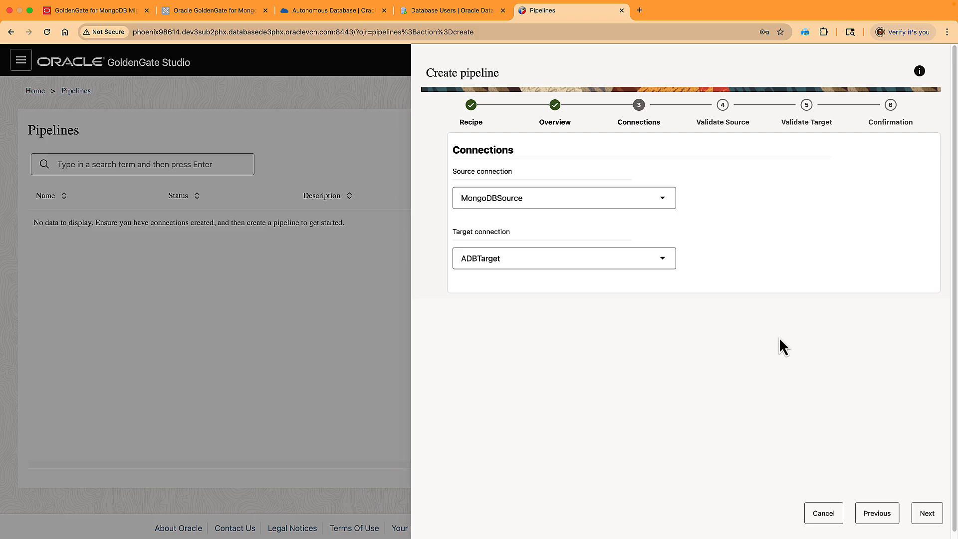
left_click(927, 513)
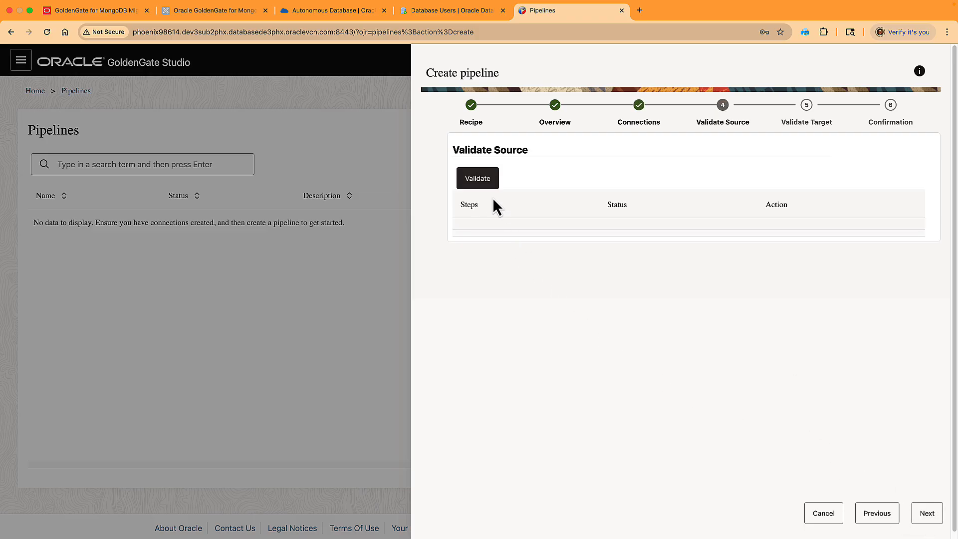
left_click(476, 178)
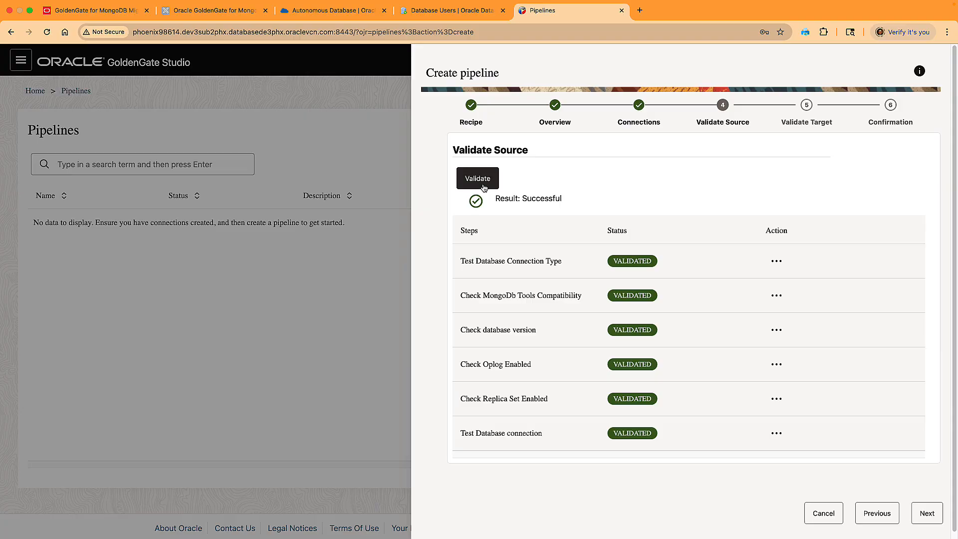
mouse_move(927, 515)
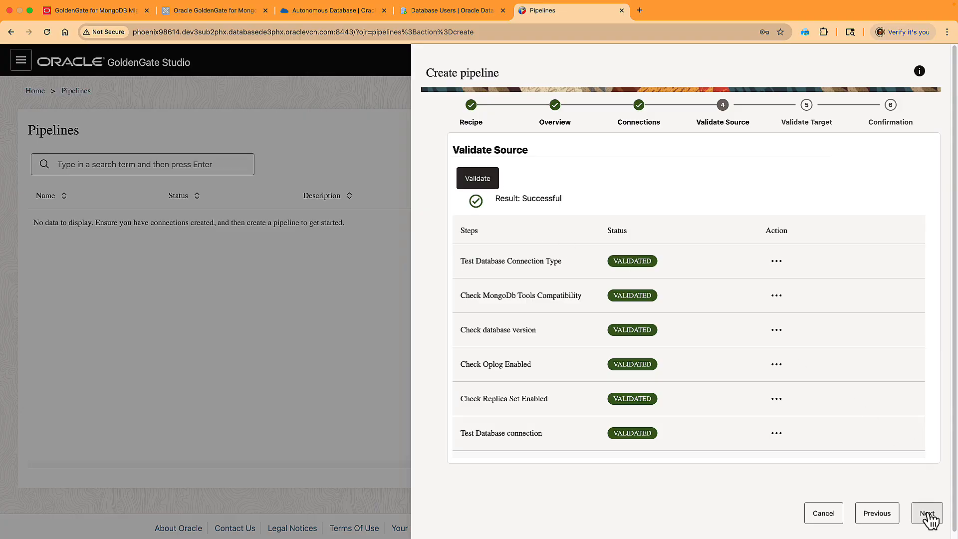
Step: Validate the target connection and proceed to the MigrateMongo confirmation summary
left_click(927, 513)
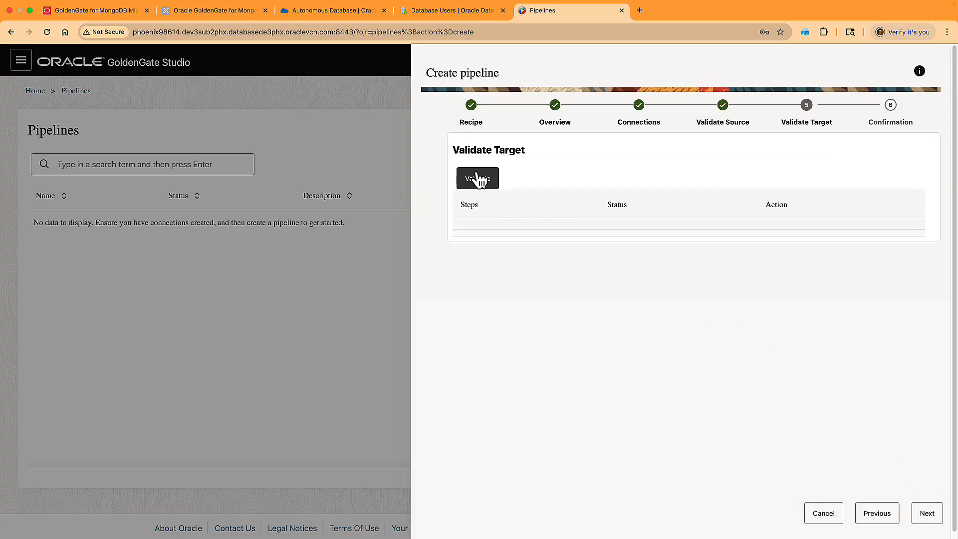
left_click(477, 178)
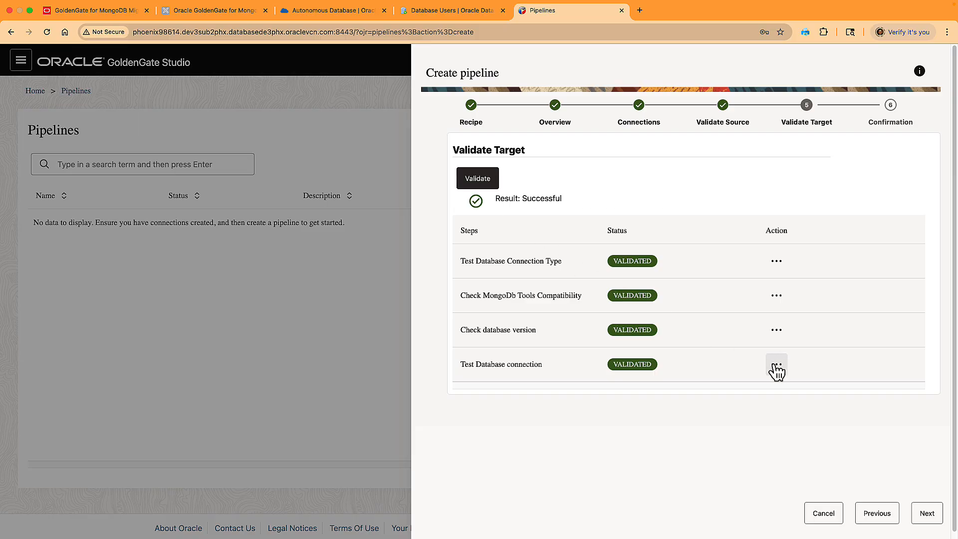
left_click(776, 364)
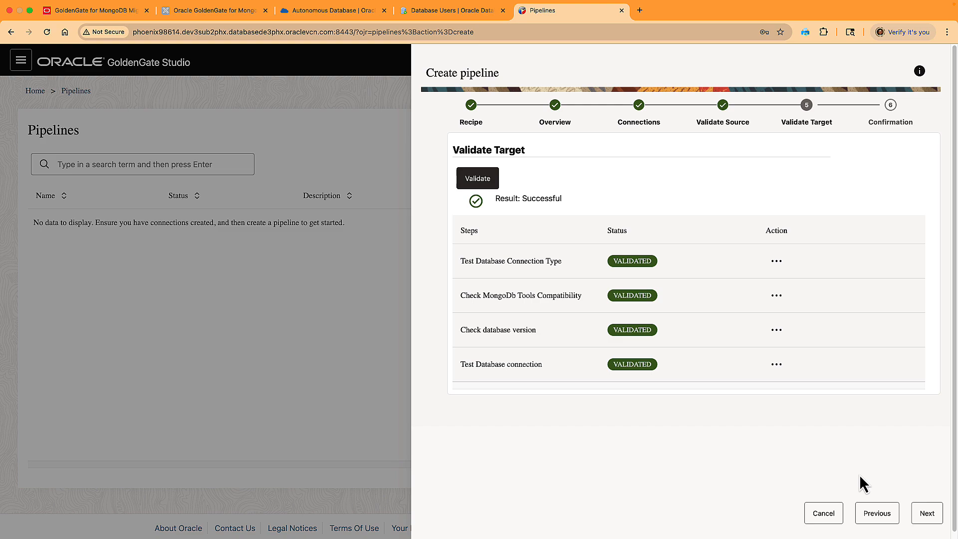
left_click(907, 513)
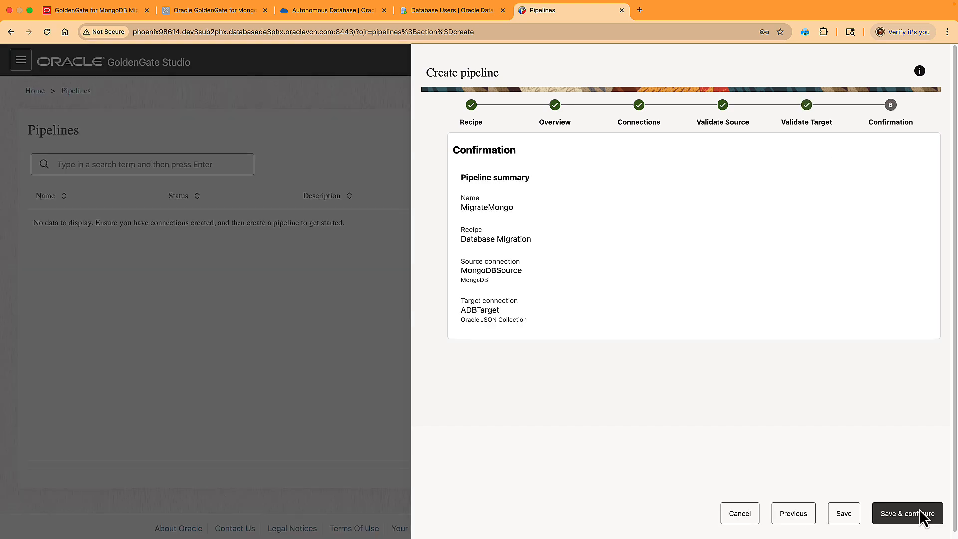
Step: Save the pipeline, expand hr's collections, and exclude geospatial from the mapping
left_click(907, 513)
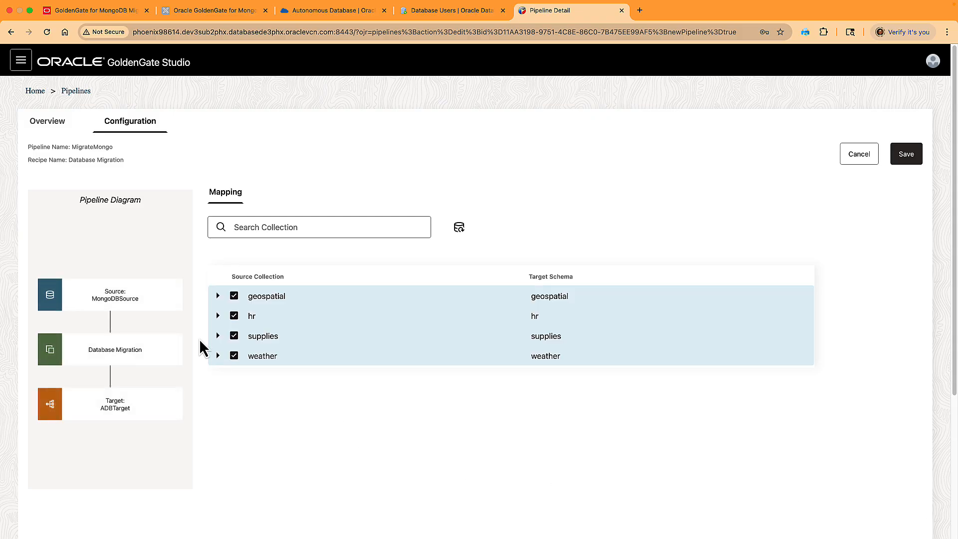
mouse_move(221, 414)
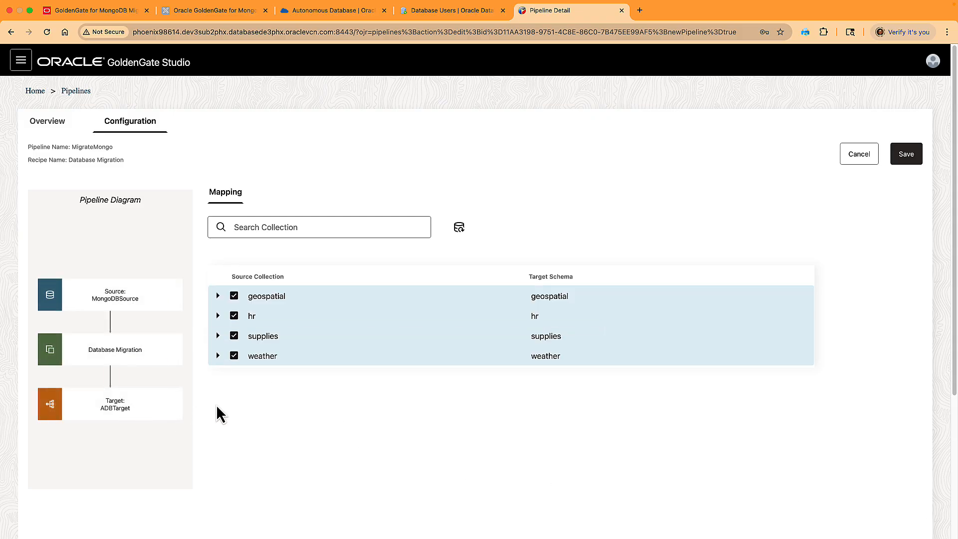
mouse_move(217, 326)
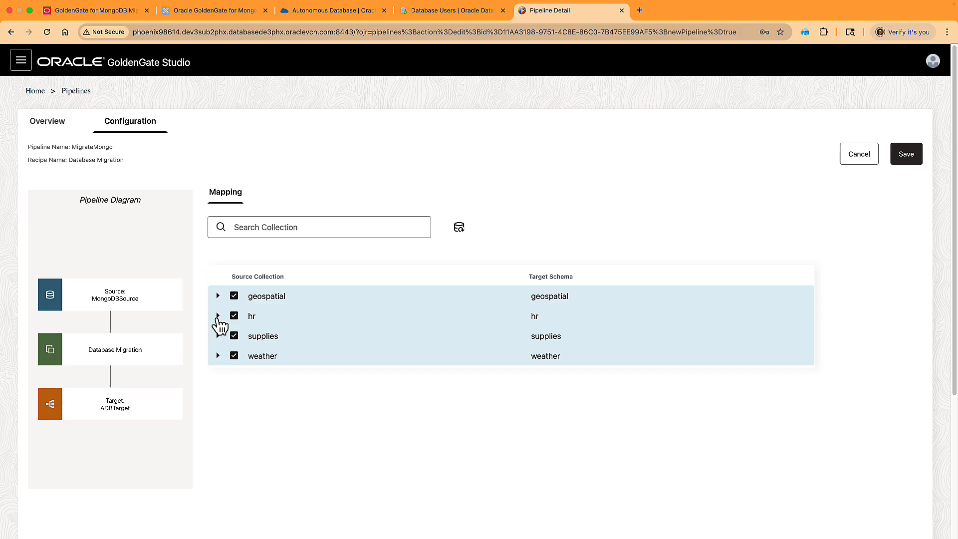
left_click(218, 315)
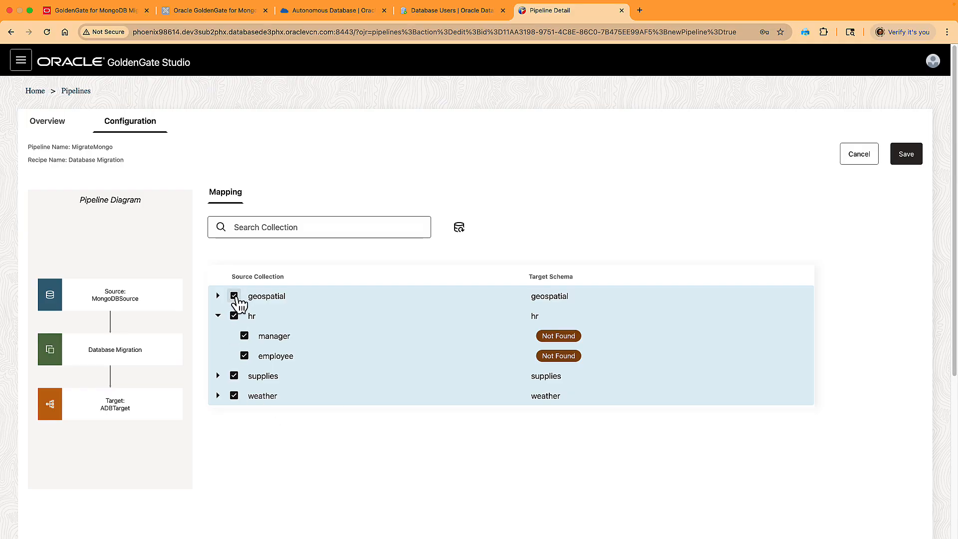
left_click(233, 295)
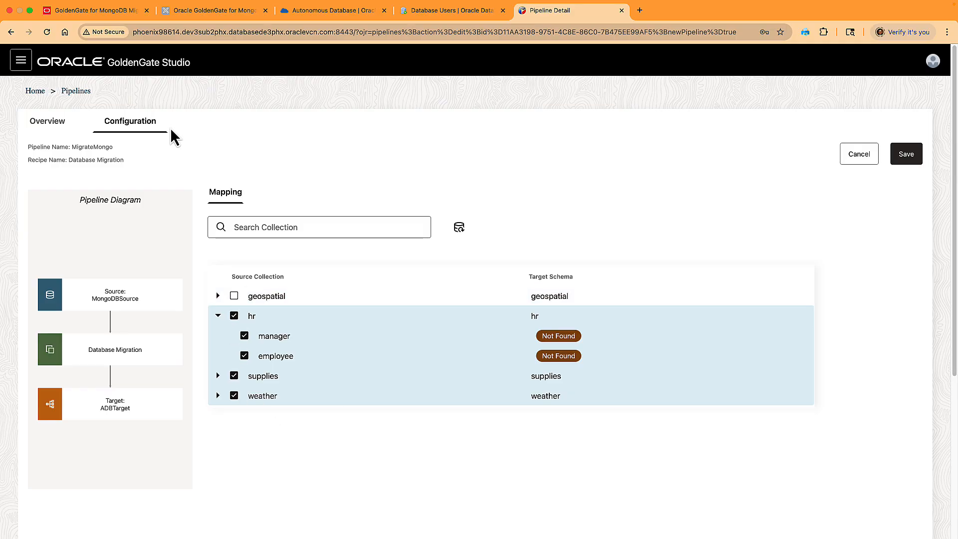
mouse_move(906, 153)
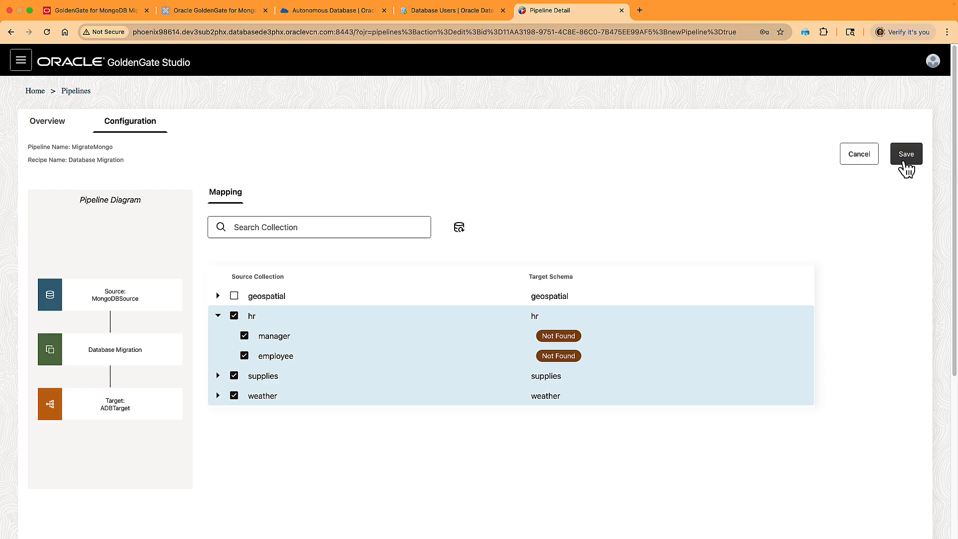
Step: Save the mapping, run initialization, then start Extract and Replicat to RUNNING
left_click(906, 153)
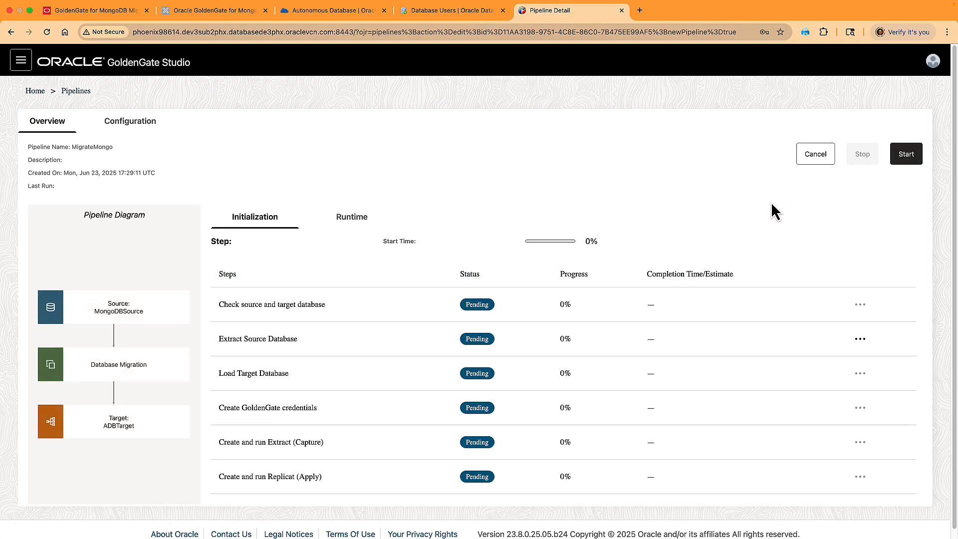
mouse_move(882, 184)
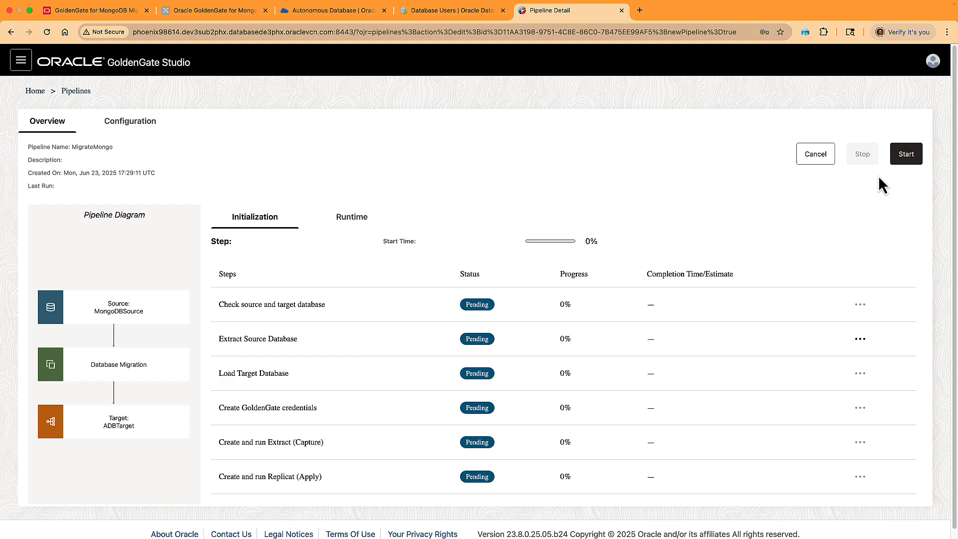
left_click(906, 154)
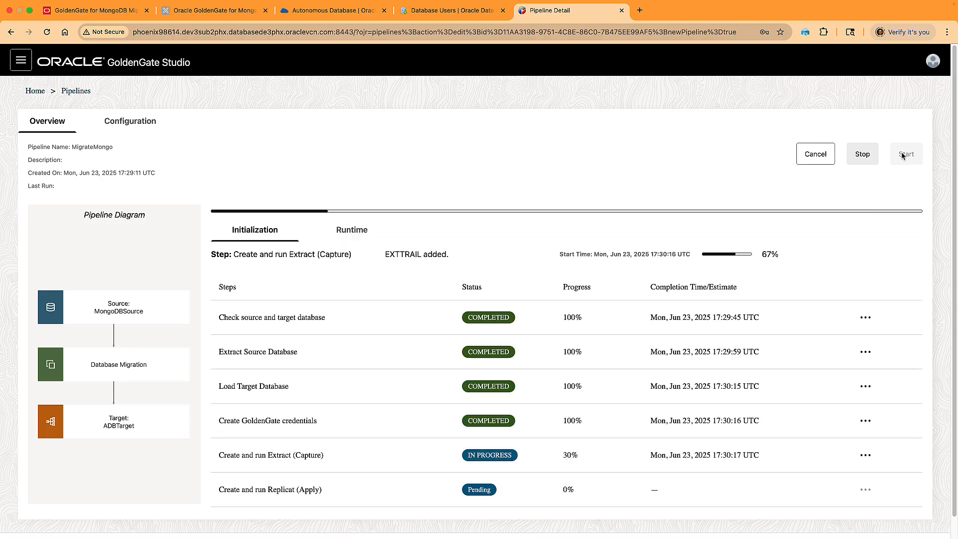
left_click(351, 229)
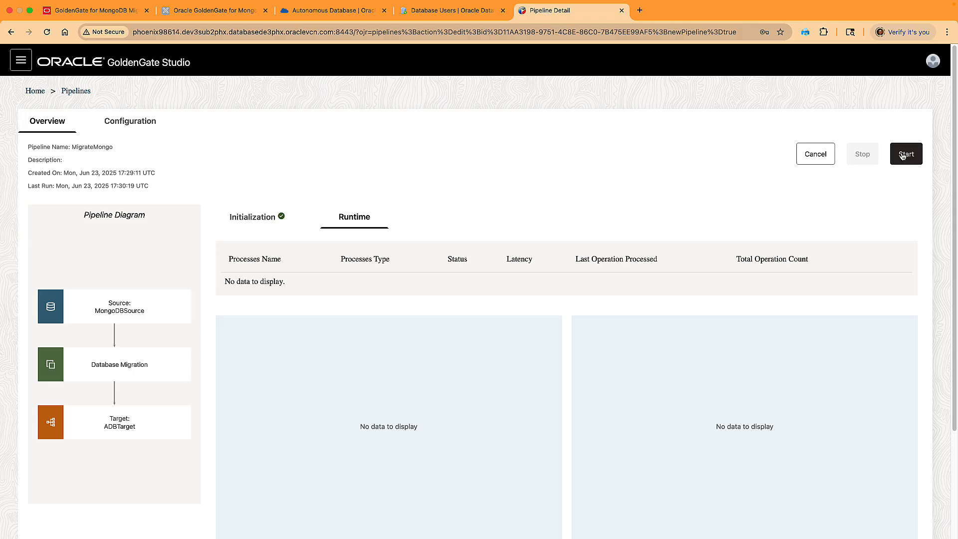
left_click(906, 153)
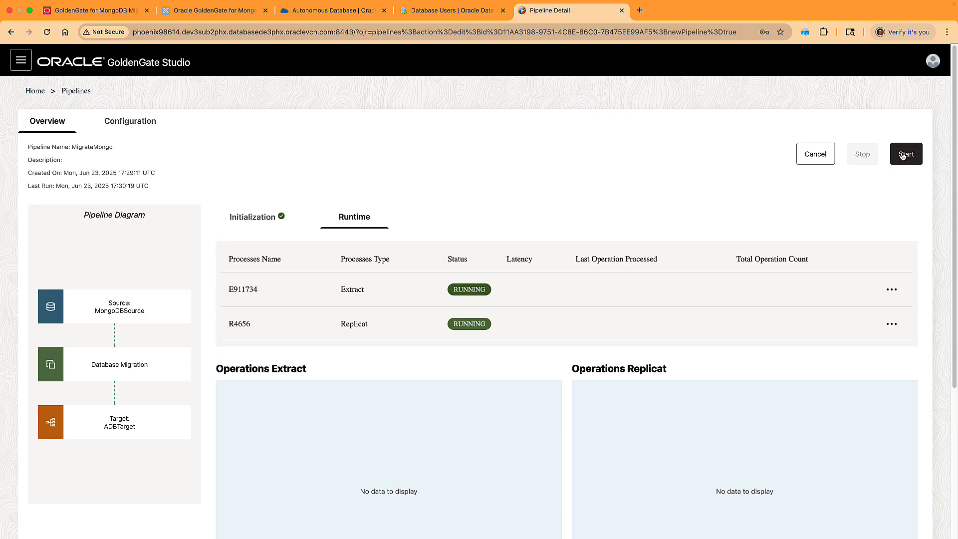
mouse_move(612, 329)
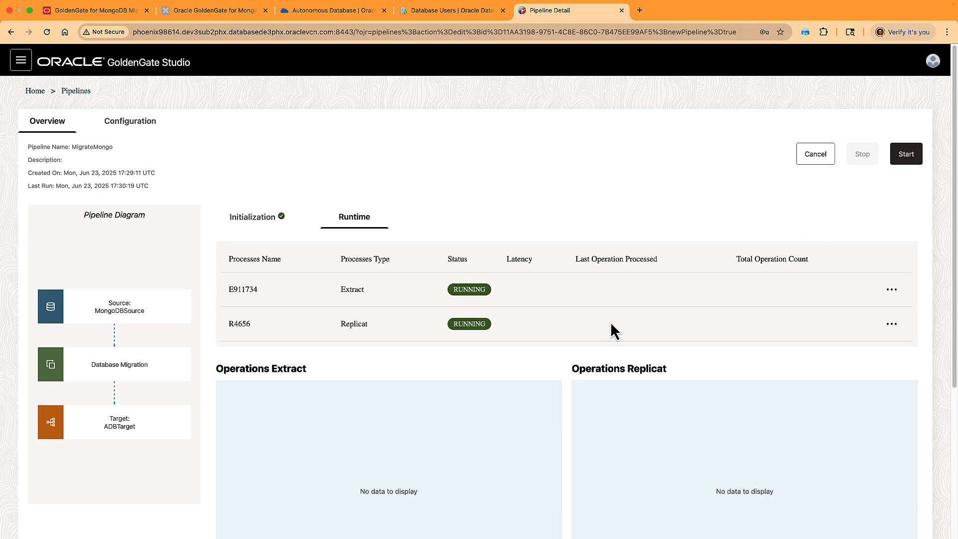
scroll("down", 3)
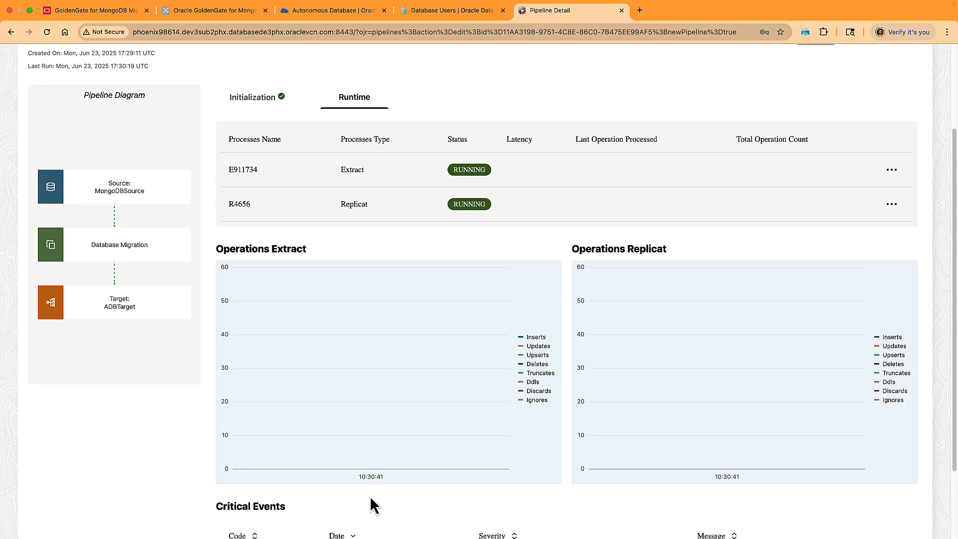
mouse_move(361, 522)
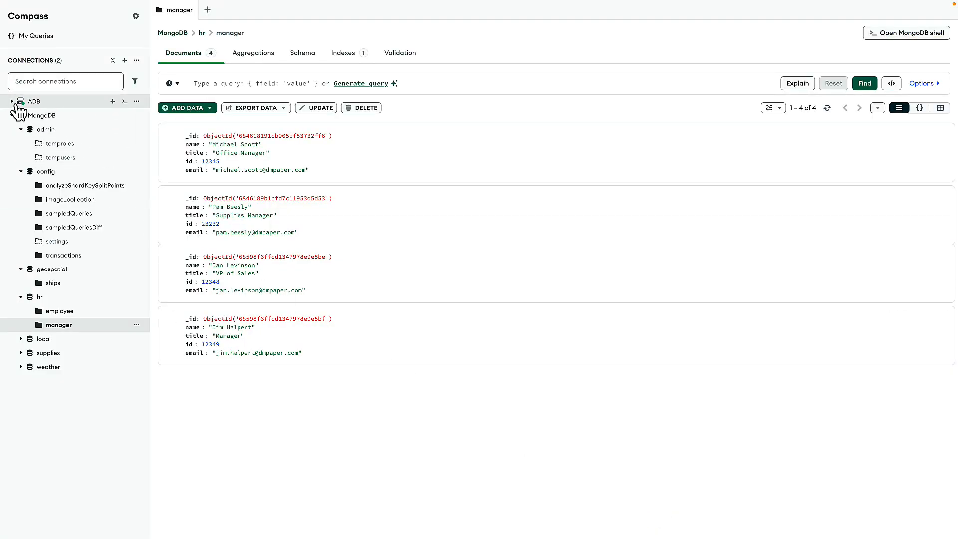
Step: In Compass, expand ADB's hr database and view the four migrated manager documents
left_click(12, 102)
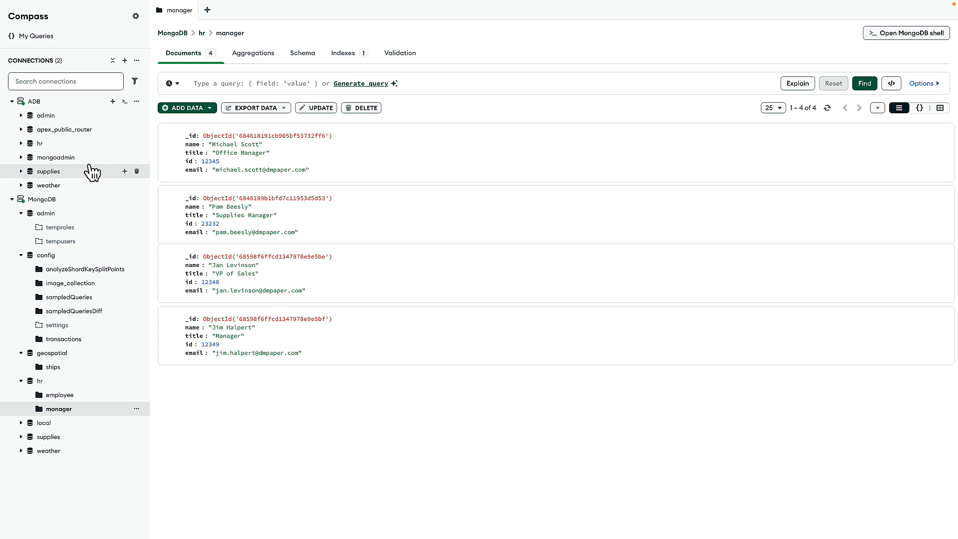
mouse_move(20, 146)
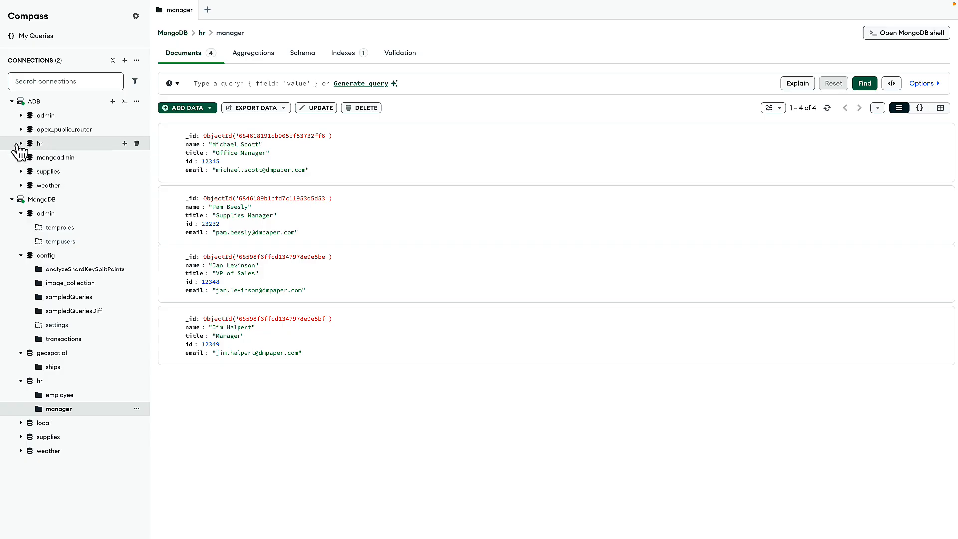
left_click(21, 144)
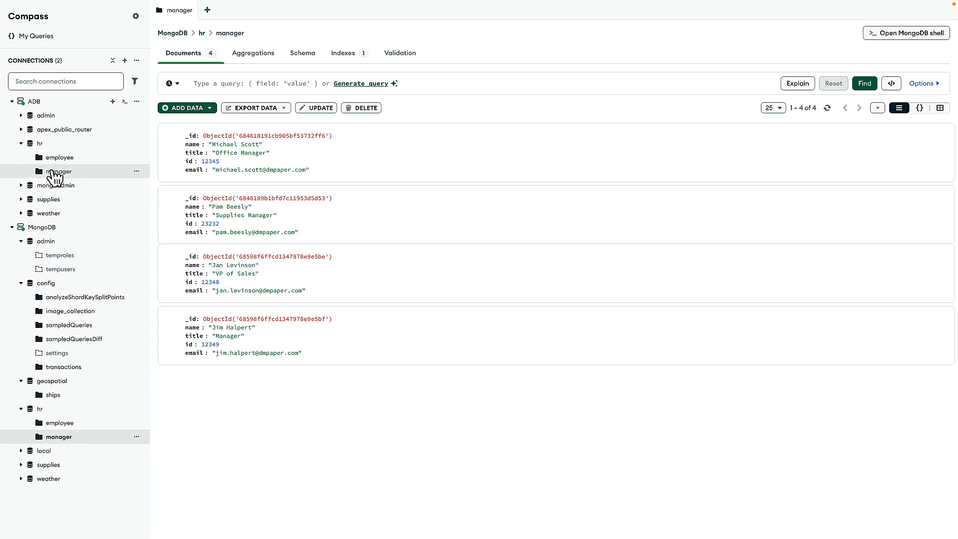
double_click(59, 172)
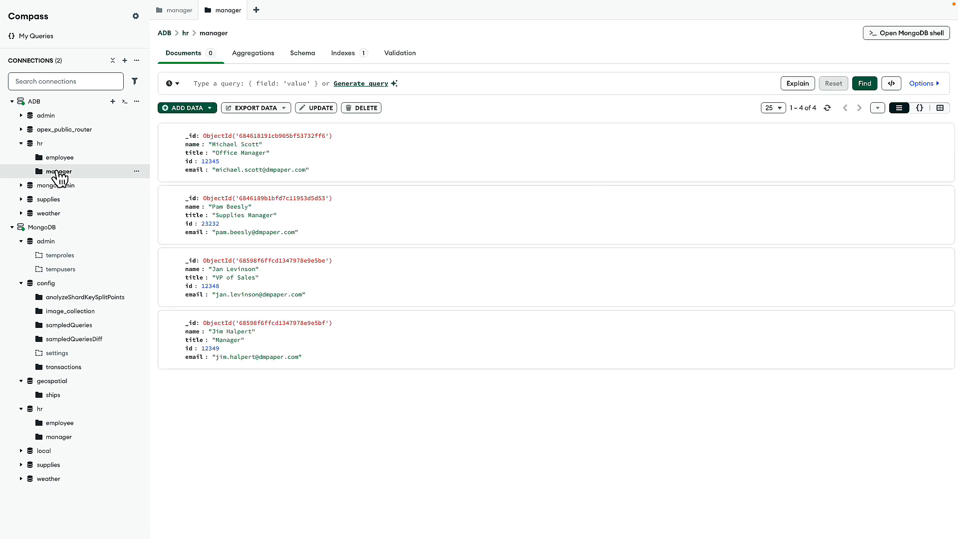
mouse_move(226, 331)
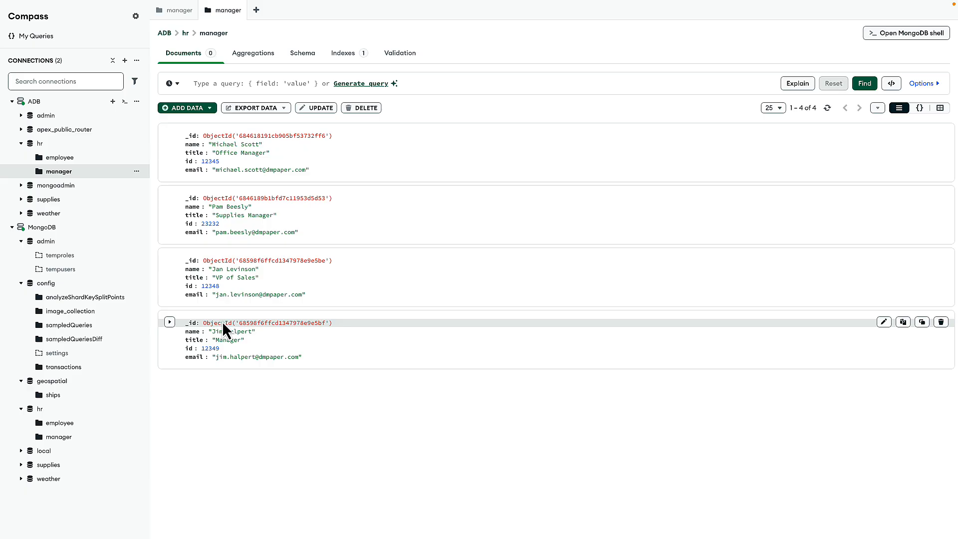
mouse_move(228, 329)
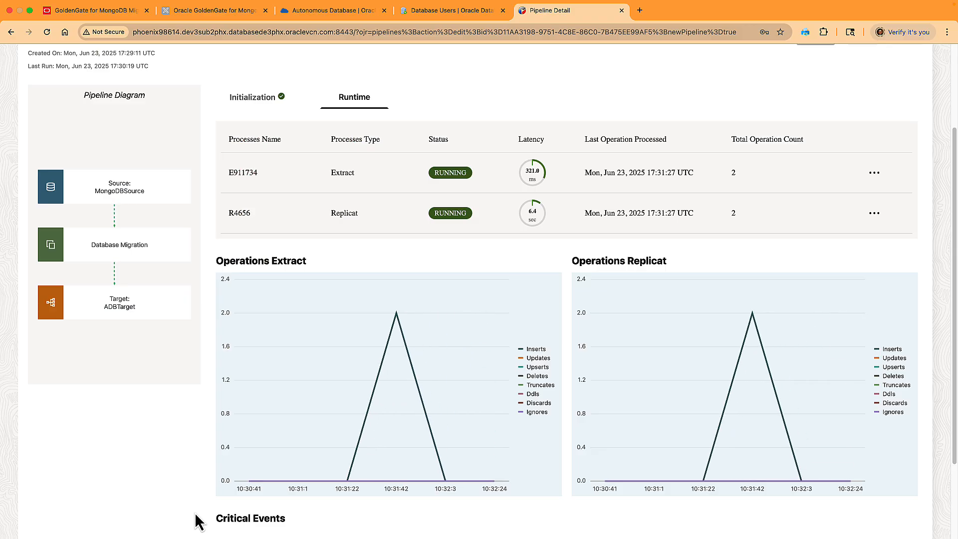
mouse_move(553, 348)
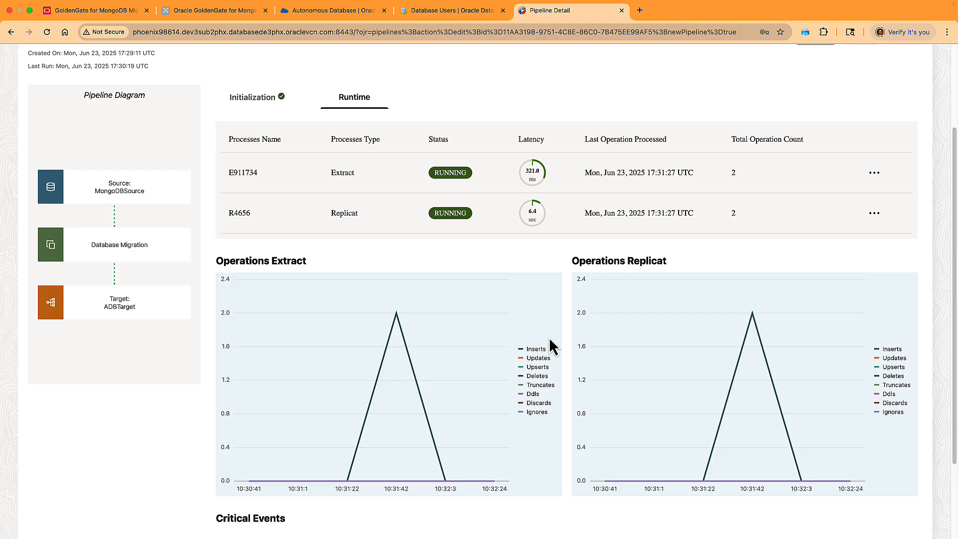
mouse_move(682, 277)
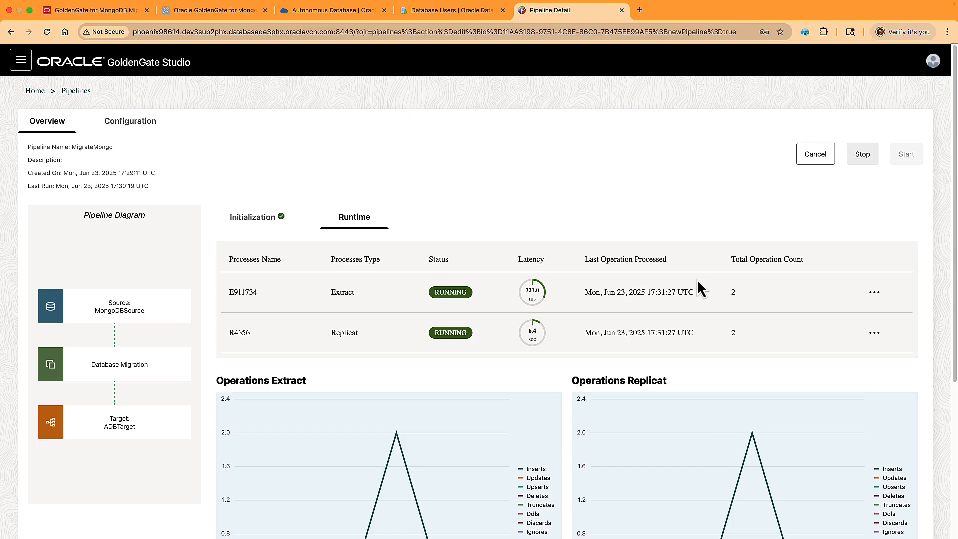
mouse_move(926, 234)
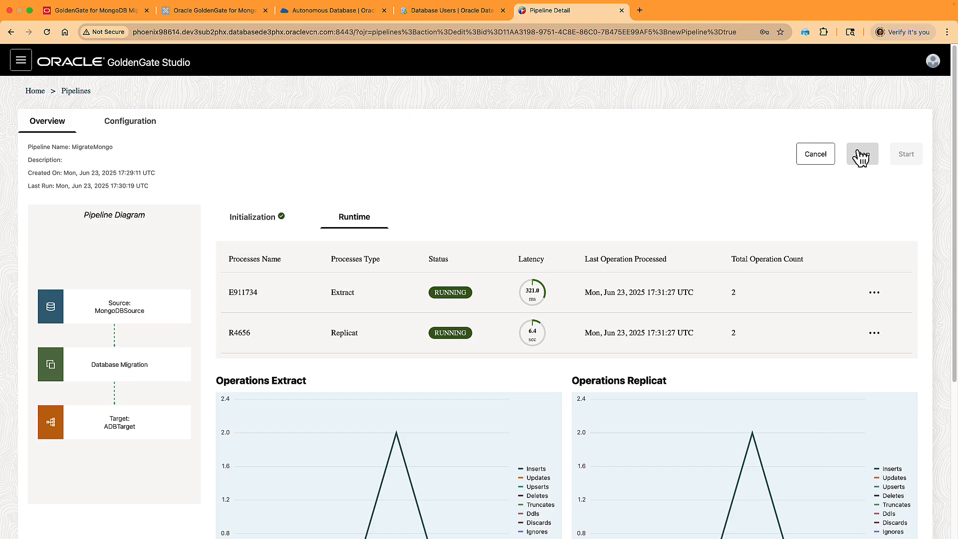
Step: Stop the MigrateMongo pipeline so Extract E911734 and Replicat R4656 show STOPPED
left_click(862, 154)
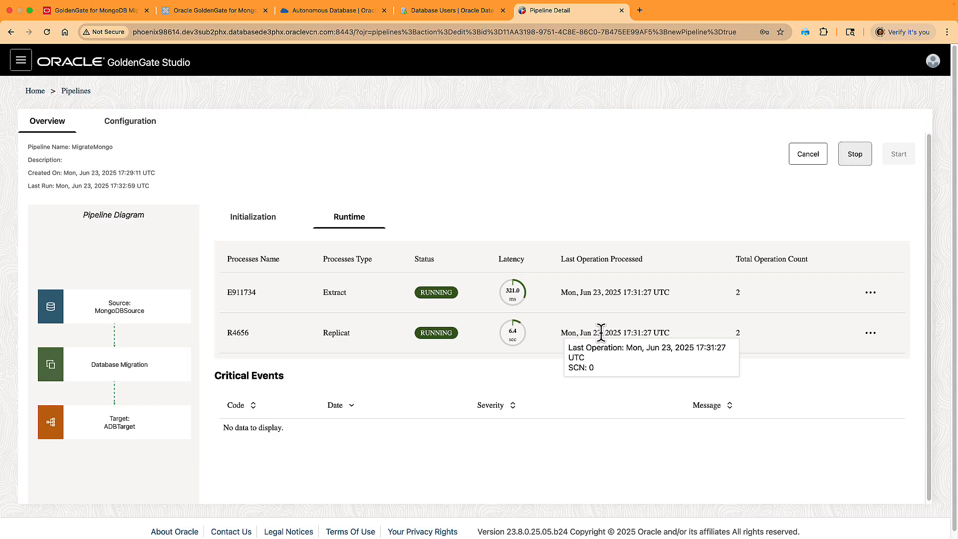
left_click(854, 154)
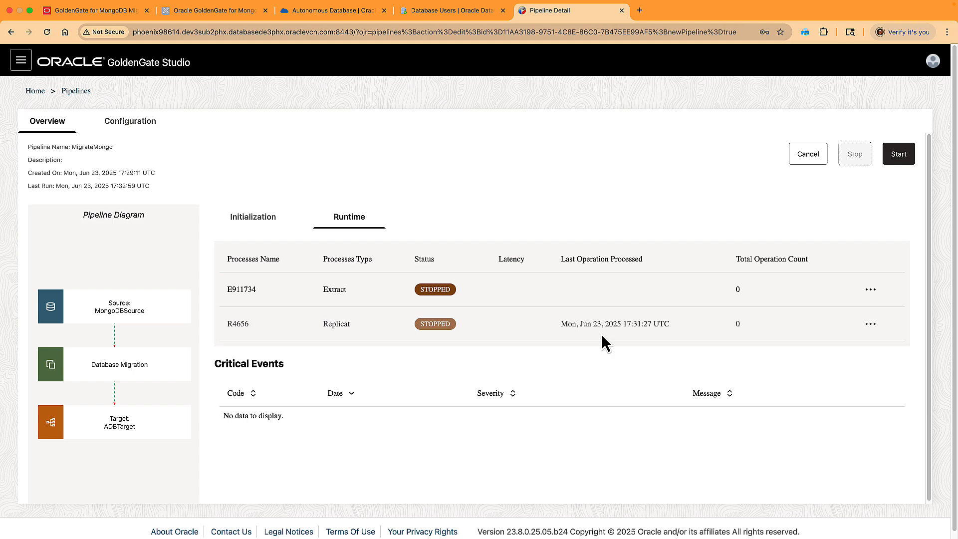